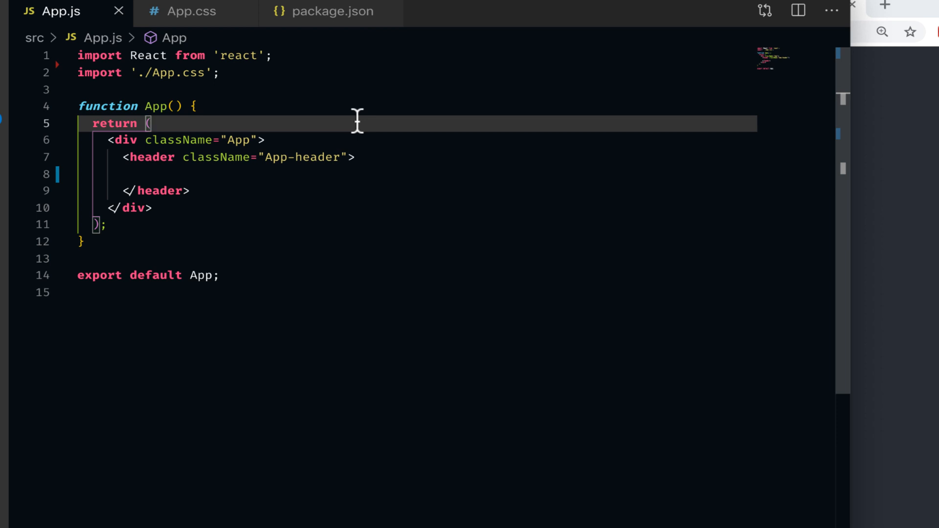
{"action": "mouse_move", "coordinate": [151, 94]}
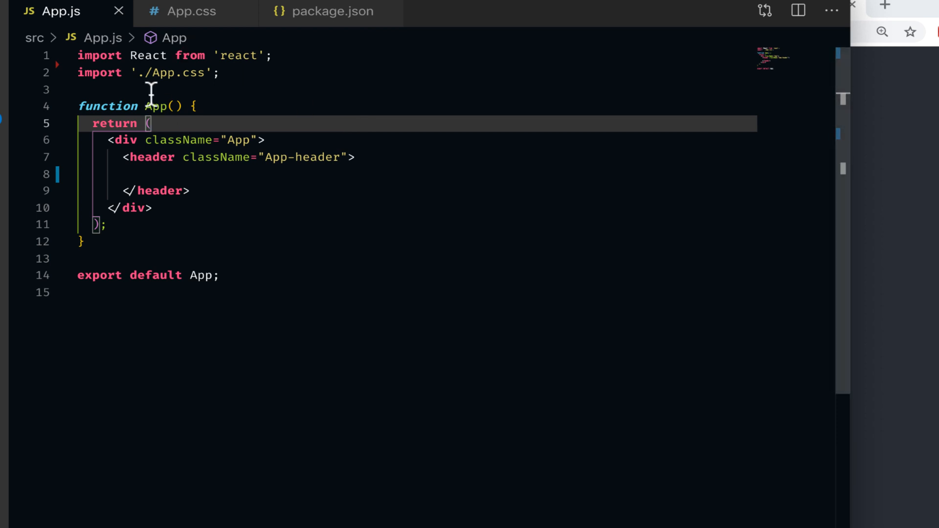
{"action": "mouse_move", "coordinate": [78, 55]}
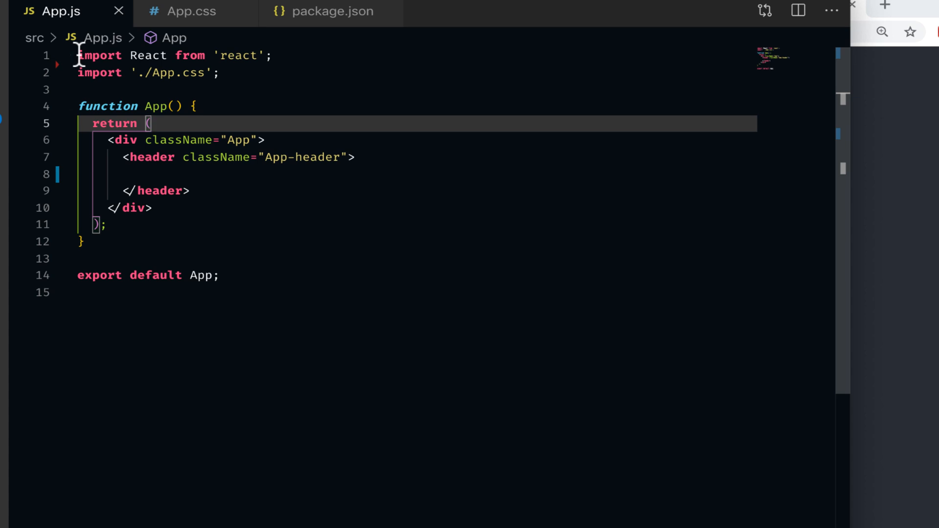
- Open package.json to review the current dependencies, including React 16.10.2
{"action": "left_click", "coordinate": [331, 11]}
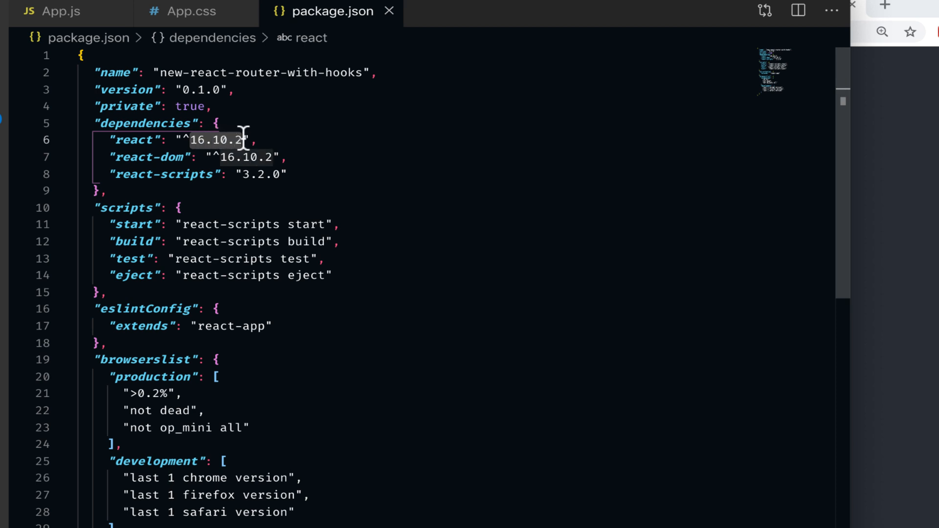
{"action": "mouse_move", "coordinate": [413, 133]}
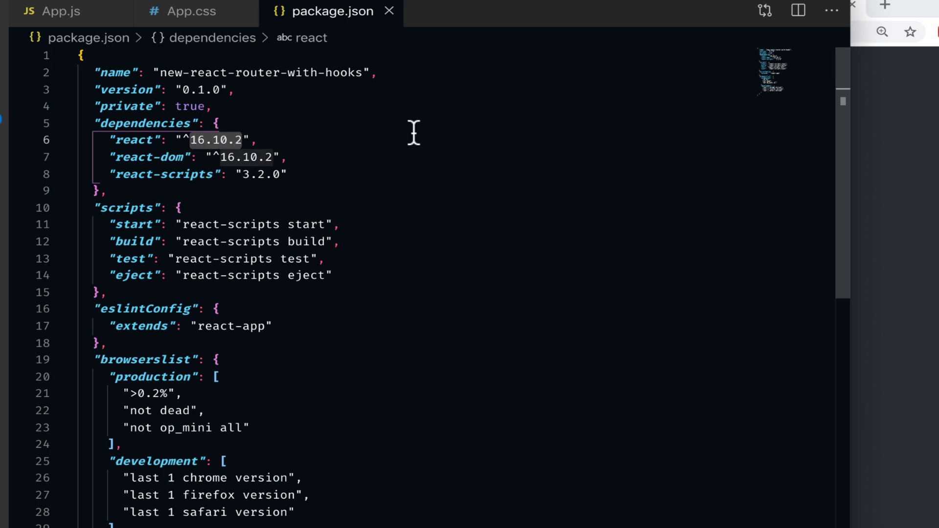
{"action": "mouse_move", "coordinate": [364, 166]}
{"action": "type", "text": "npm"}
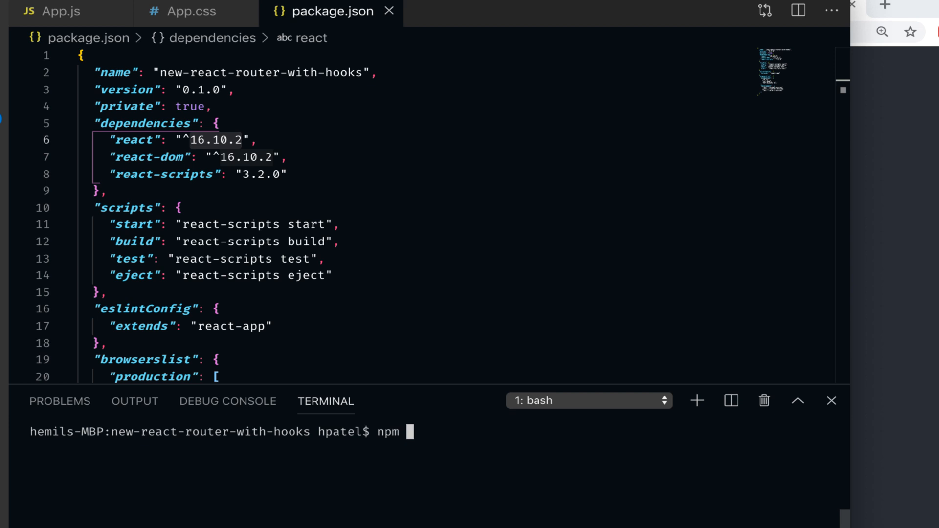
- Run npm i react-router-dom in the terminal, installing version 5.1.2
{"action": "type", "text": "i react"}
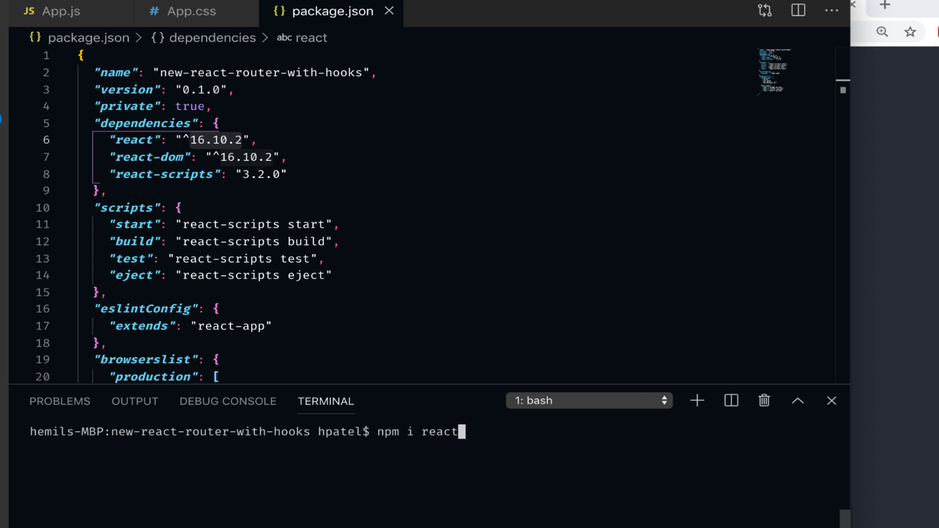
{"action": "type", "text": "-router"}
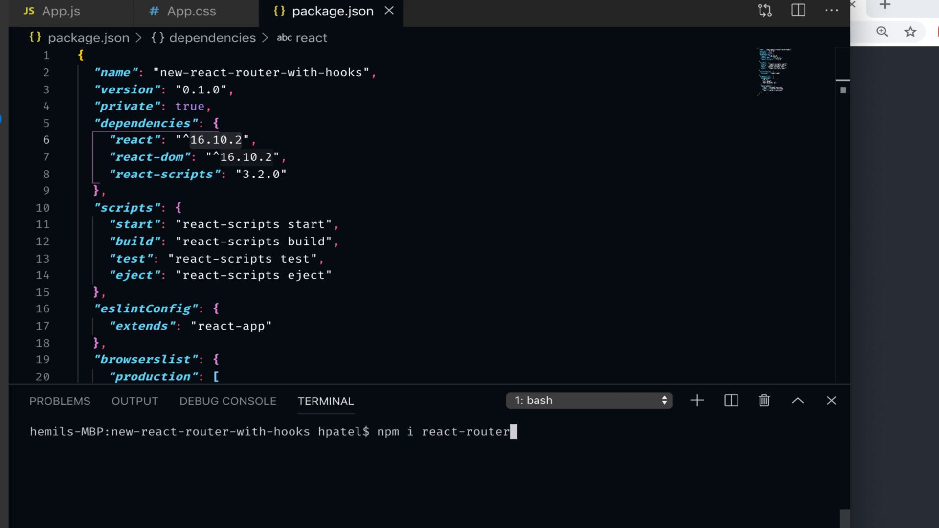
{"action": "type", "text": "-dom"}
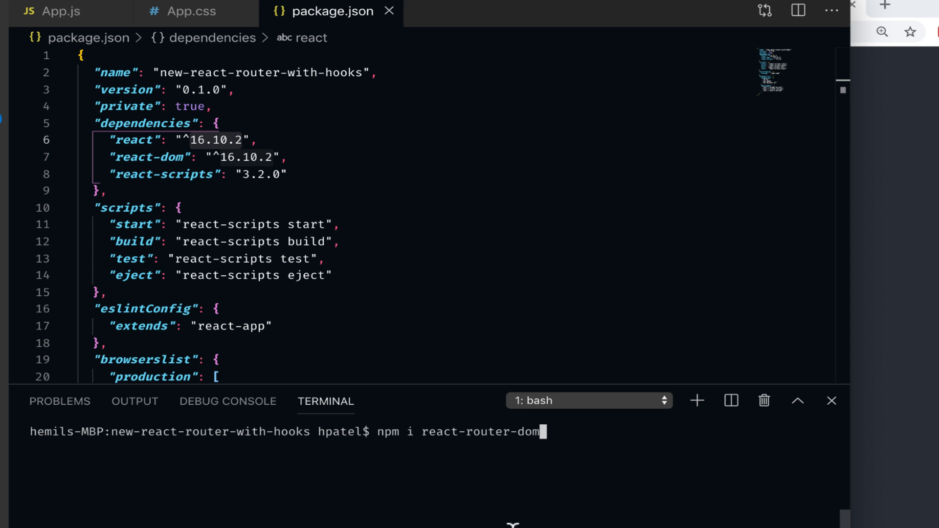
{"action": "key", "text": "Return"}
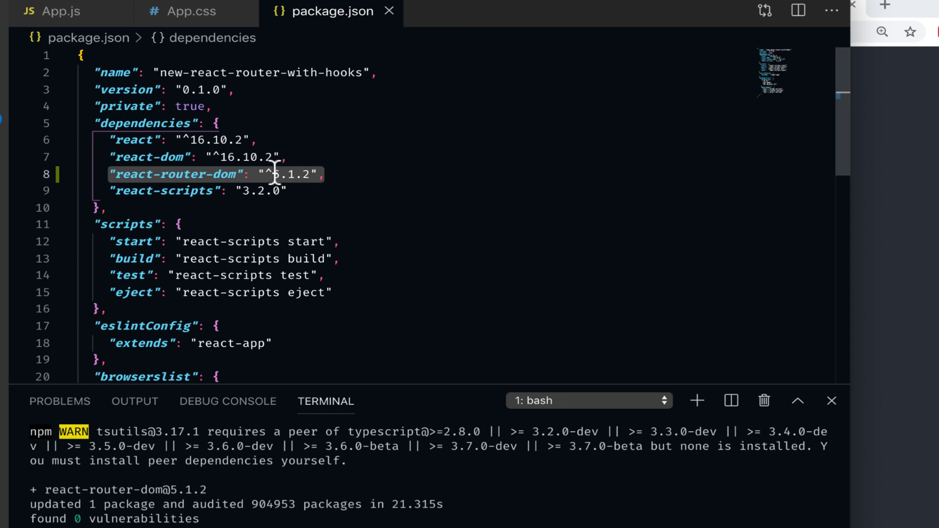
{"action": "mouse_move", "coordinate": [305, 173]}
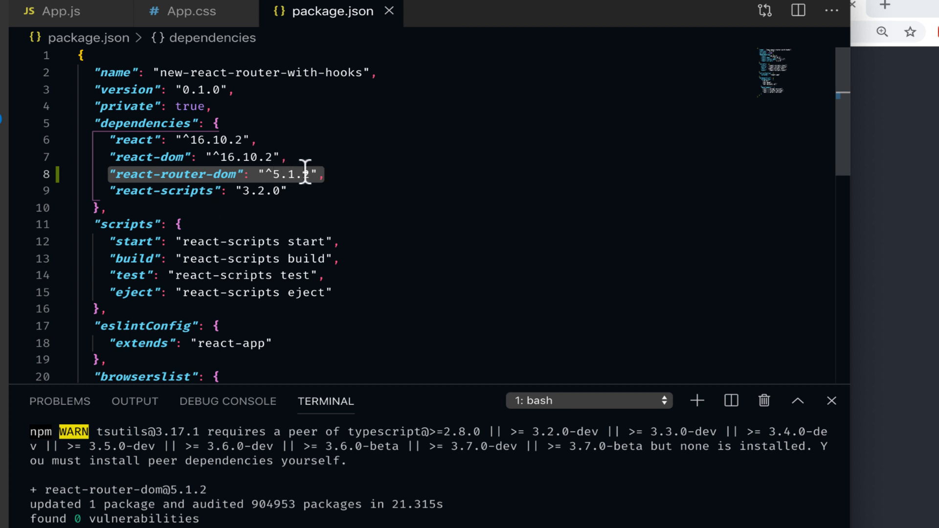
{"action": "mouse_move", "coordinate": [365, 232]}
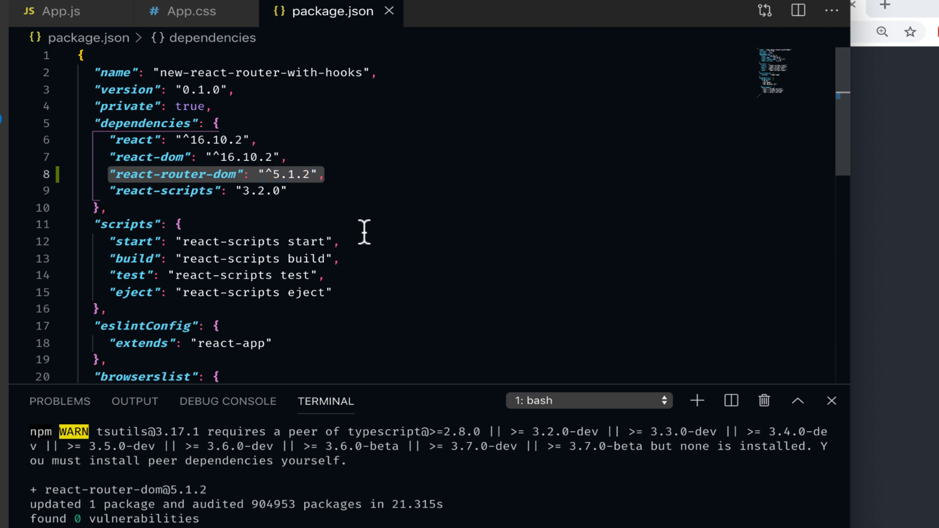
{"action": "left_click", "coordinate": [176, 224]}
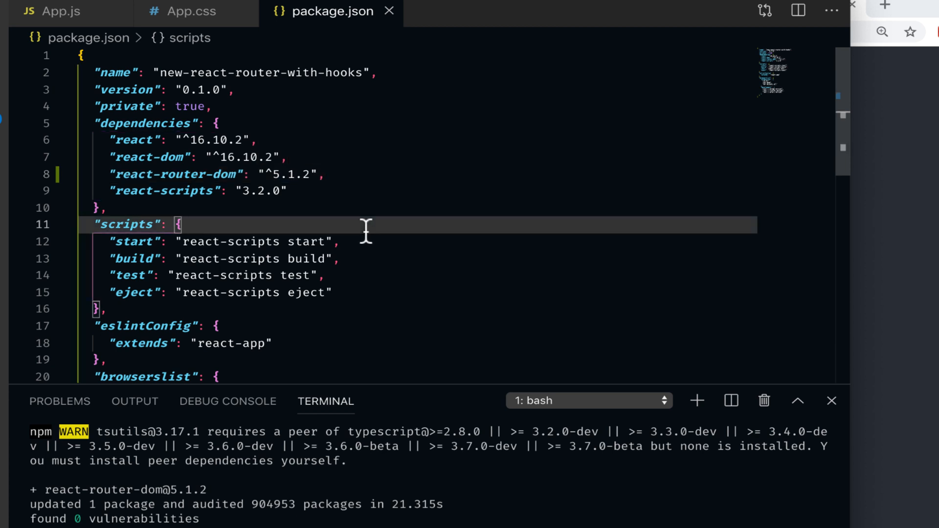
- Add a new line 3 in App.js importing BrowserRouter as Router, Route, Switch, Link from 'react-router-dom'
{"action": "left_click", "coordinate": [54, 11]}
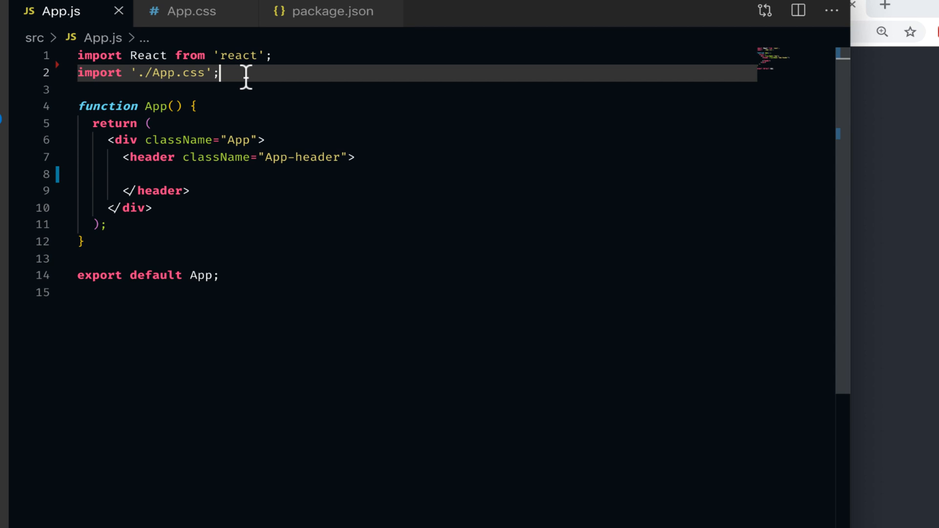
{"action": "key", "text": "Enter"}
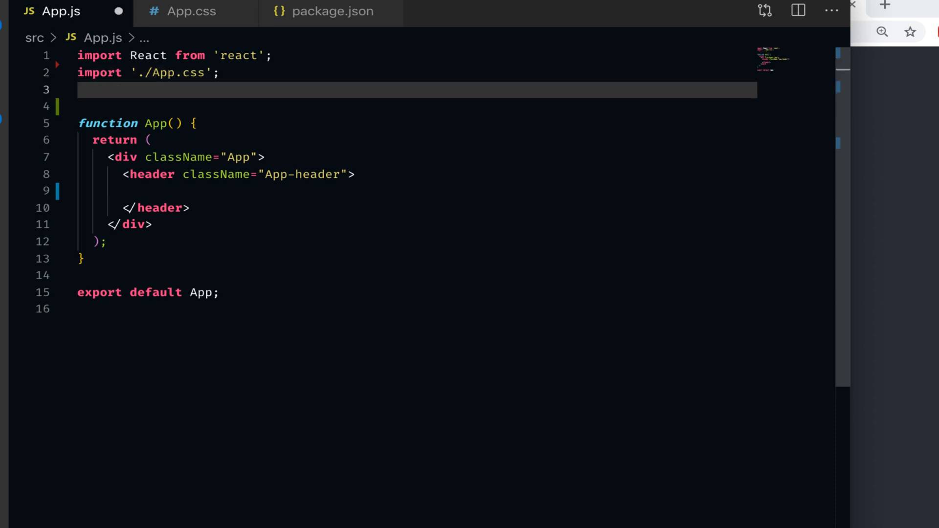
{"action": "type", "text": "import"}
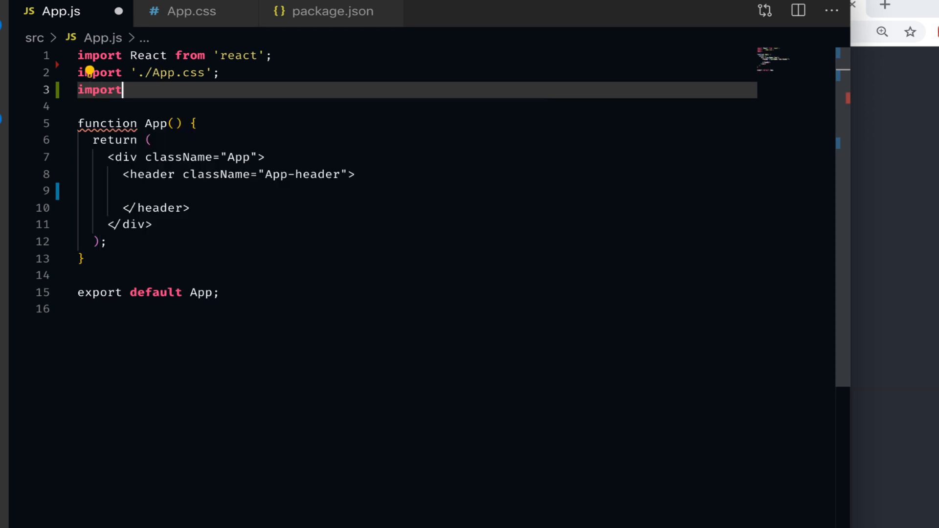
{"action": "type", "text": "{}"}
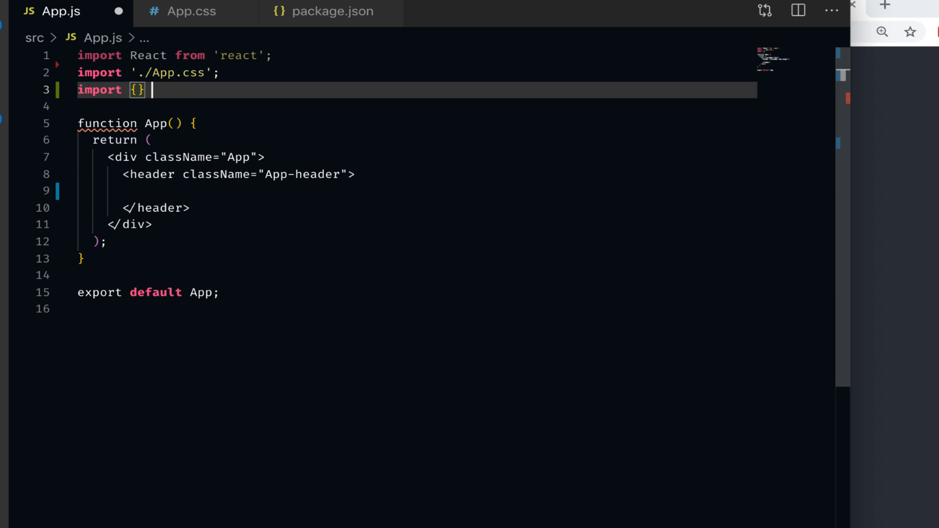
{"action": "type", "text": "from 'react-router-dom';"}
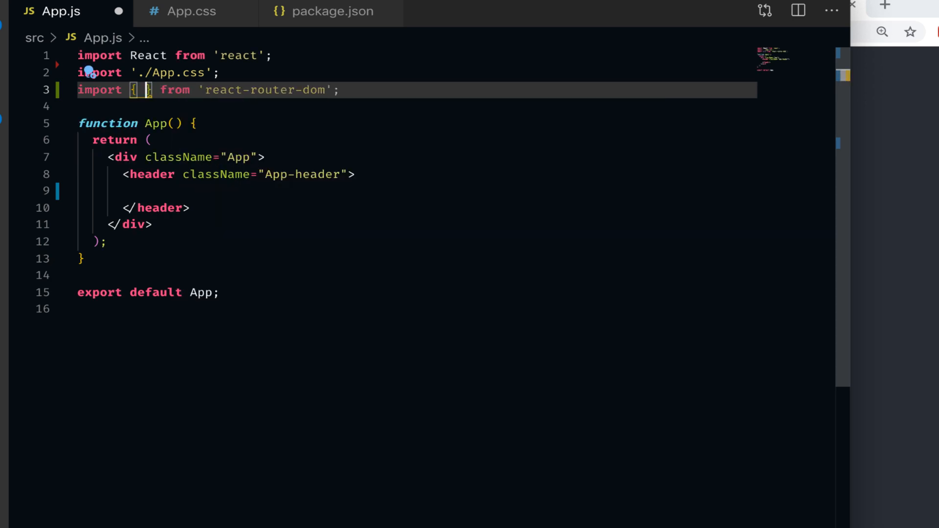
{"action": "type", "text": "BrowserRouterP"}
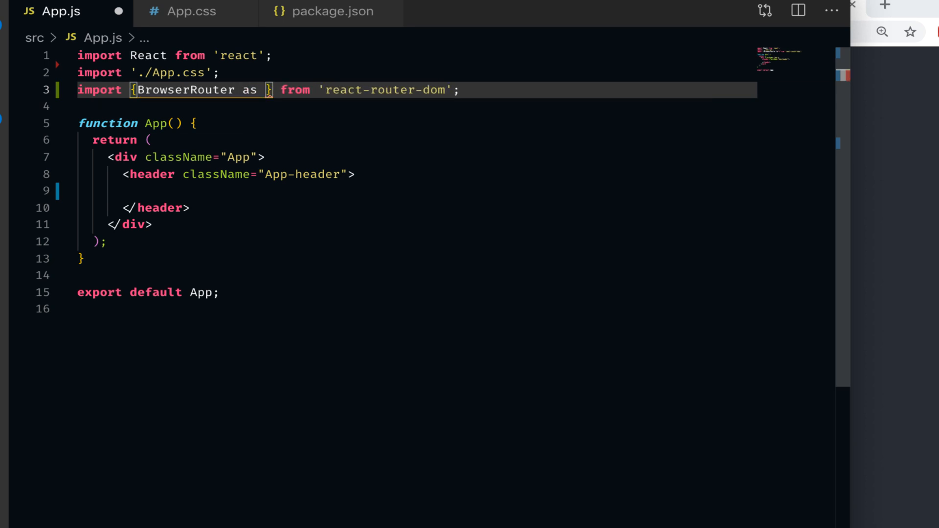
{"action": "type", "text": "Router,"}
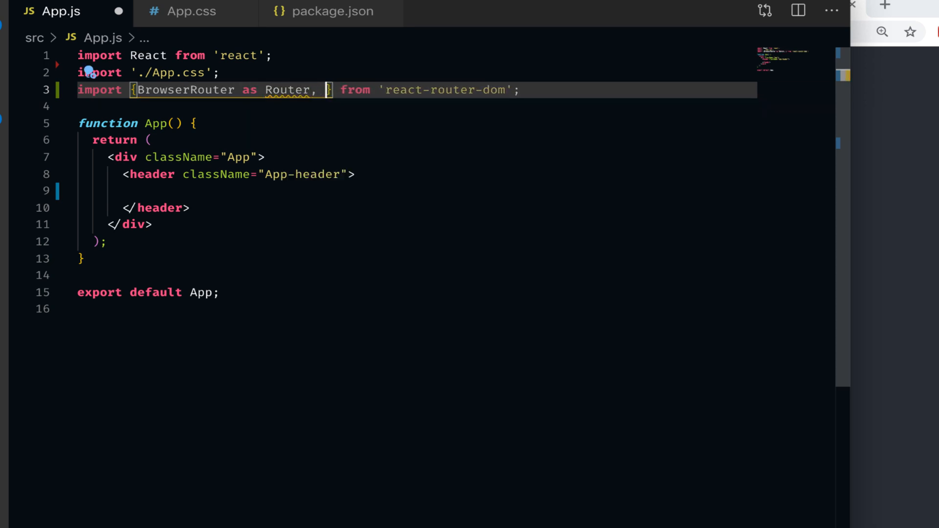
{"action": "type", "text": "Route,"}
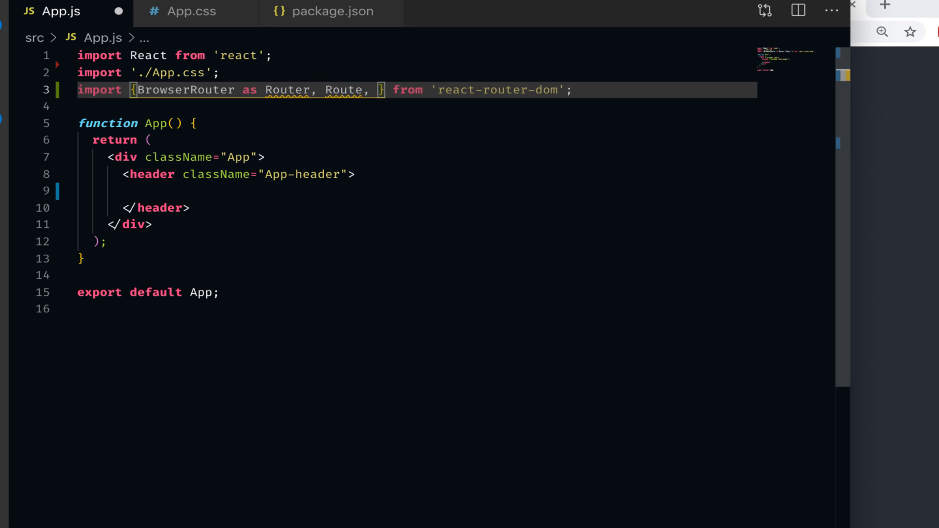
{"action": "type", "text": "Switch"}
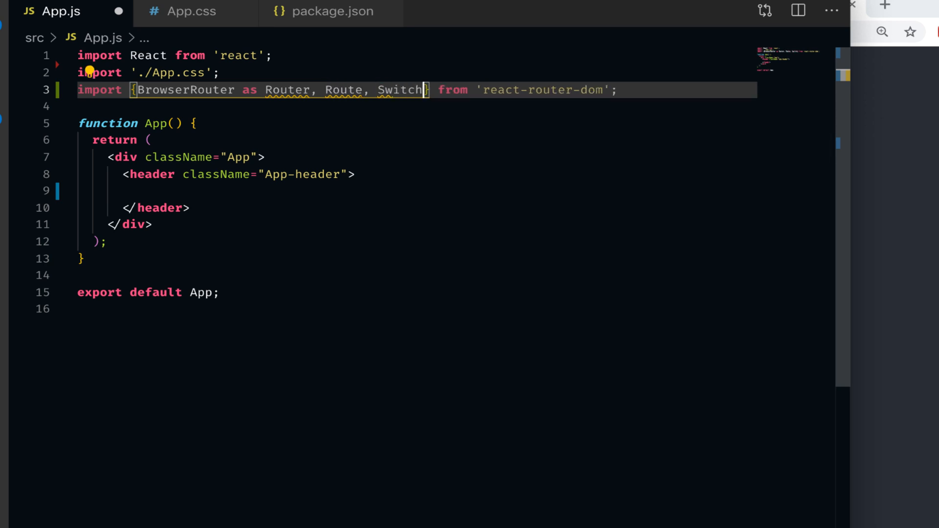
{"action": "type", "text": ","}
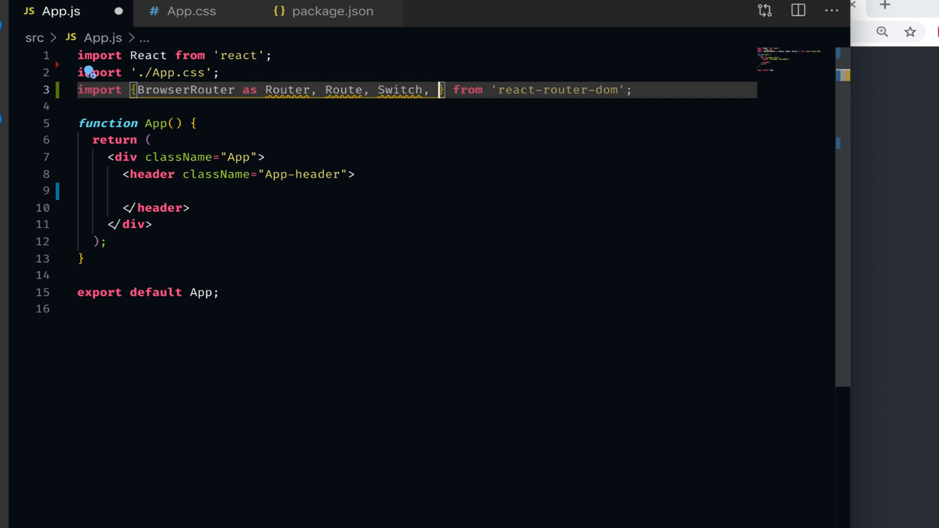
{"action": "type", "text": "Link"}
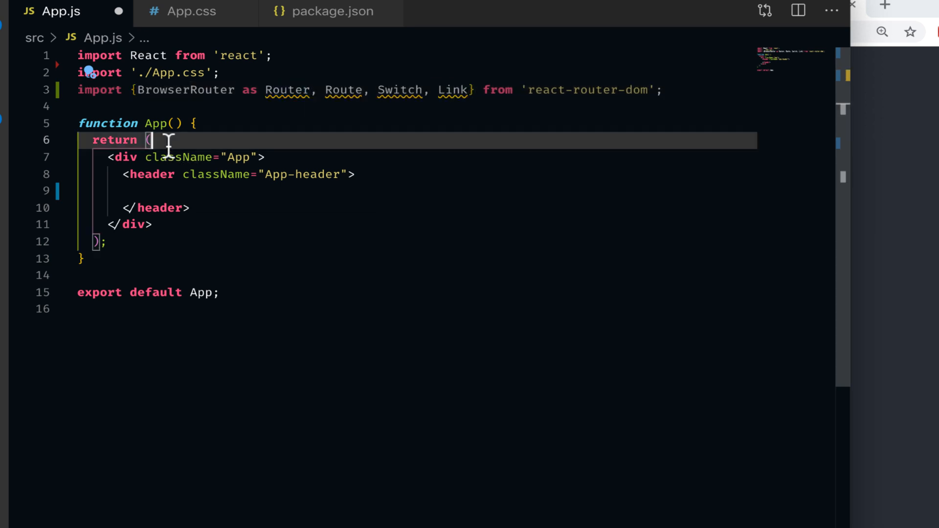
- Add a ul of li items with Home, About and User Links to /, /about and /user
{"action": "key", "text": "Enter"}
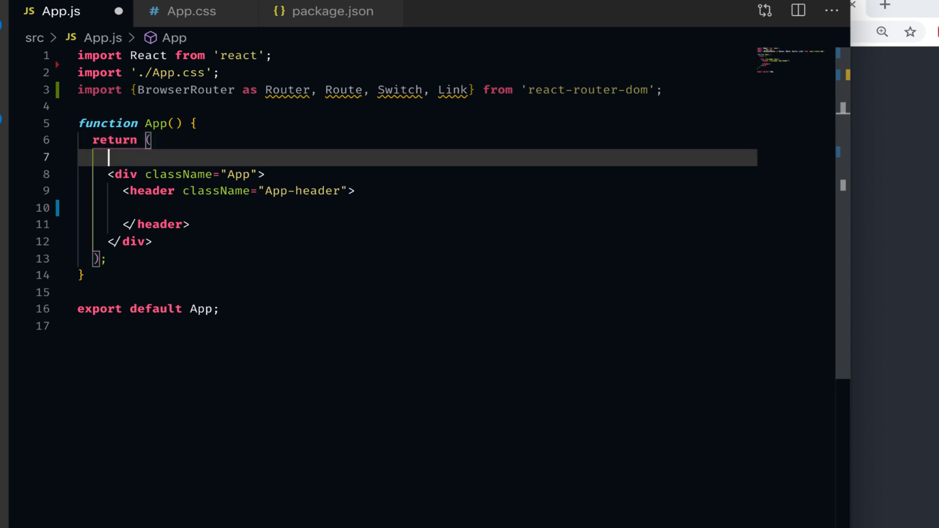
{"action": "mouse_move", "coordinate": [274, 210]}
{"action": "type", "text": "<Router>"}
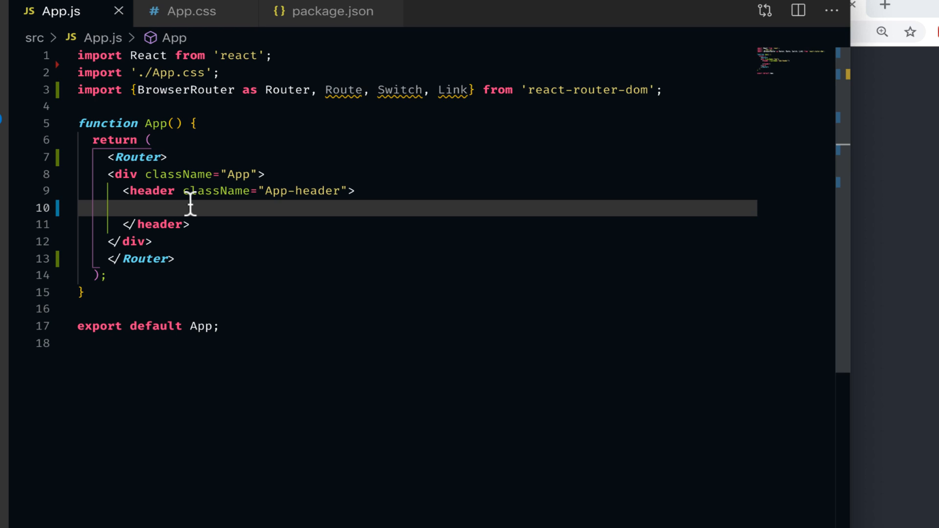
{"action": "type", "text": "<"}
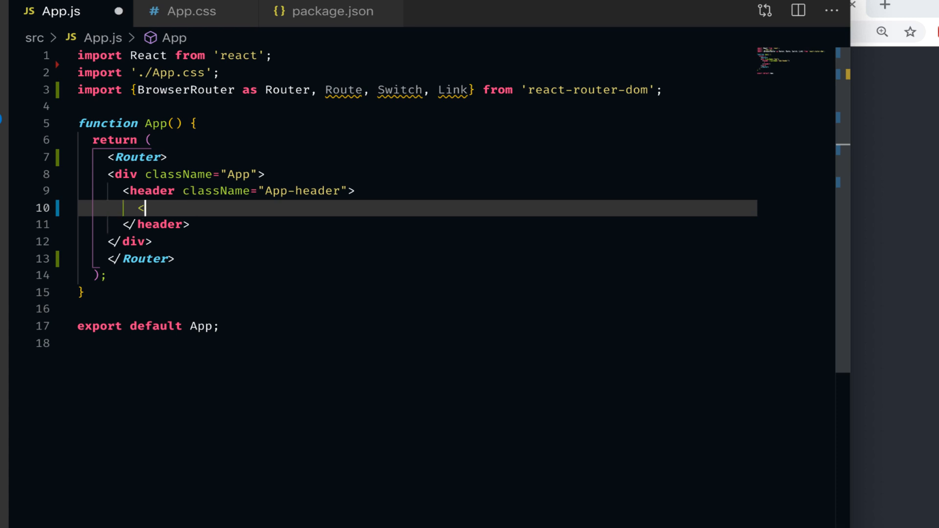
{"action": "type", "text": "ul>"}
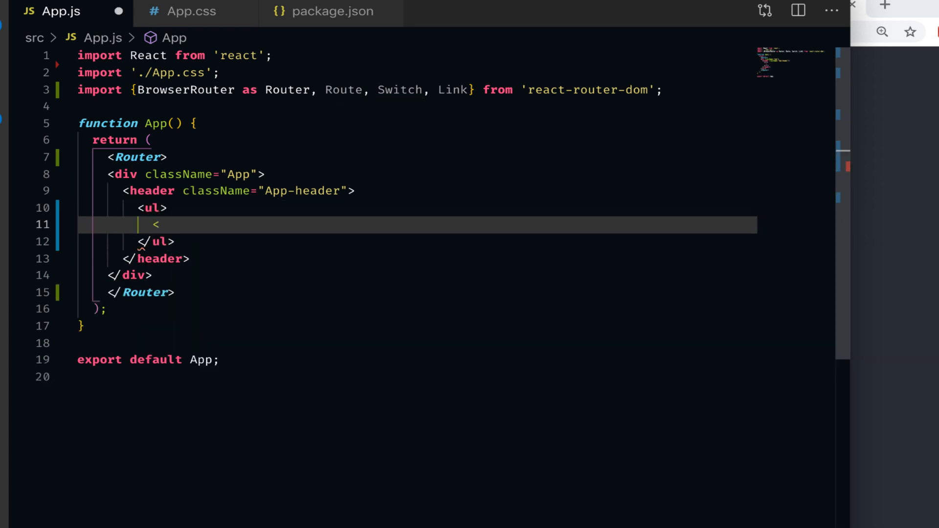
{"action": "type", "text": "li>"}
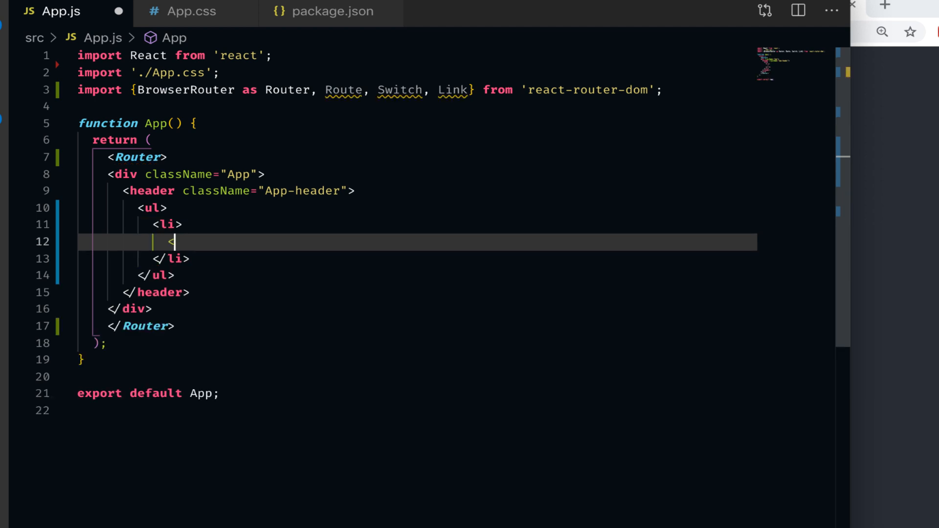
{"action": "type", "text": "Link>Home</Link>"}
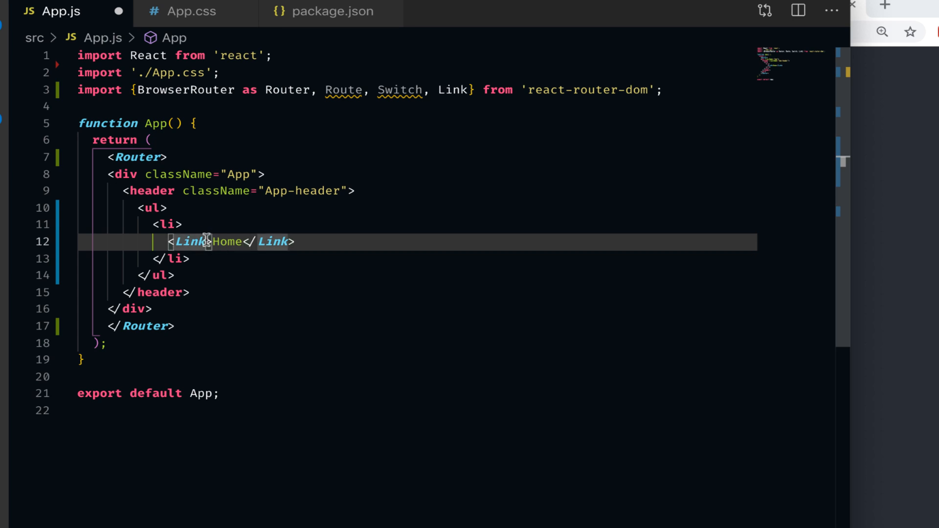
{"action": "type", "text": "to="}
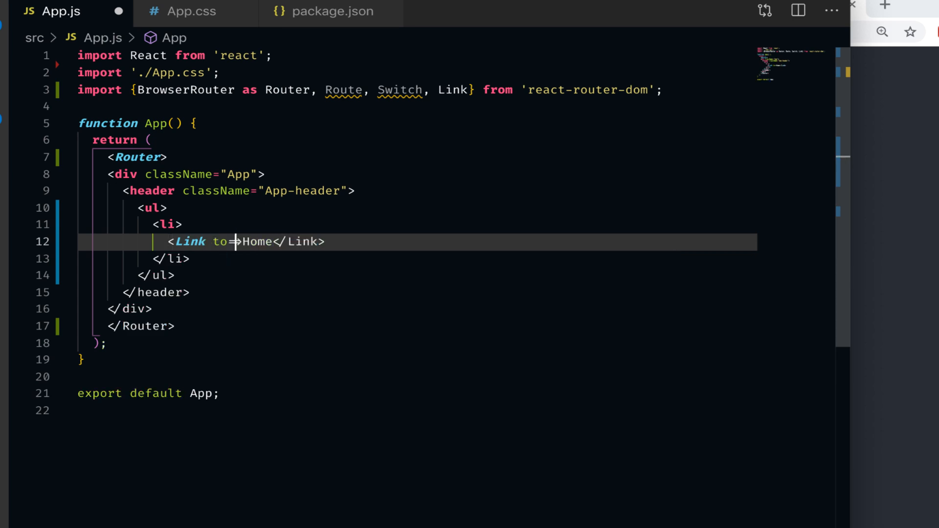
{"action": "type", "text": "\"/\">"}
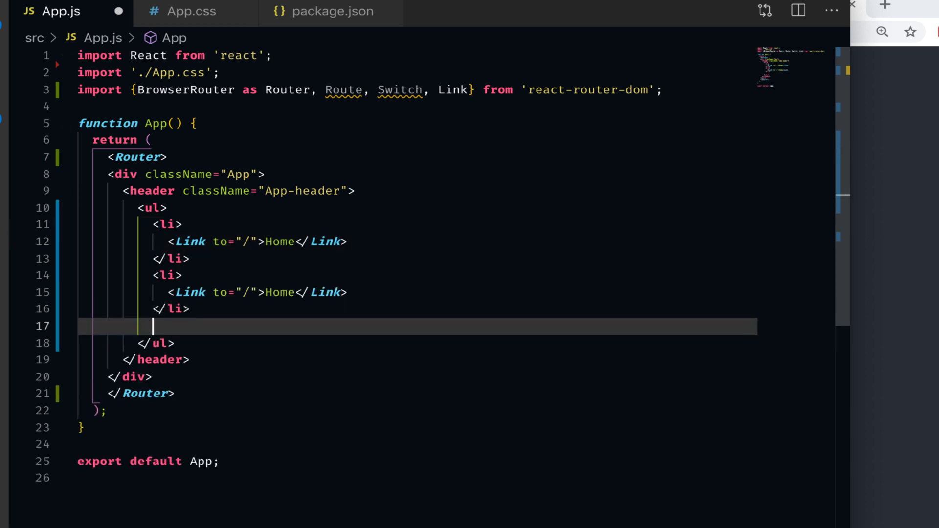
{"action": "type", "text": "<li>"}
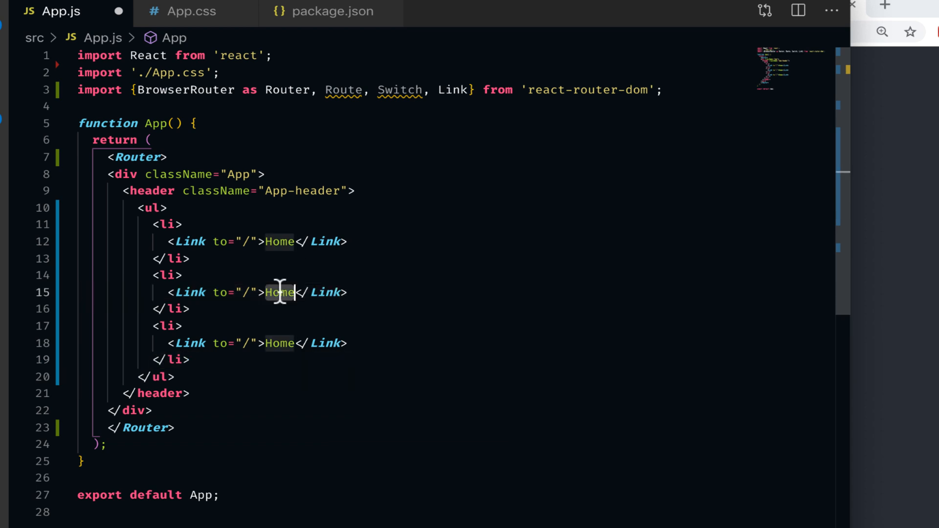
{"action": "type", "text": "About"}
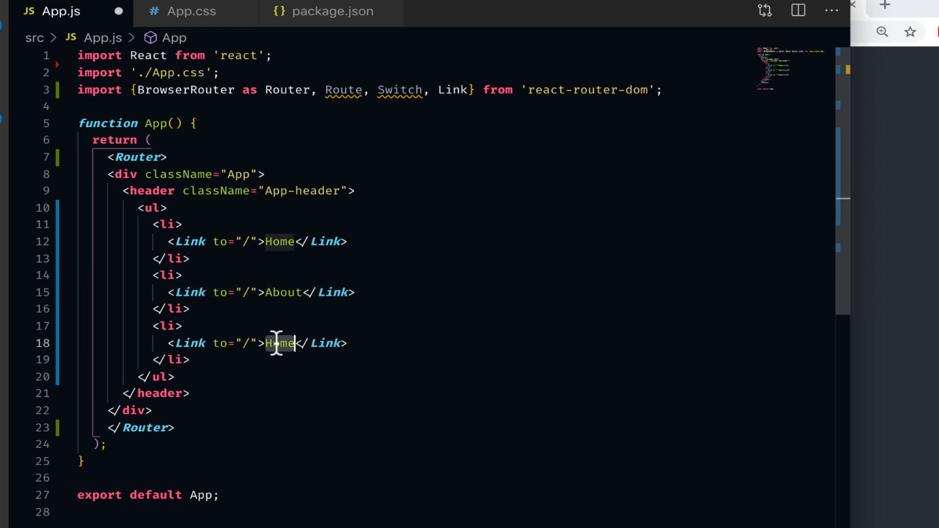
{"action": "type", "text": "User"}
{"action": "left_click", "coordinate": [417, 293]}
{"action": "type", "text": "about"}
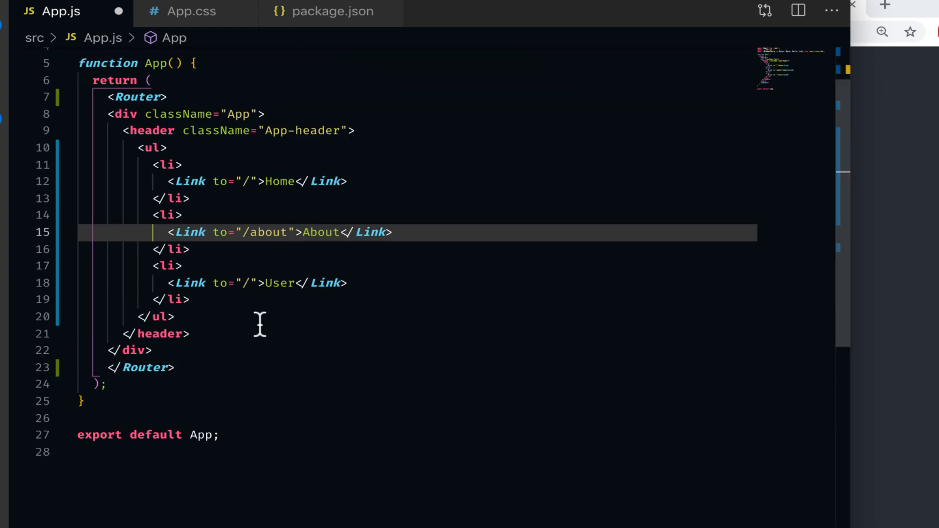
{"action": "type", "text": "user"}
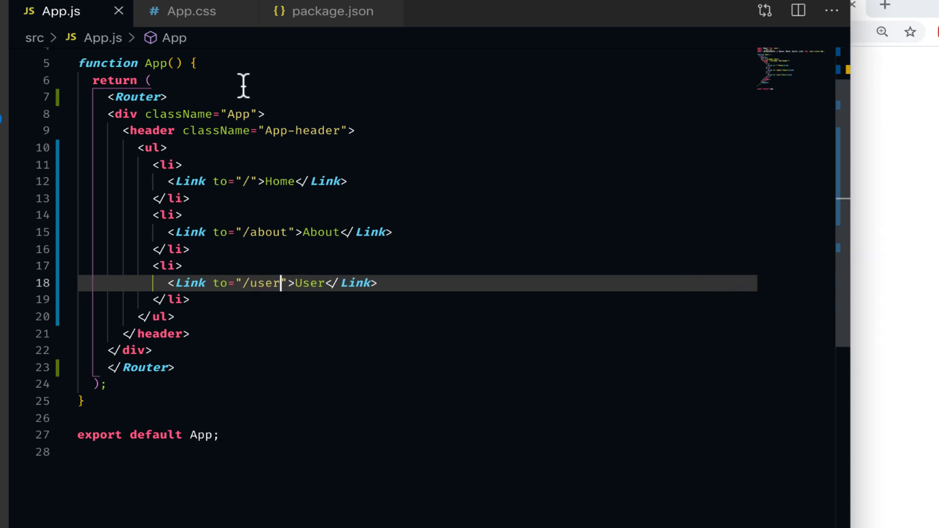
{"action": "left_click", "coordinate": [190, 11]}
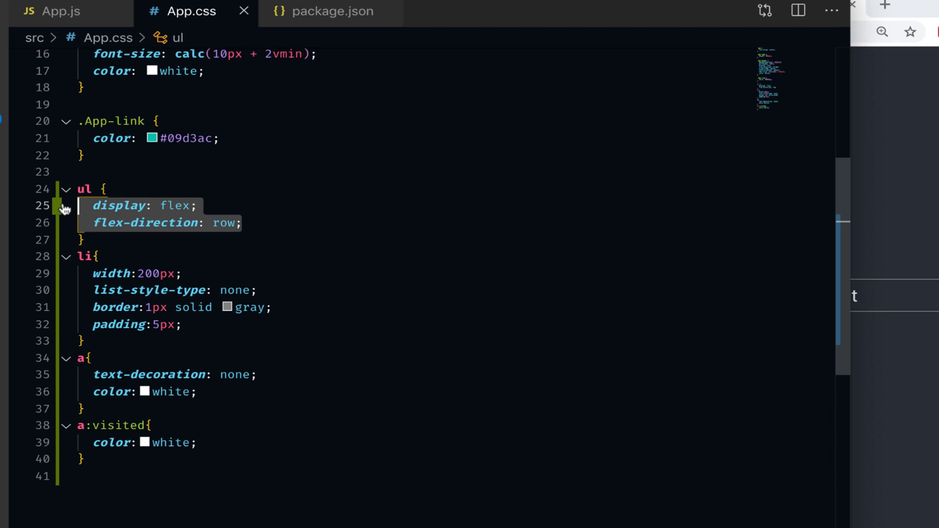
{"action": "left_click", "coordinate": [93, 291]}
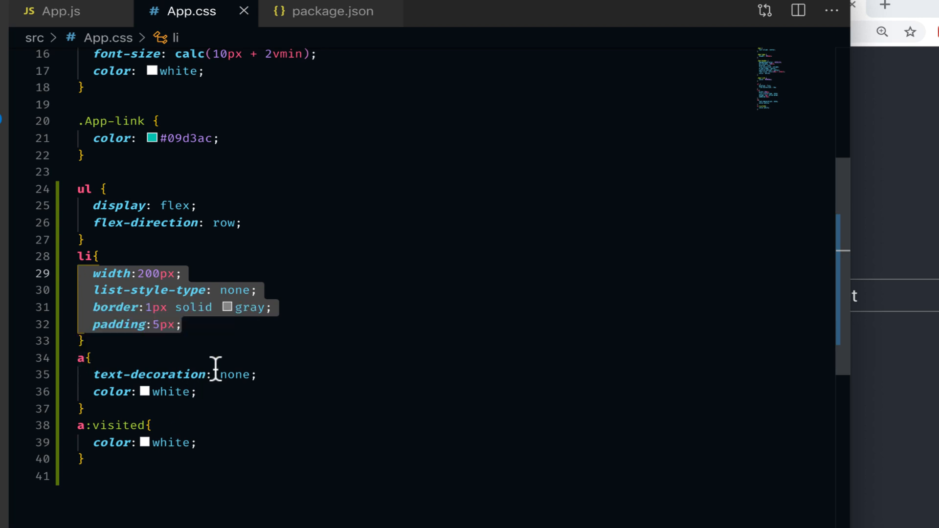
{"action": "left_click", "coordinate": [59, 11]}
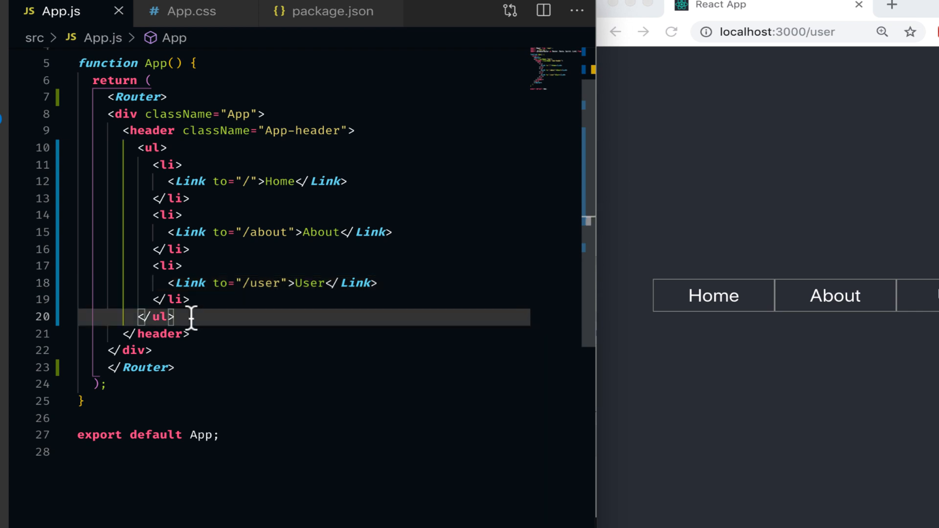
- Below the list, add a div with a Switch holding exact Routes for /, /about, /user
{"action": "key", "text": "enter"}
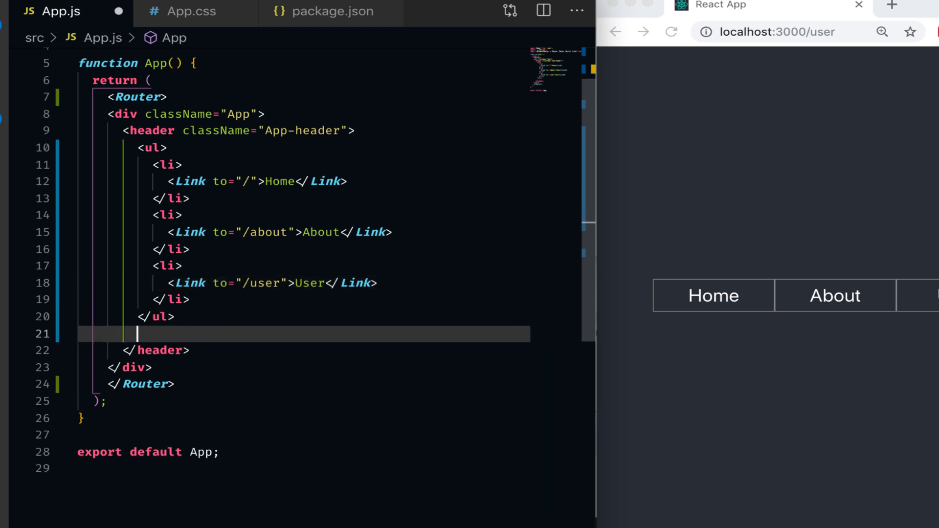
{"action": "type", "text": "<div>"}
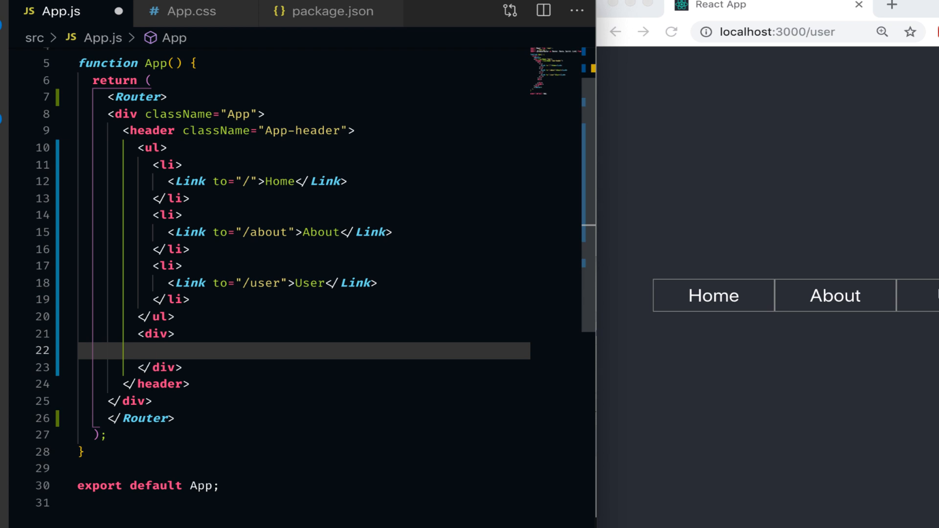
{"action": "type", "text": "<Switch></Switch>"}
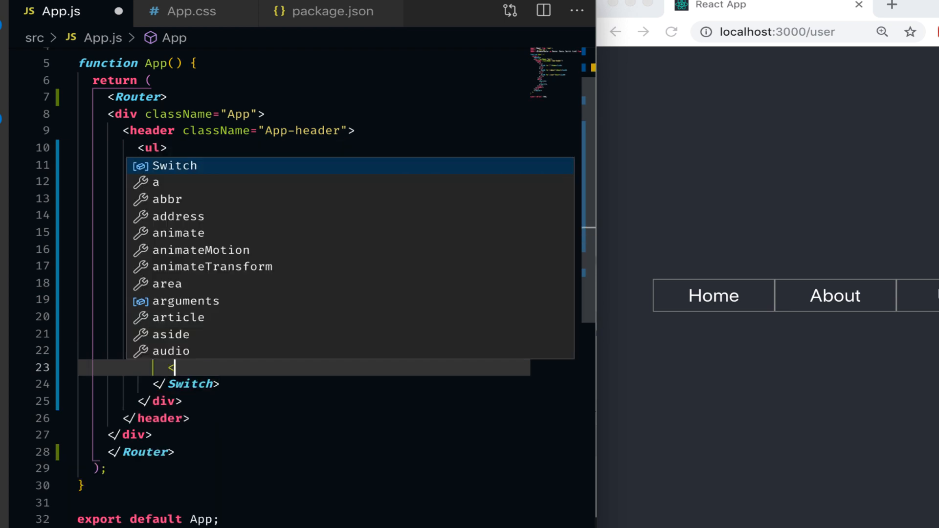
{"action": "type", "text": "Route exact></Route>"}
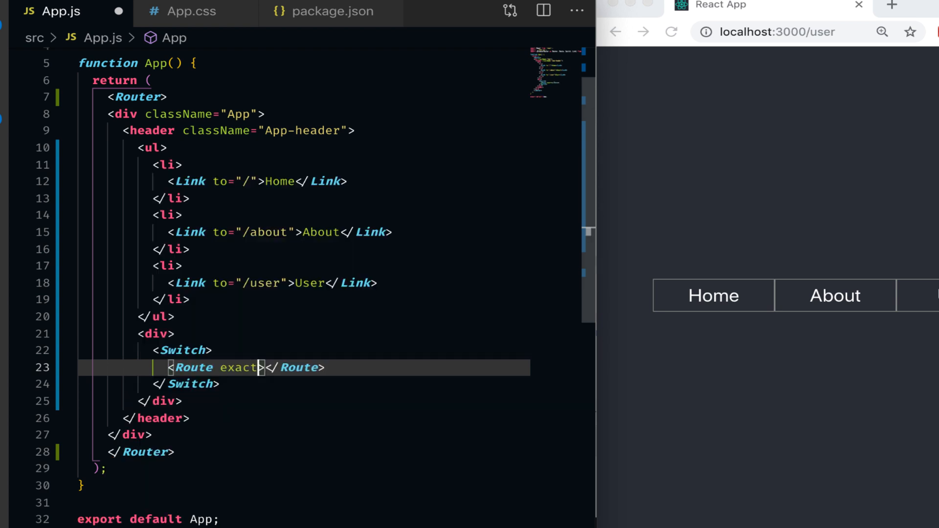
{"action": "type", "text": "path=\"/"}
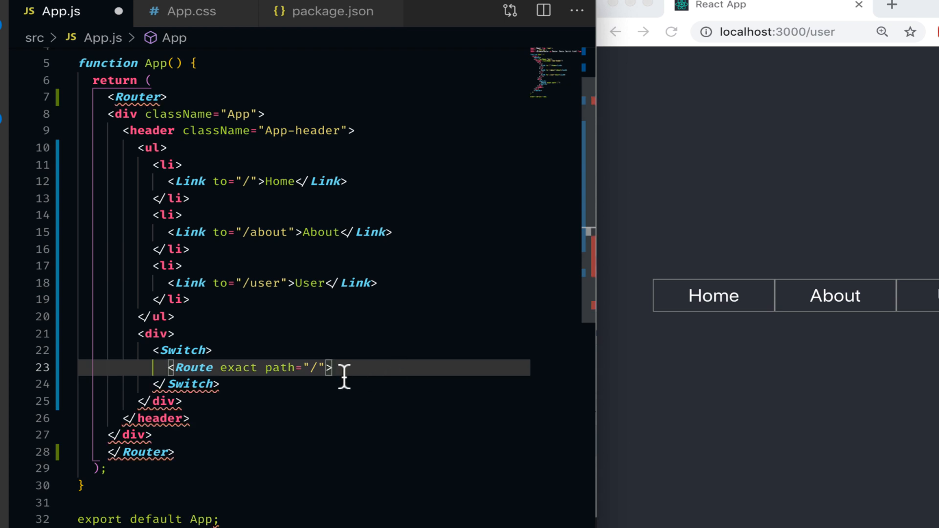
{"action": "type", "text": "/>"}
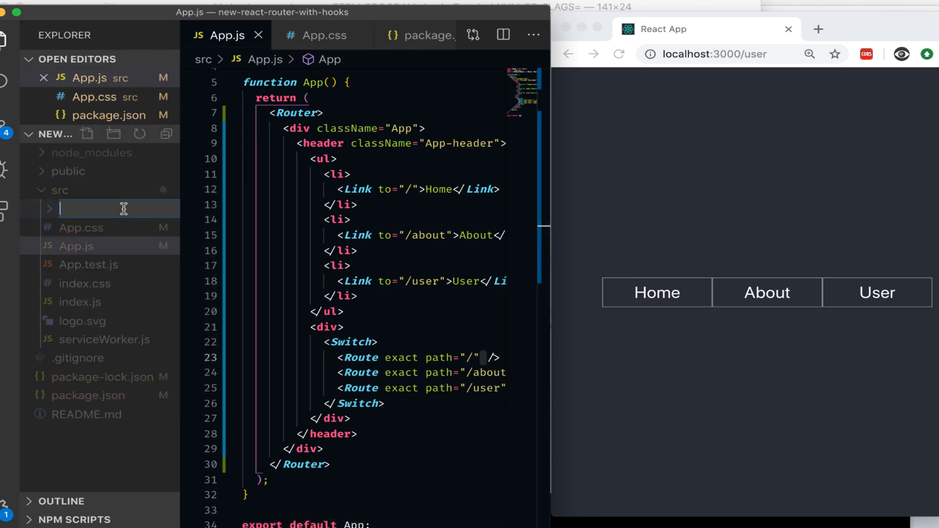
- Create a pages folder under src containing a new Home.js file
{"action": "type", "text": "pages"}
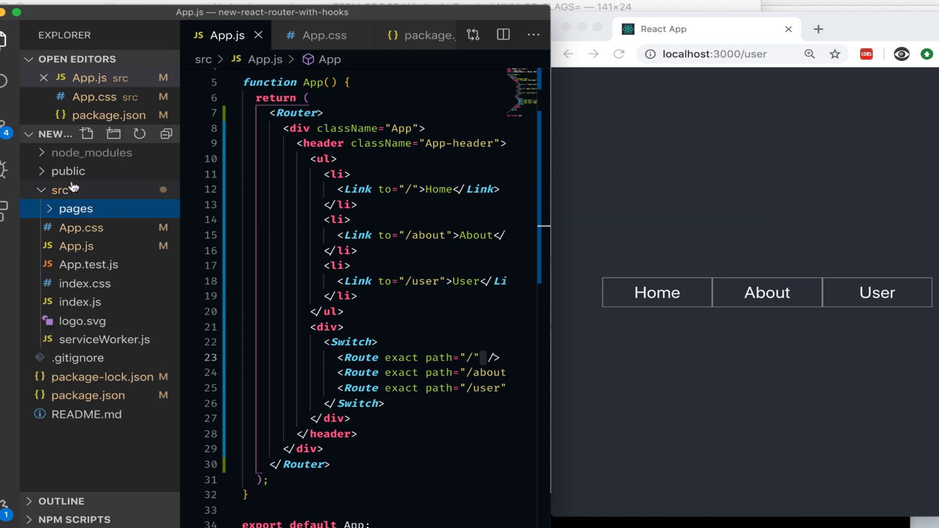
{"action": "right_click", "coordinate": [77, 208]}
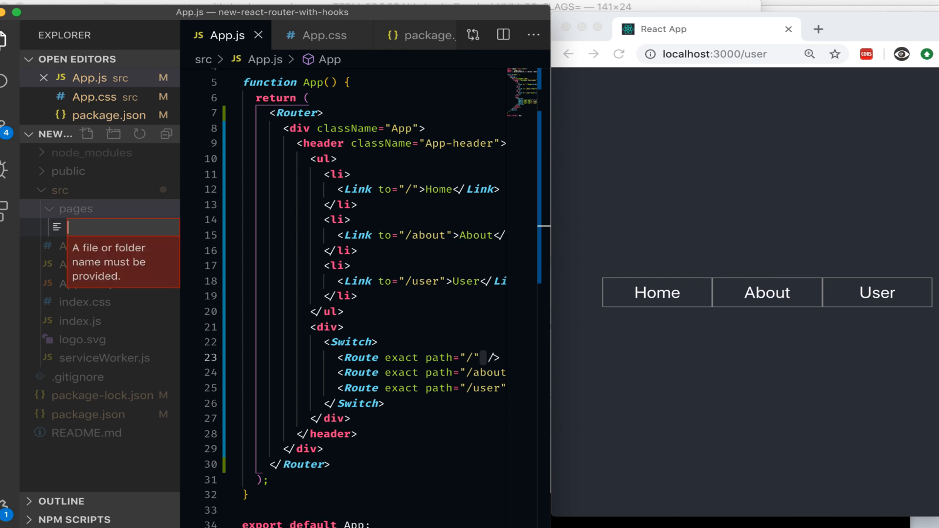
{"action": "type", "text": "Home.js"}
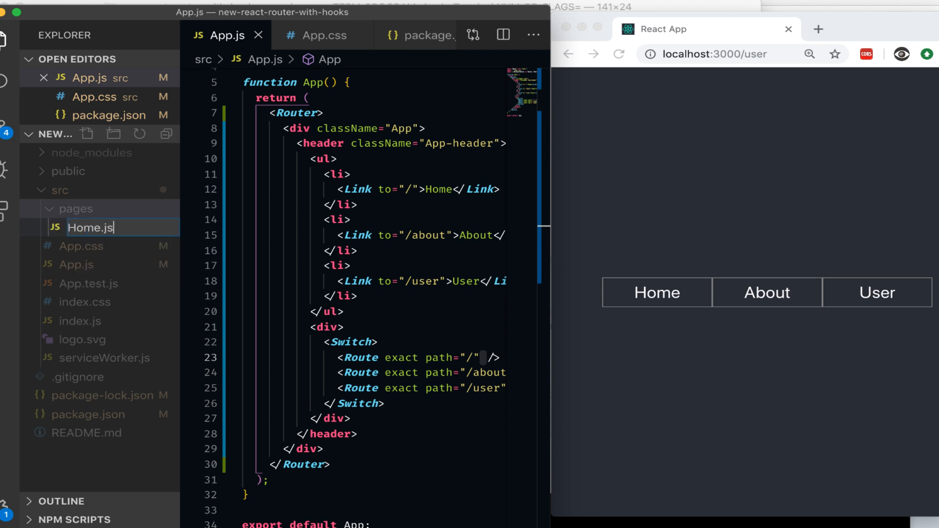
- Write a Home function component returning a Home div, exported by default
{"action": "type", "text": "import Rea"}
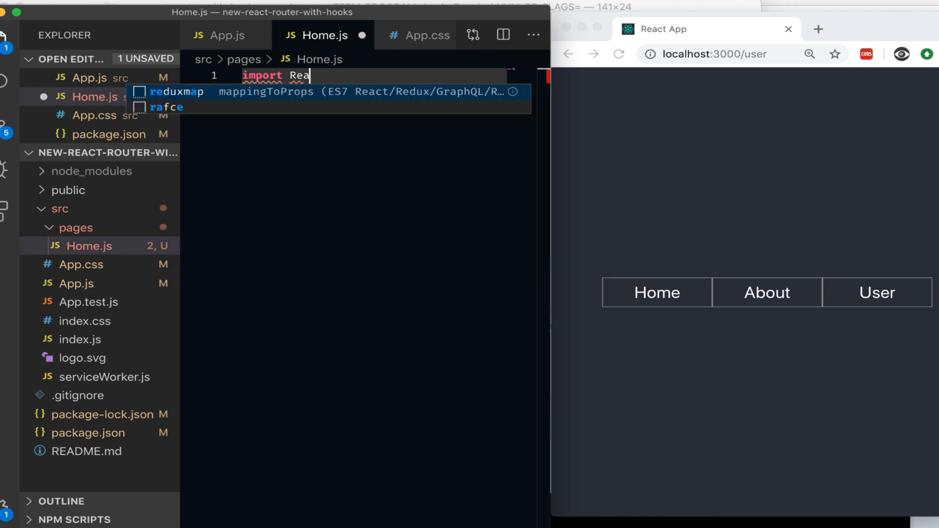
{"action": "type", "text": "from \"react-router-dom\""}
{"action": "type", "text": "function"}
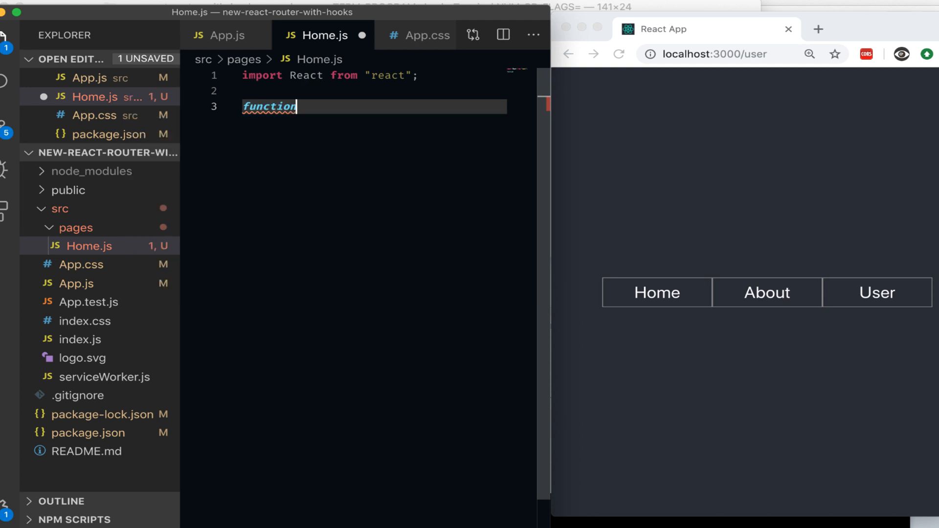
{"action": "type", "text": "Home()"}
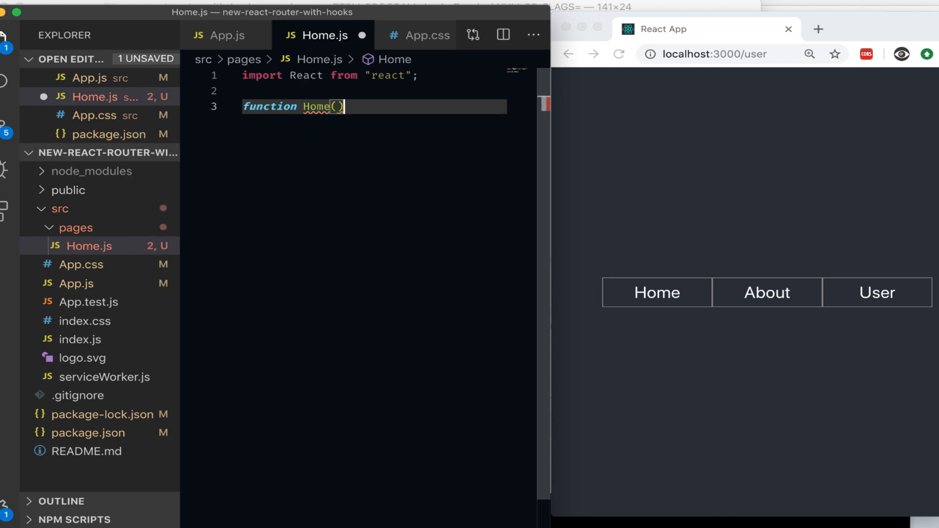
{"action": "type", "text": "{"}
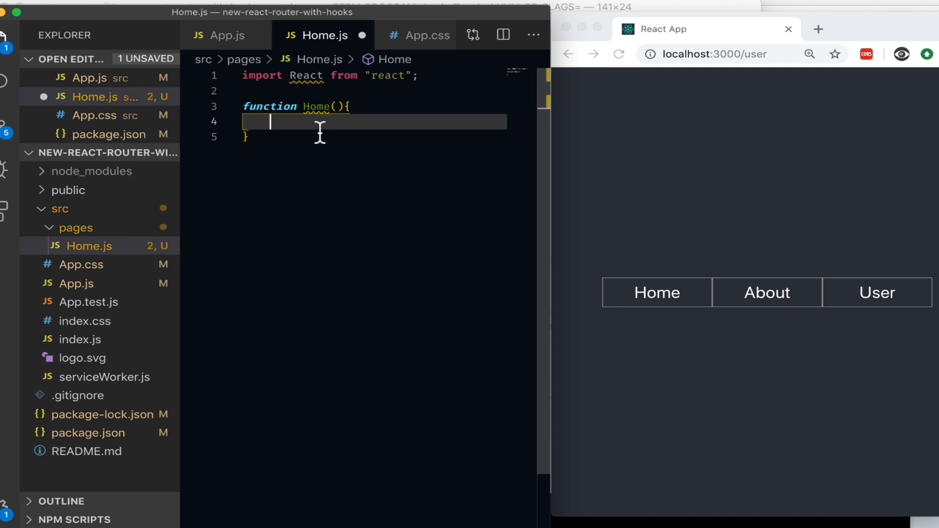
{"action": "type", "text": "return ("}
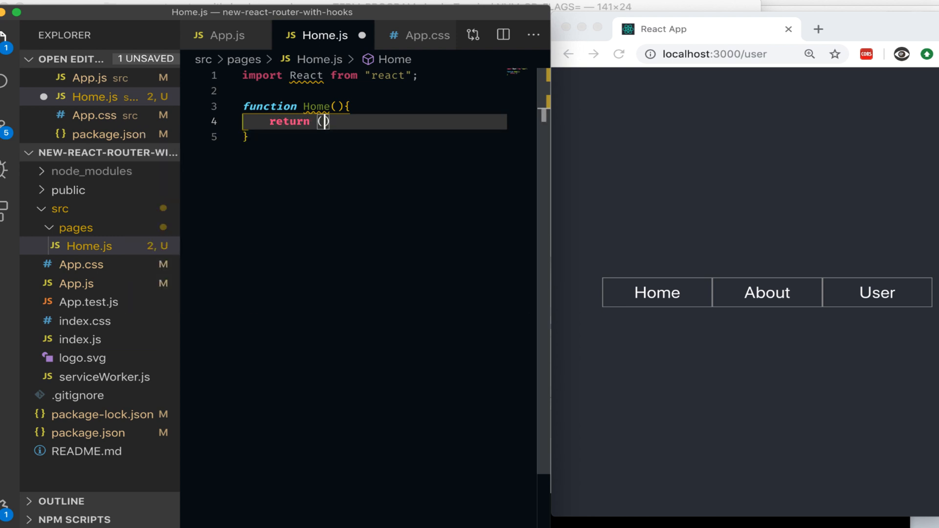
{"action": "type", "text": "<div"}
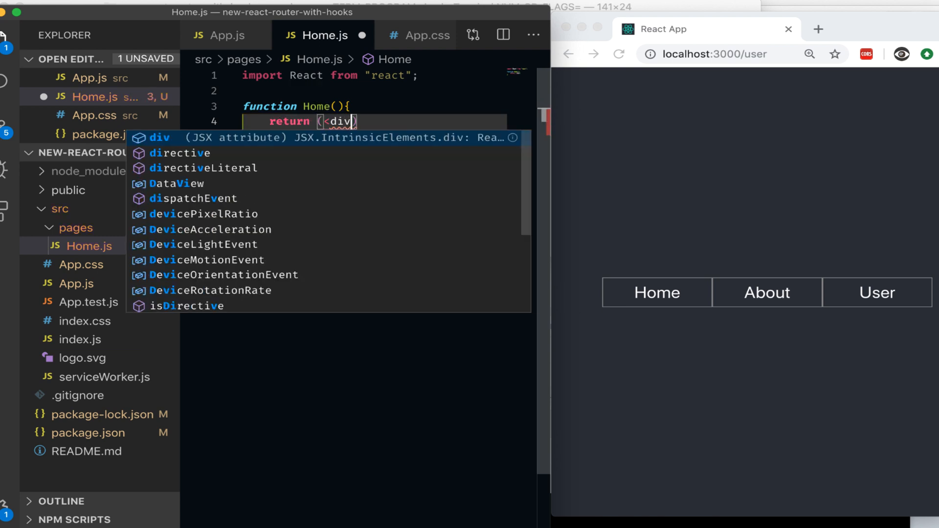
{"action": "type", "text": "Home</div>"}
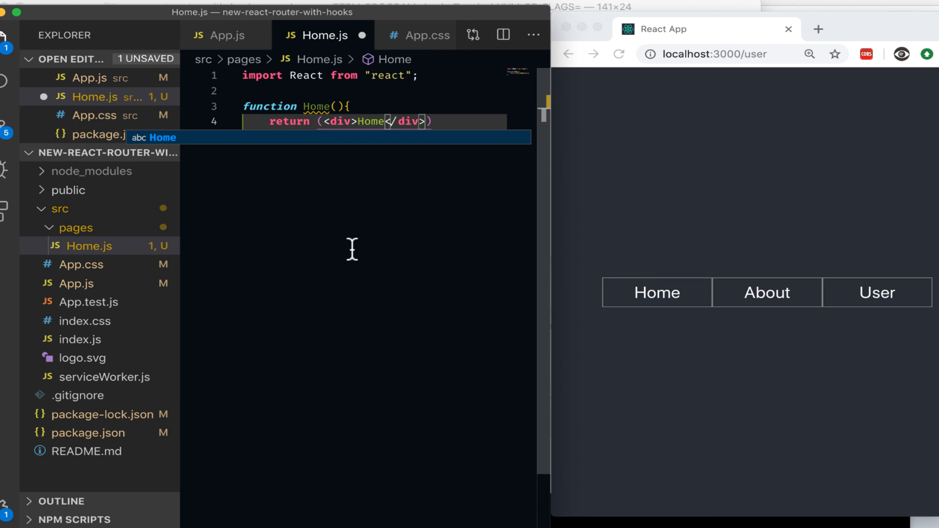
{"action": "type", "text": "export default Home;"}
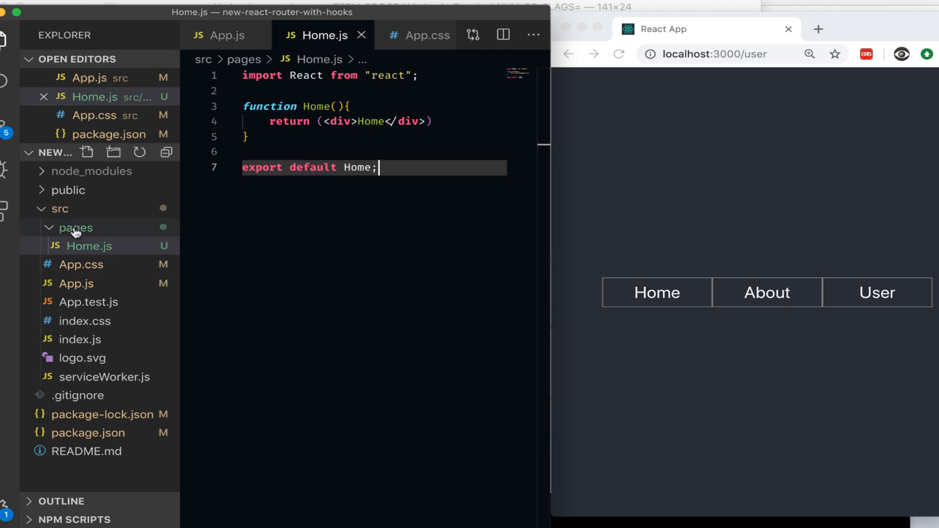
- Add About.js and User.js to pages, with User.js rendering and exporting User
{"action": "type", "text": "Aboute"}
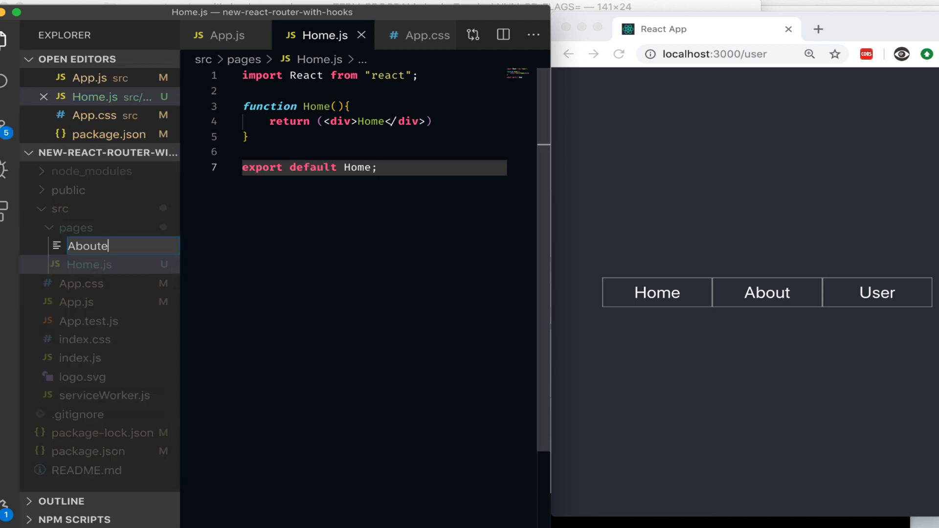
{"action": "key", "text": "Enter"}
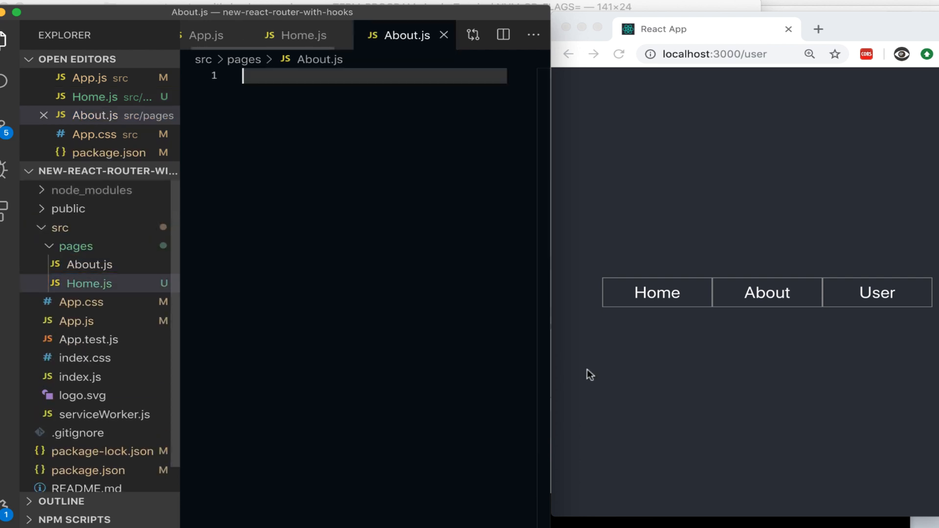
{"action": "right_click", "coordinate": [75, 245]}
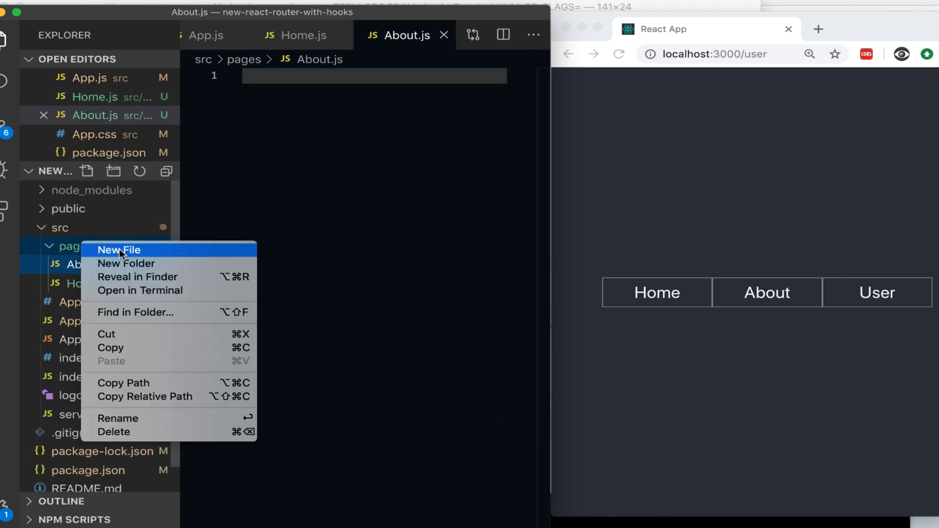
{"action": "left_click", "coordinate": [120, 250]}
{"action": "type", "text": "User.js"}
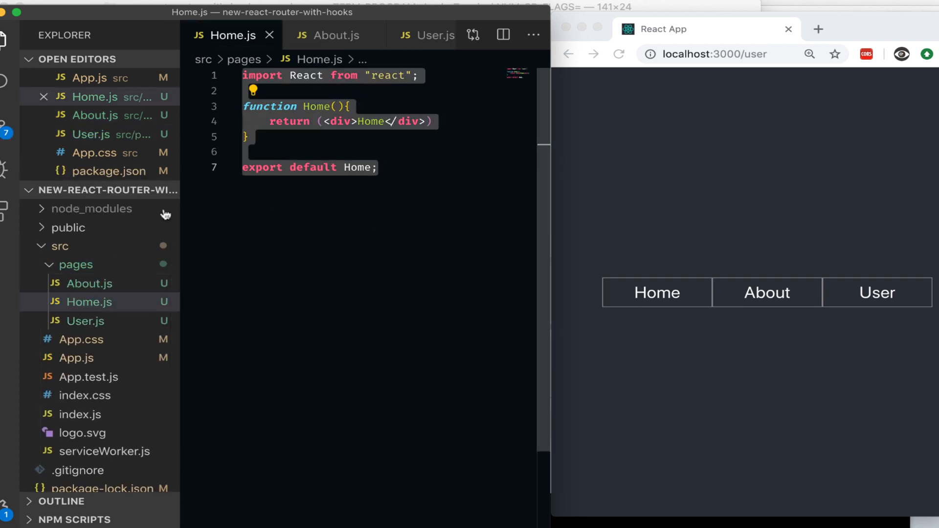
{"action": "left_click", "coordinate": [417, 35]}
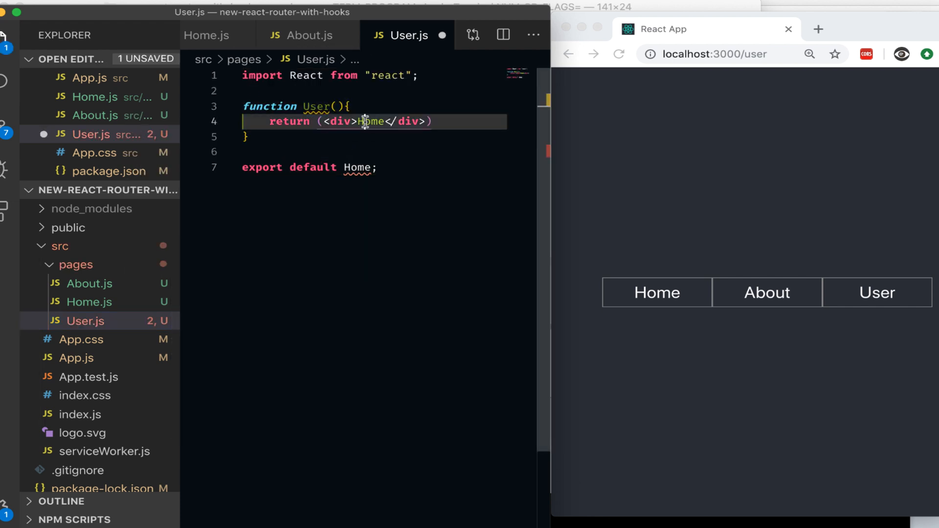
{"action": "type", "text": "User"}
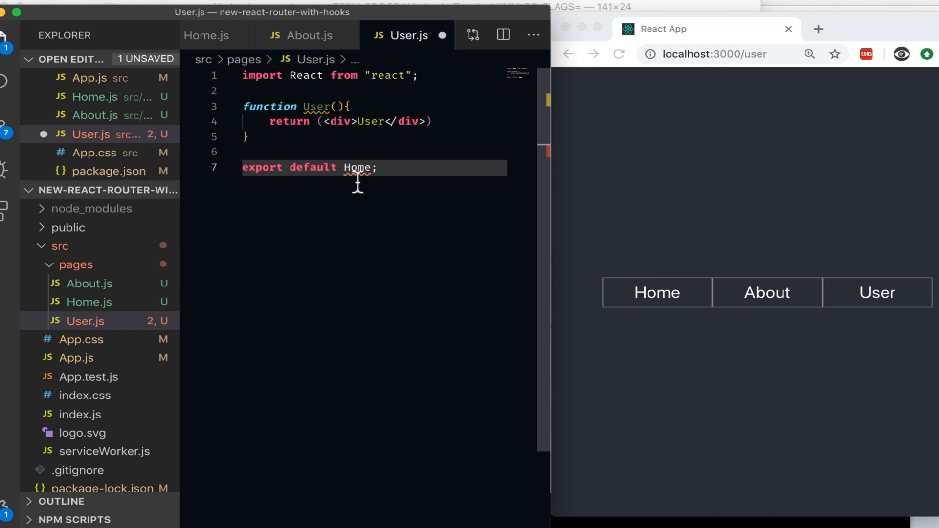
{"action": "type", "text": "User"}
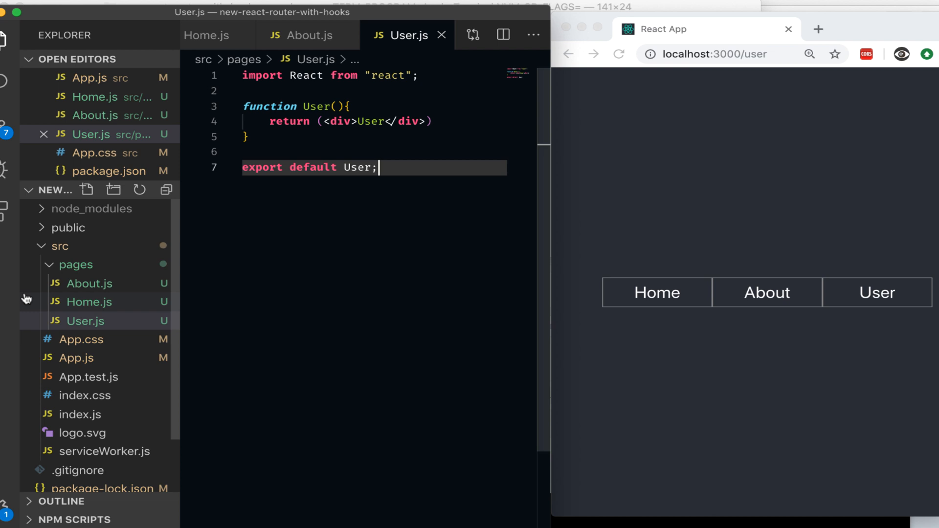
{"action": "left_click", "coordinate": [88, 283]}
{"action": "type", "text": "im"}
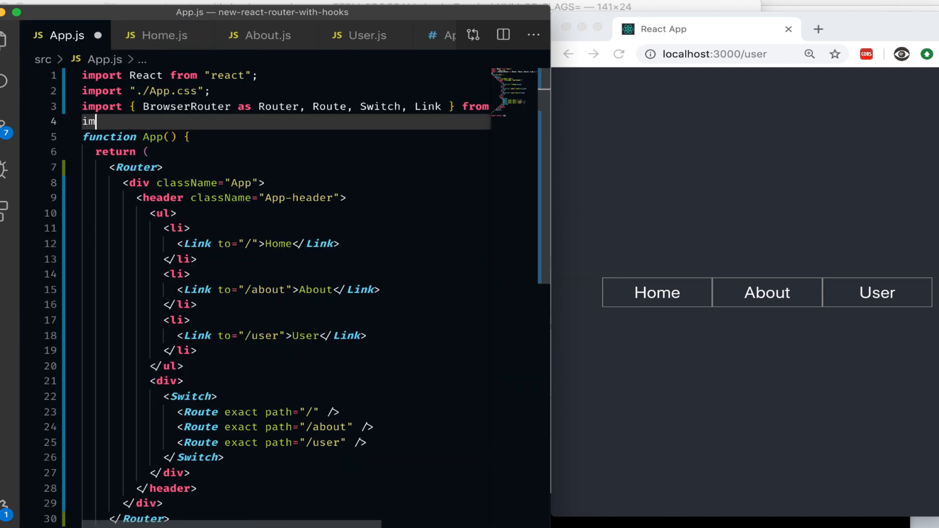
- Add imports for Home, About and User from './pages/...' at the top of App.js
{"action": "type", "text": "\" \""}
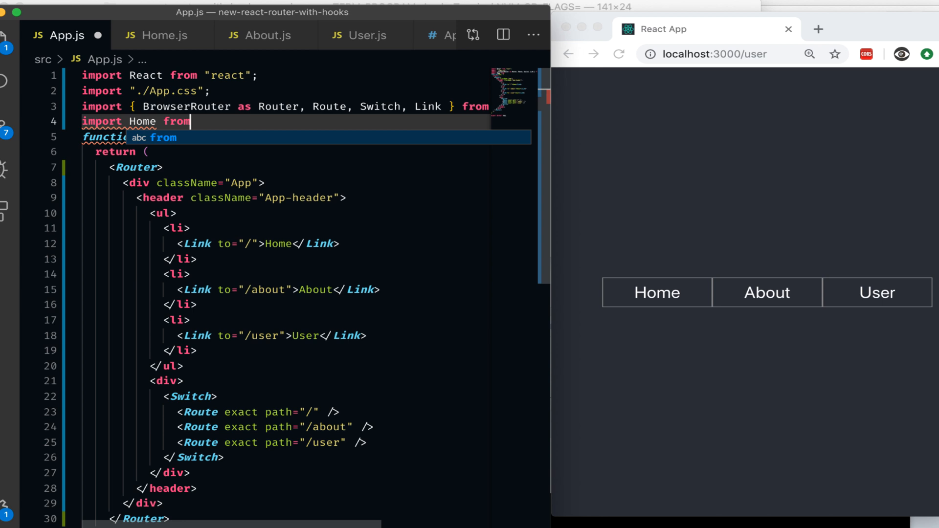
{"action": "type", "text": "'./"}
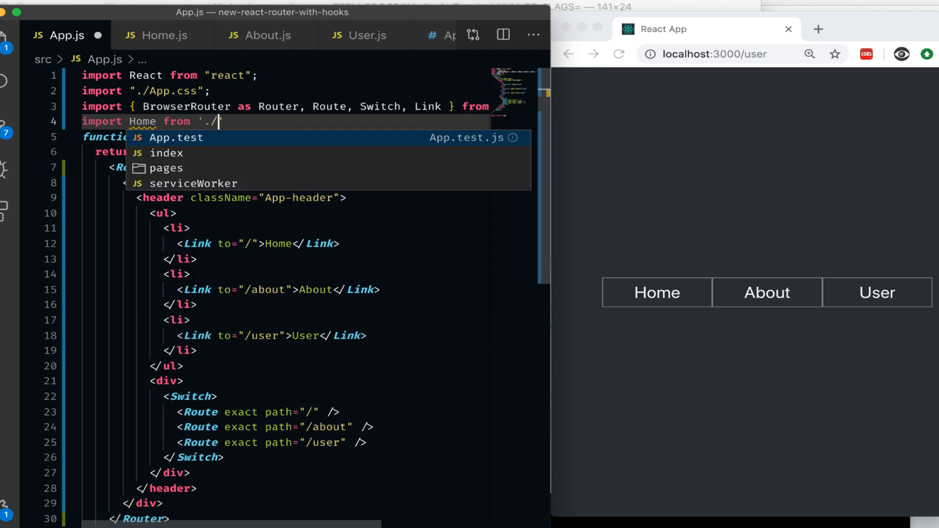
{"action": "type", "text": "pages"}
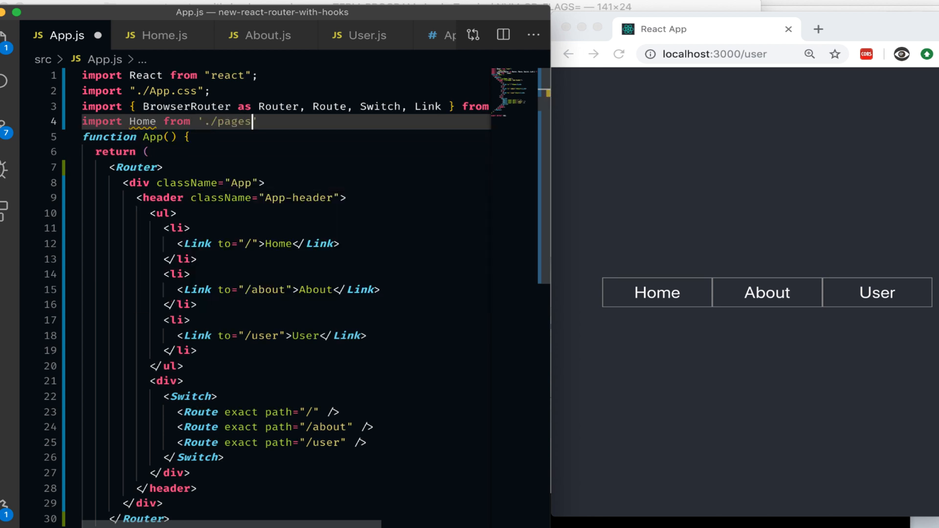
{"action": "type", "text": "/Home';"}
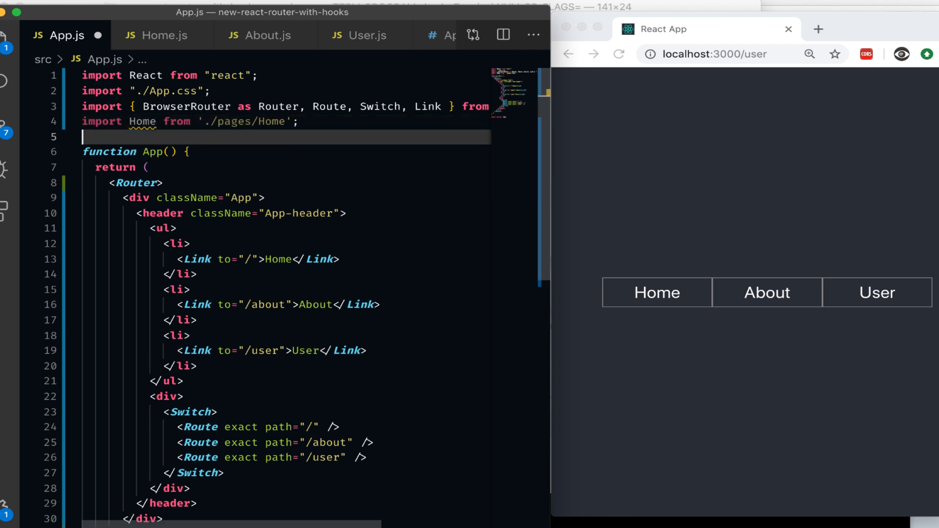
{"action": "type", "text": "import"}
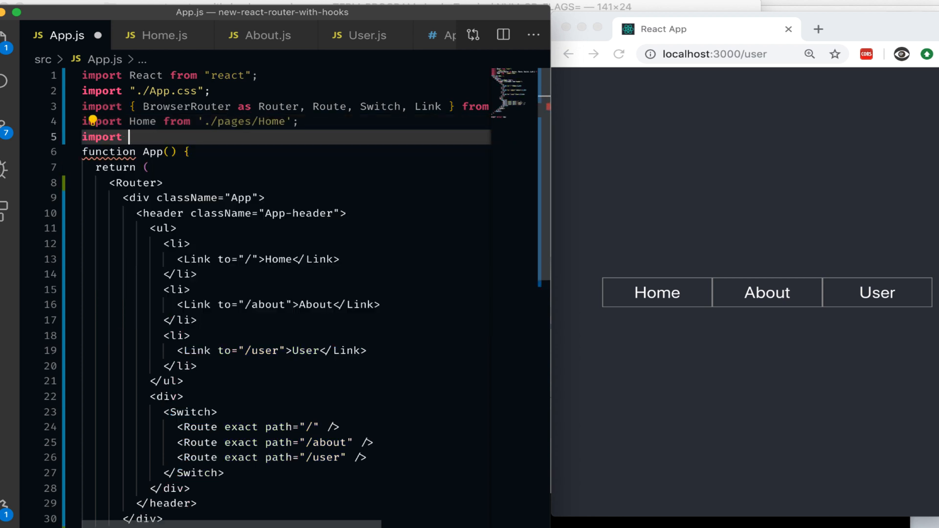
{"action": "type", "text": "About from"}
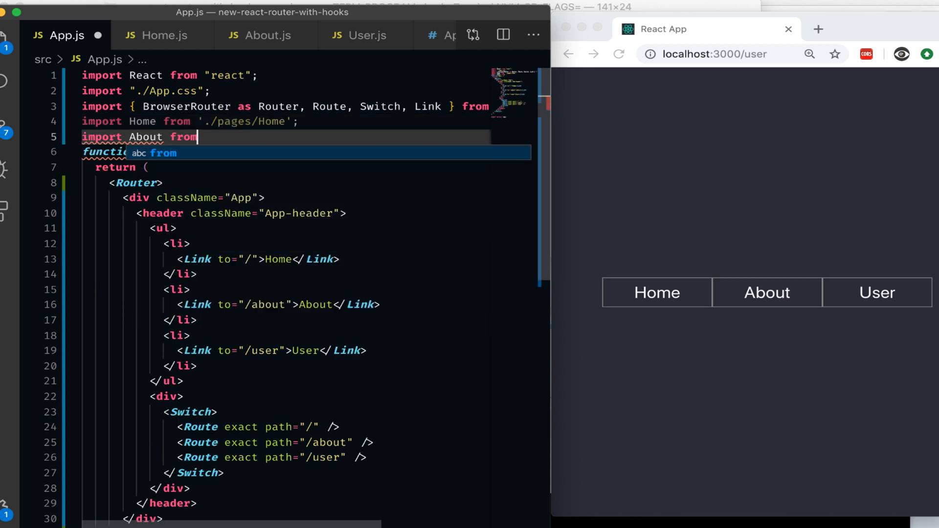
{"action": "type", "text": "'./pages/'"}
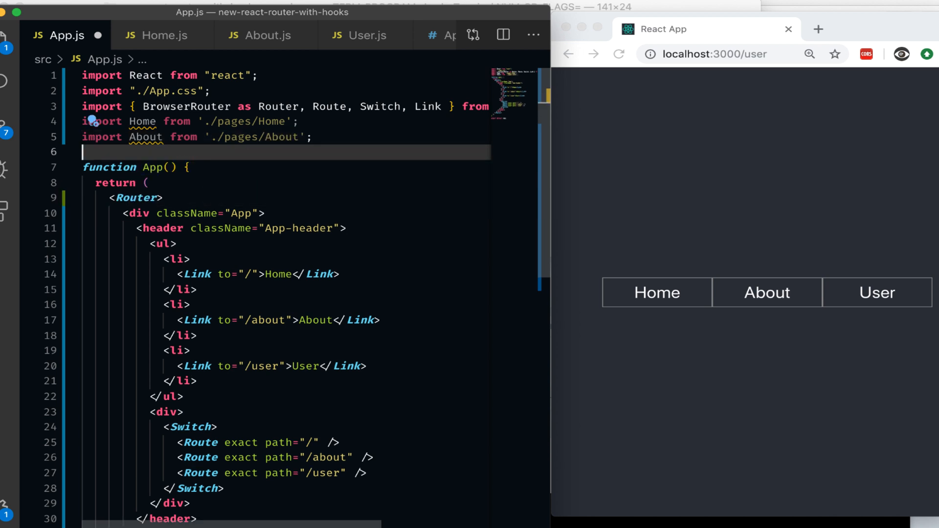
{"action": "type", "text": "import"}
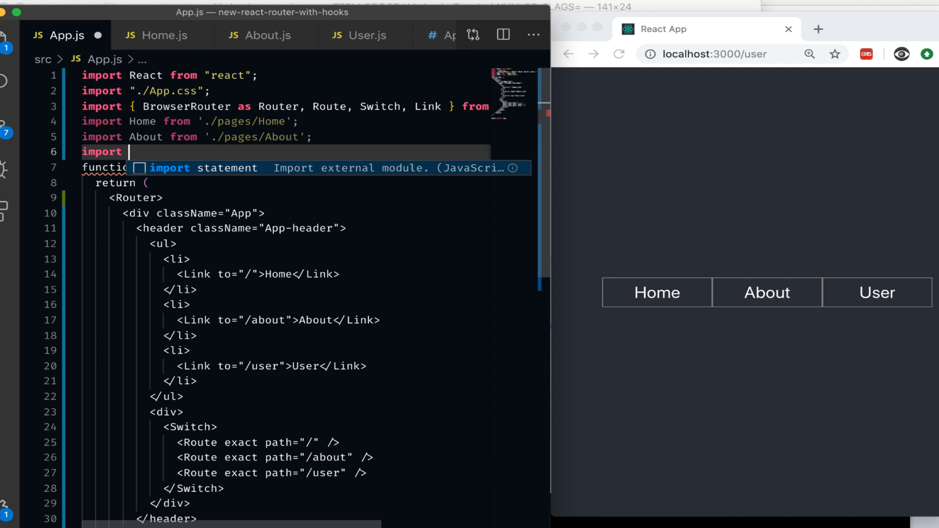
{"action": "type", "text": "User"}
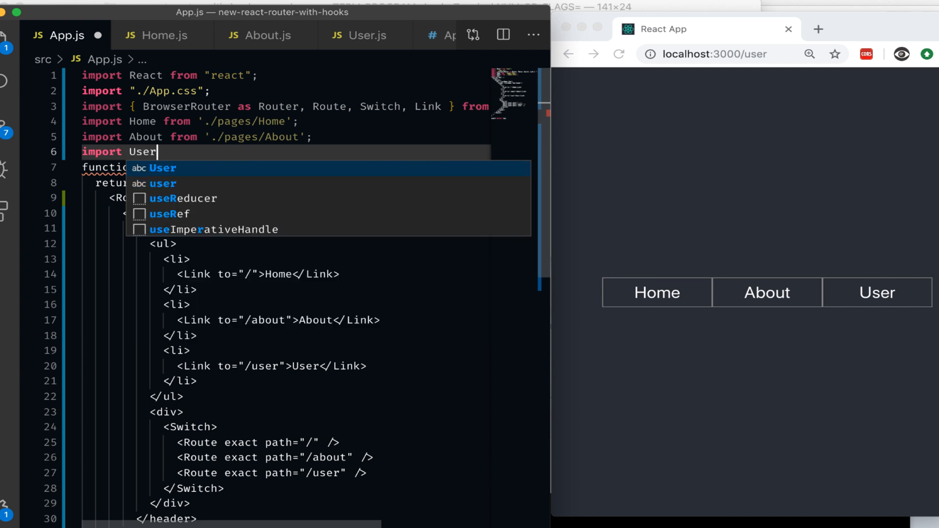
{"action": "type", "text": "from '."}
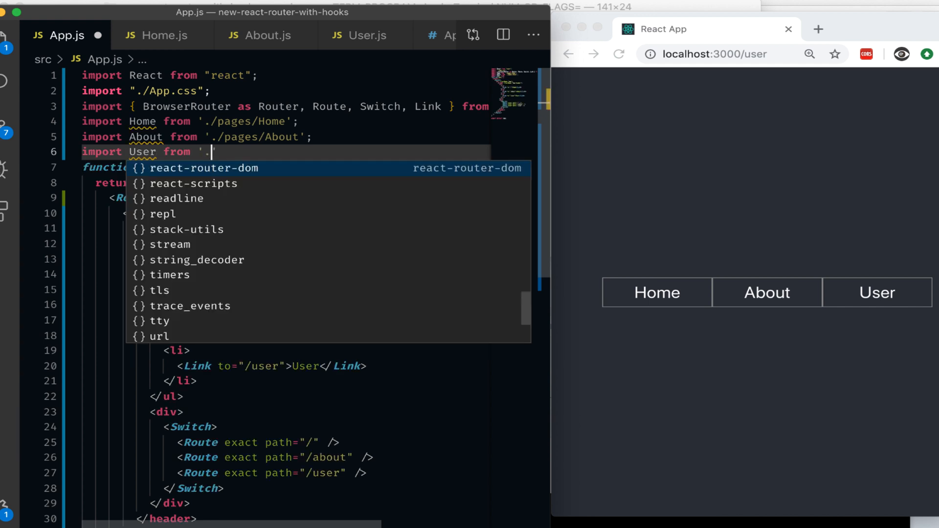
{"action": "type", "text": "/pages/User"}
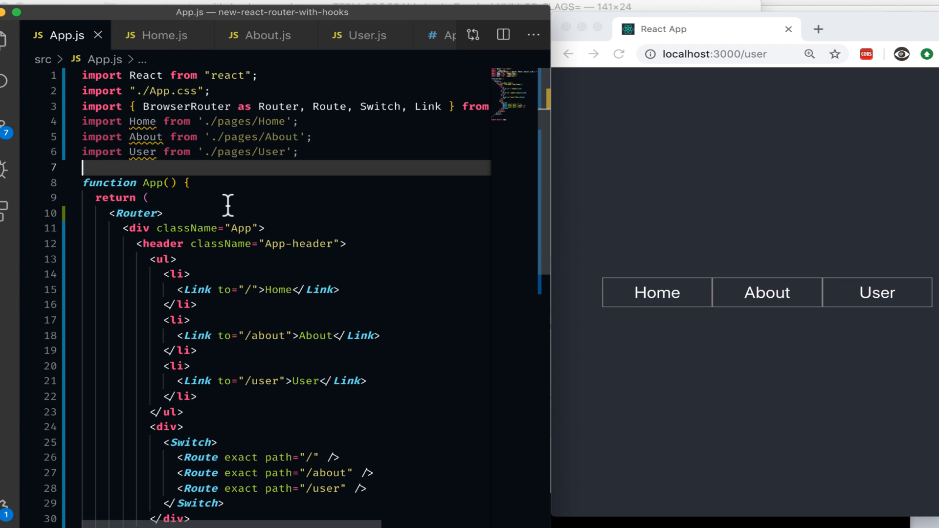
{"action": "mouse_move", "coordinate": [374, 299]}
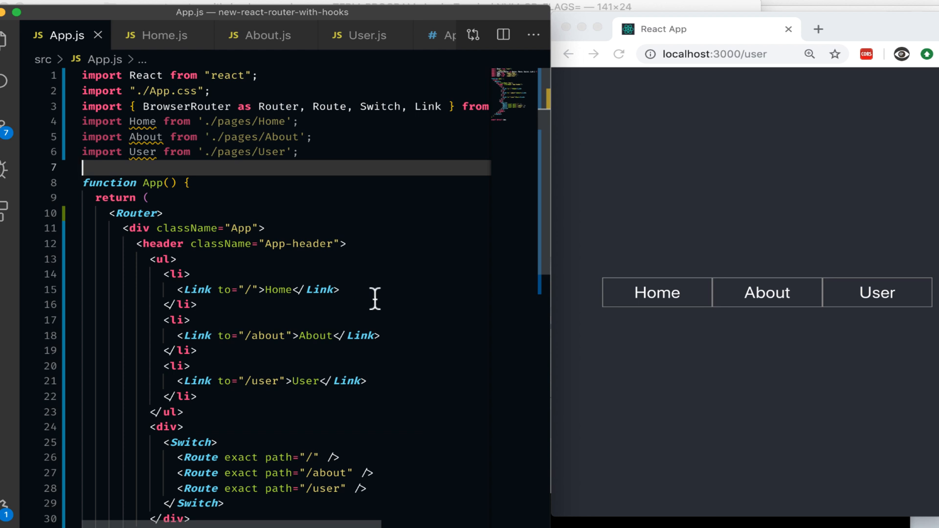
- Add component={Home}, {About} and {User} to the Routes, then test the About and User links
{"action": "scroll", "scroll_direction": "down", "scroll_amount": 3}
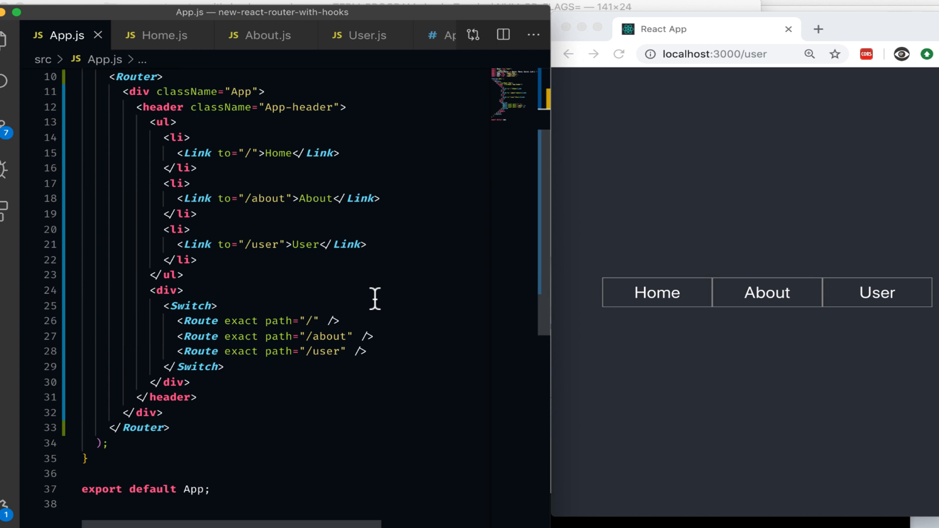
{"action": "scroll", "scroll_direction": "down", "scroll_amount": 3}
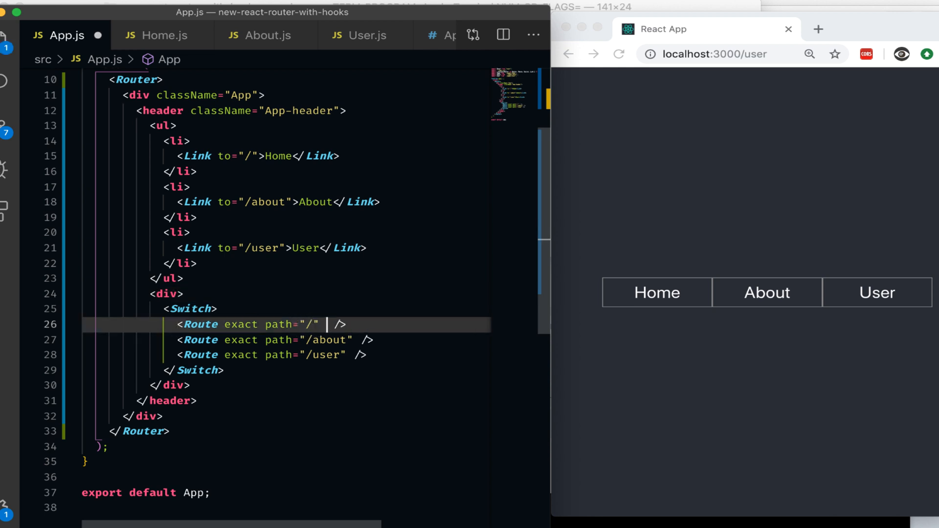
{"action": "type", "text": "component"}
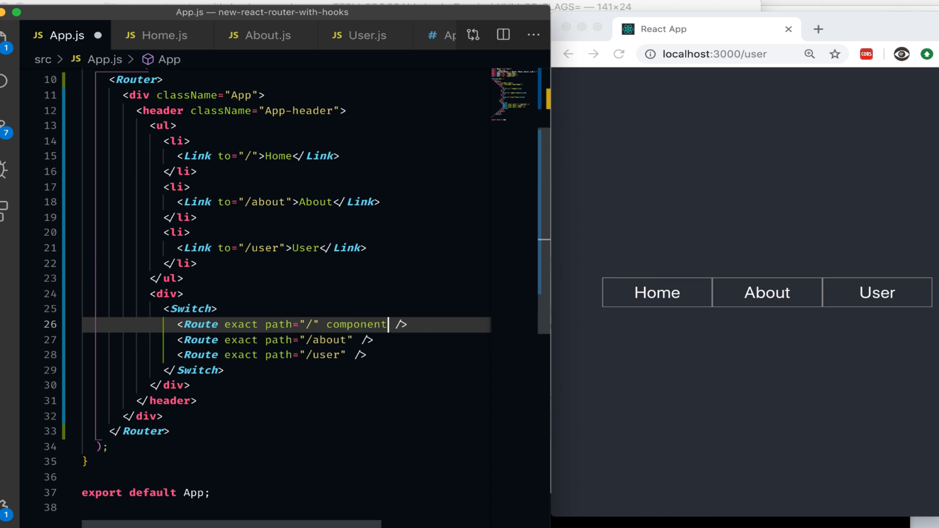
{"action": "type", "text": "={}"}
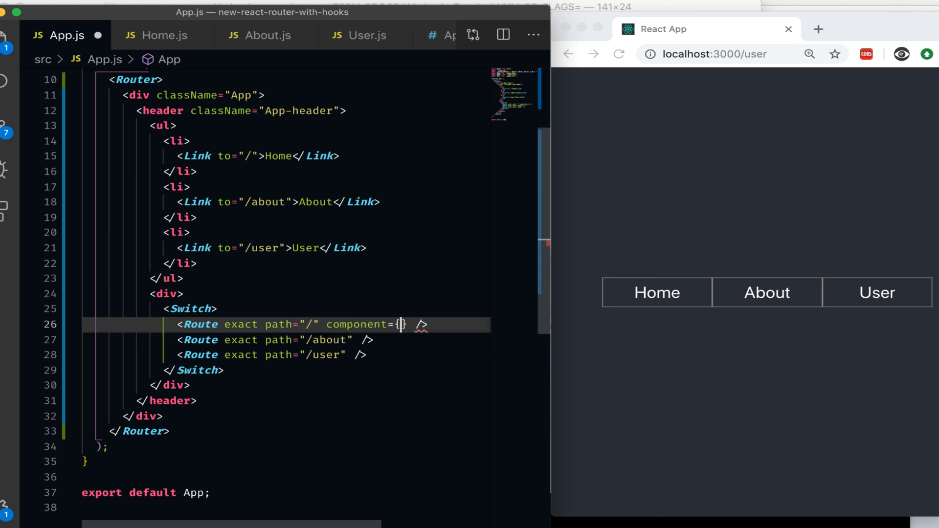
{"action": "type", "text": "HO"}
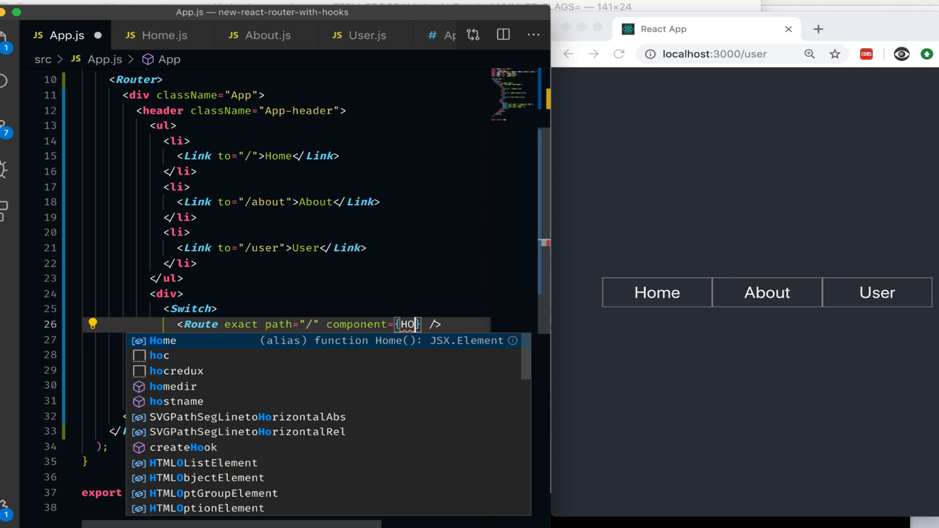
{"action": "key", "text": "Enter"}
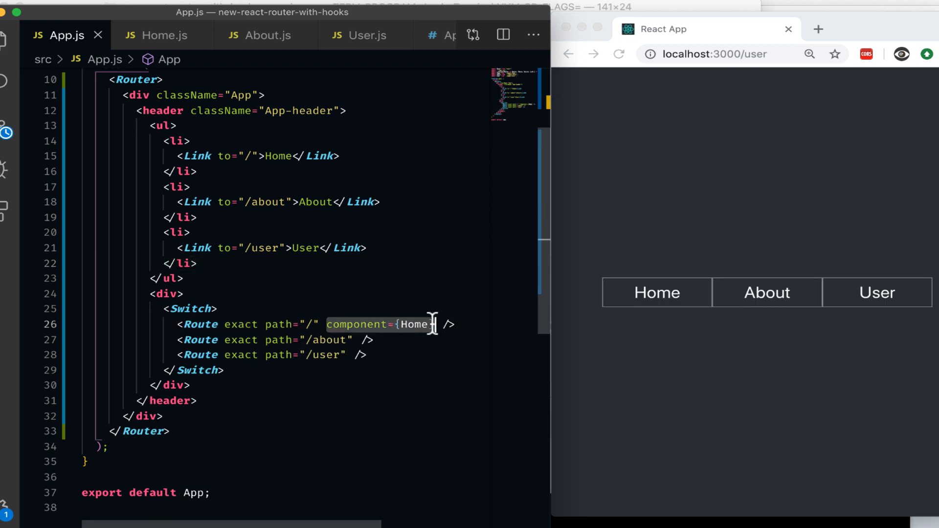
{"action": "type", "text": "component={Home}"}
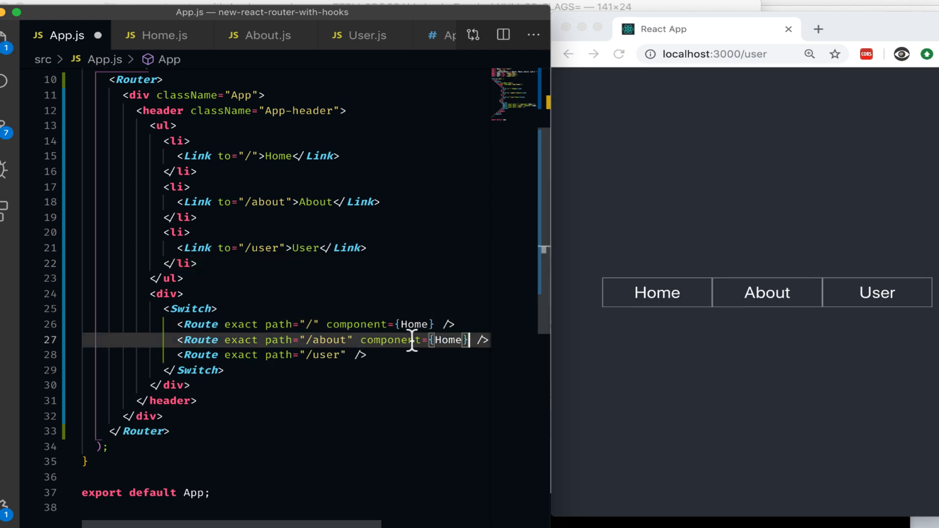
{"action": "type", "text": "about"}
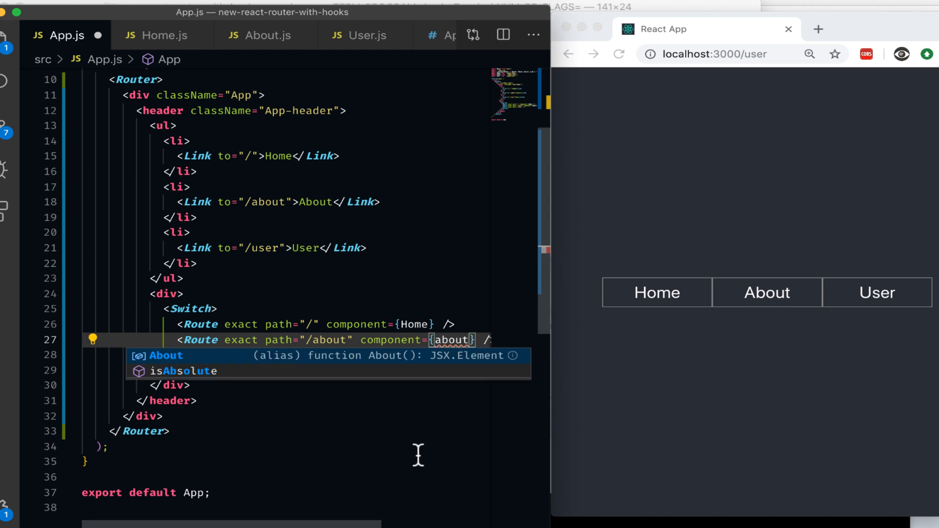
{"action": "key", "text": "Tab"}
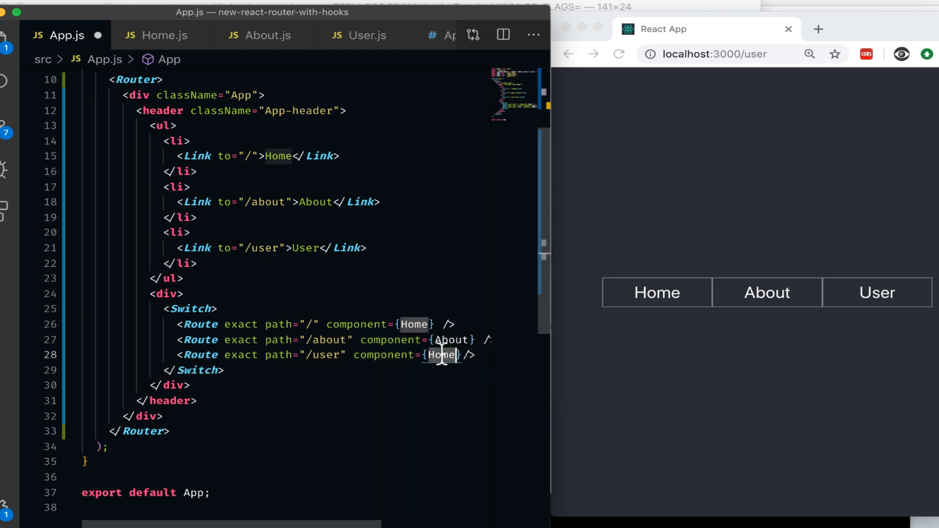
{"action": "type", "text": "User"}
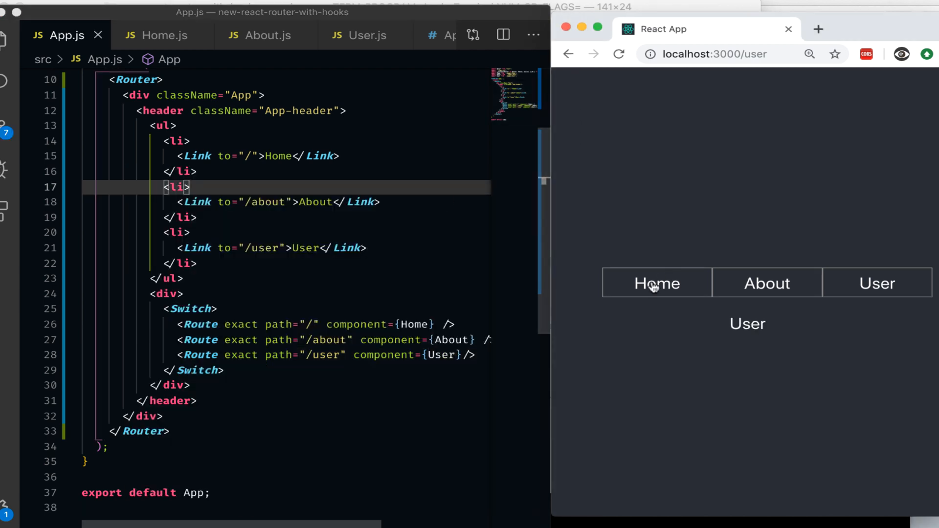
{"action": "left_click", "coordinate": [766, 282]}
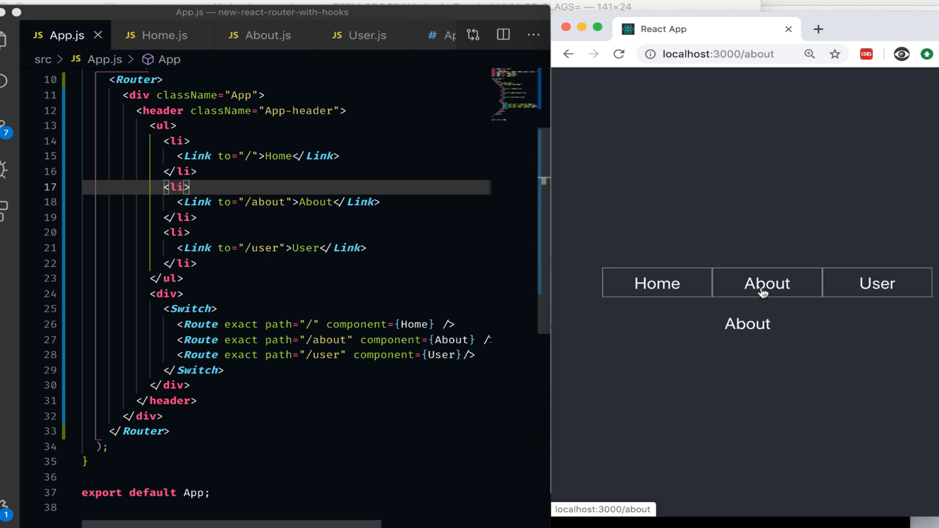
{"action": "mouse_move", "coordinate": [876, 283]}
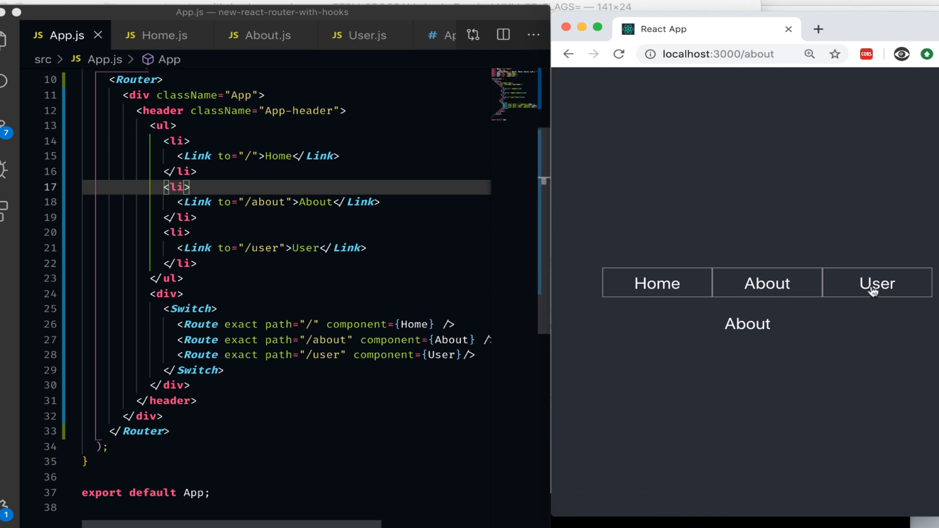
{"action": "left_click", "coordinate": [877, 283]}
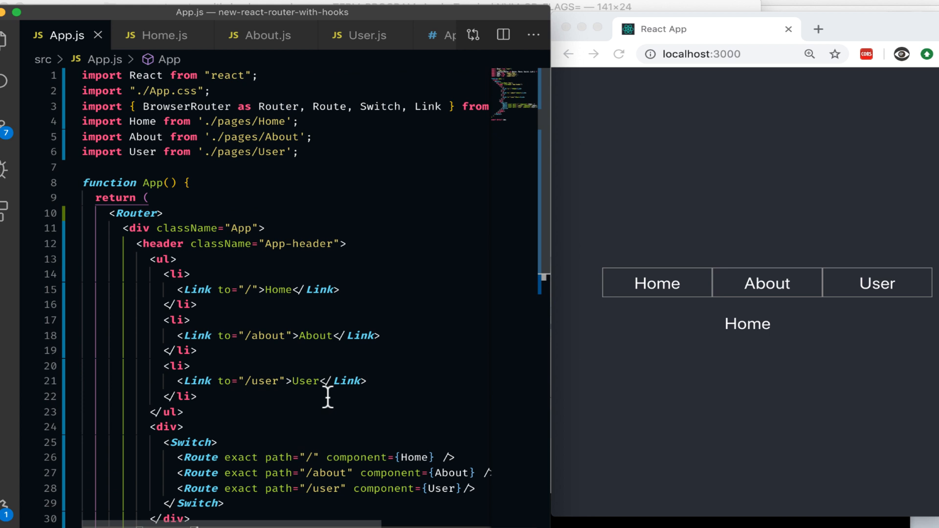
{"action": "mouse_move", "coordinate": [285, 395]}
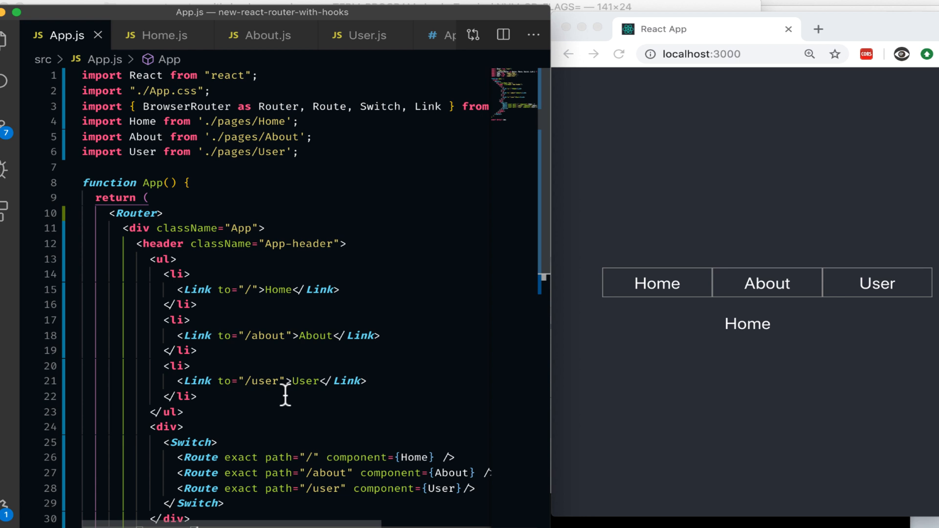
- Change the User Link to /user/john and its Route path to /user/:name
{"action": "left_click", "coordinate": [266, 381]}
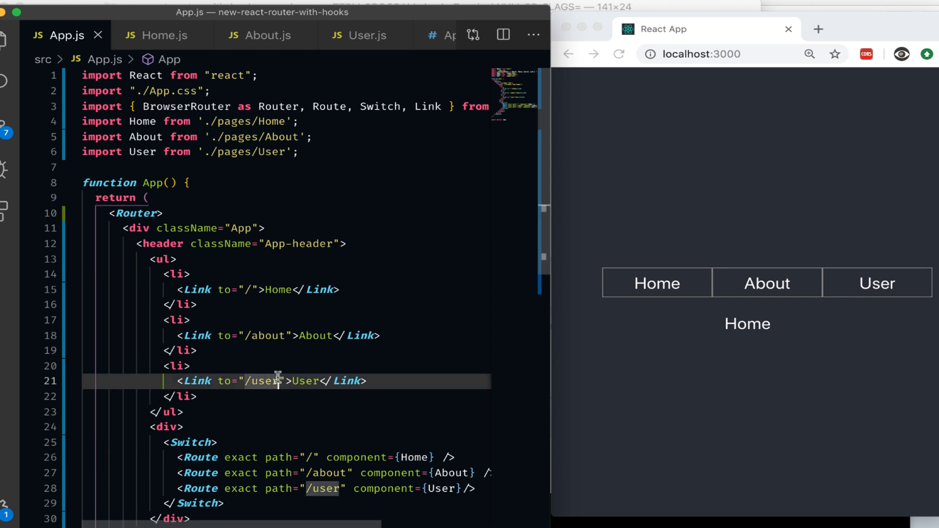
{"action": "type", "text": "/name"}
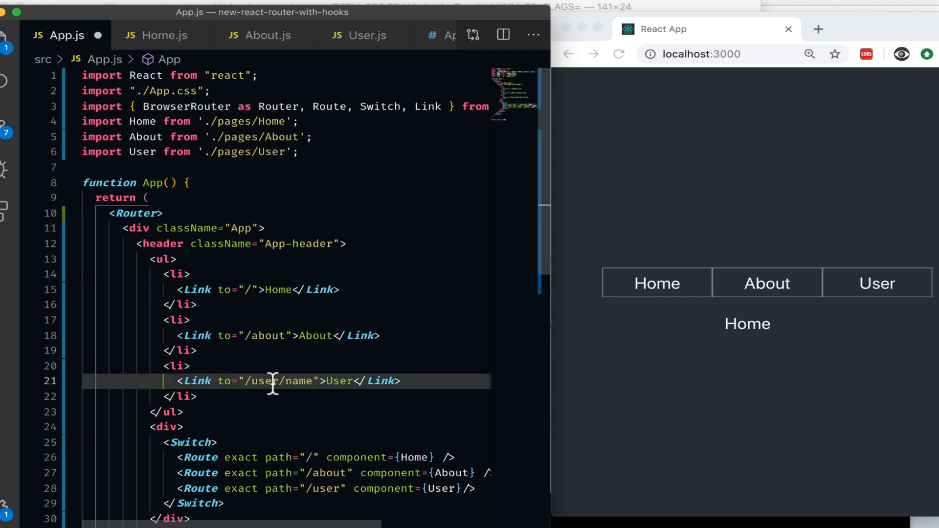
{"action": "double_click", "coordinate": [277, 381]}
{"action": "type", "text": "joh"}
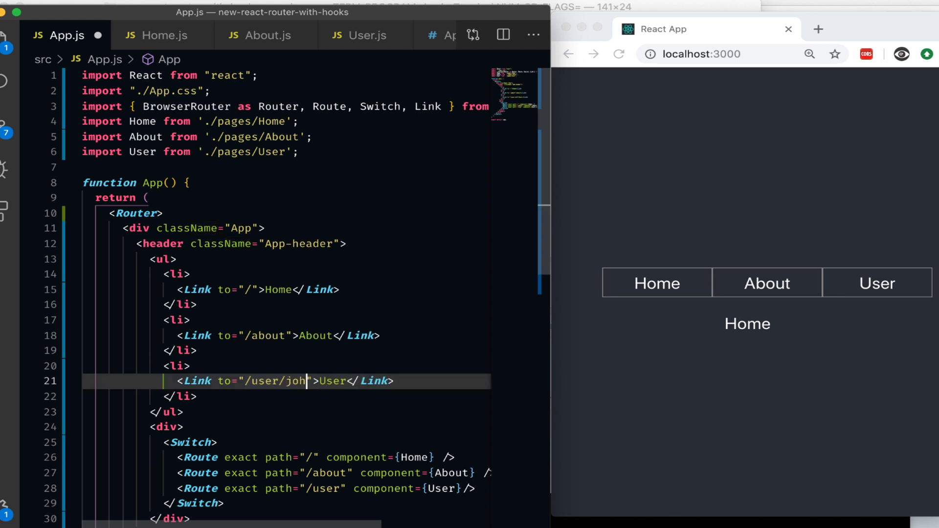
{"action": "type", "text": "n"}
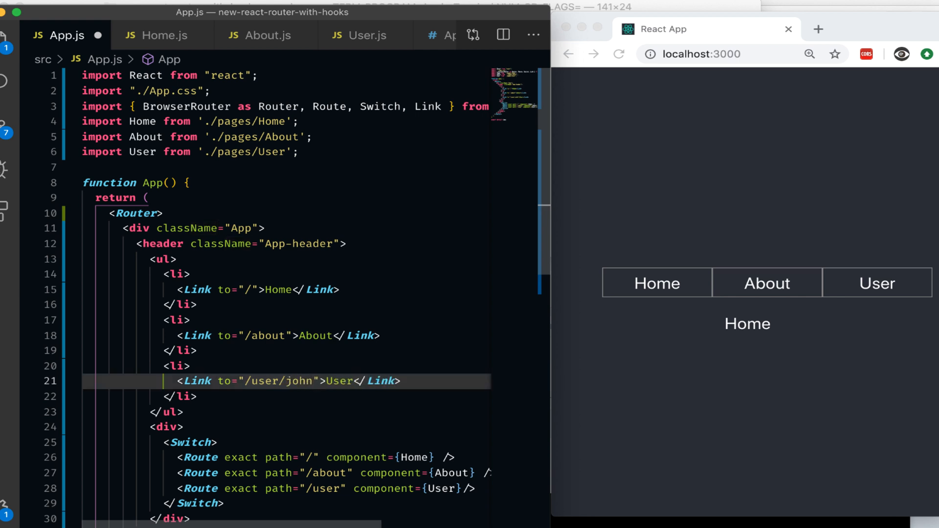
{"action": "mouse_move", "coordinate": [301, 381]}
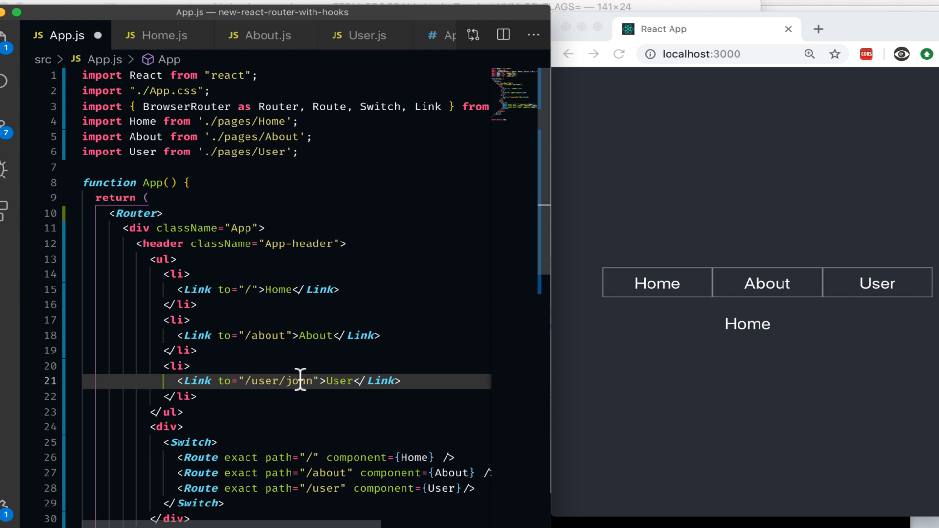
{"action": "mouse_move", "coordinate": [336, 488]}
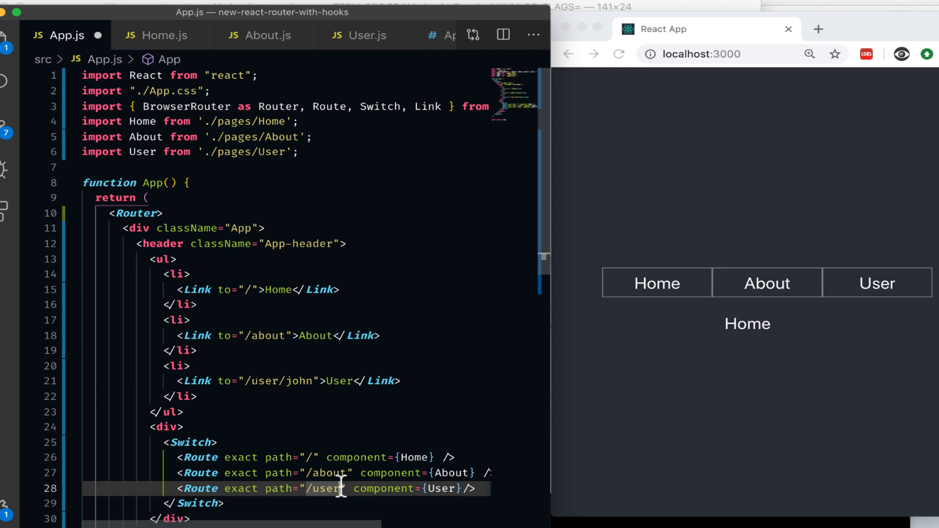
{"action": "type", "text": "/"}
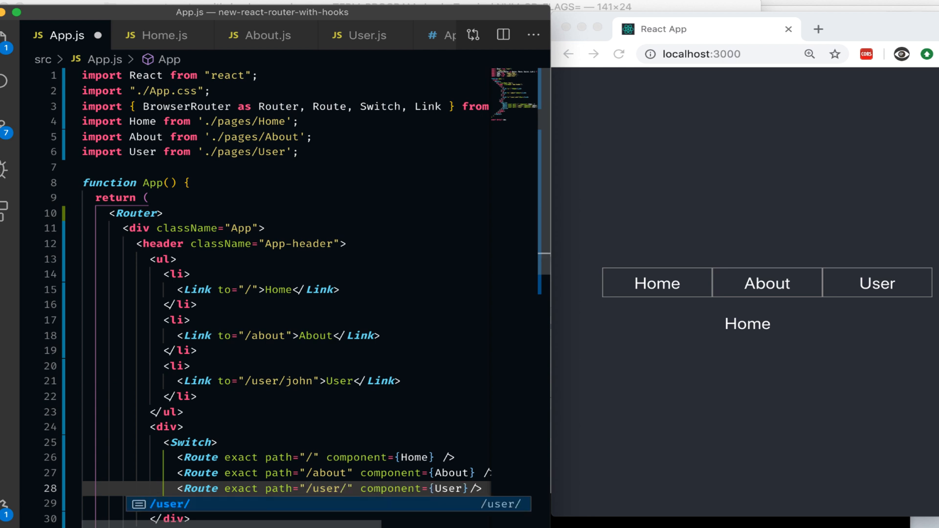
{"action": "type", "text": ":name"}
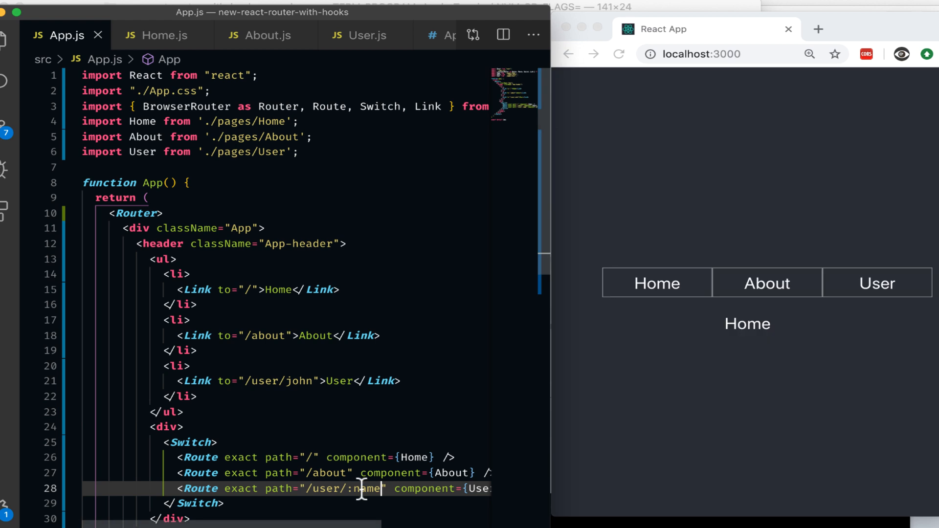
{"action": "mouse_move", "coordinate": [292, 382]}
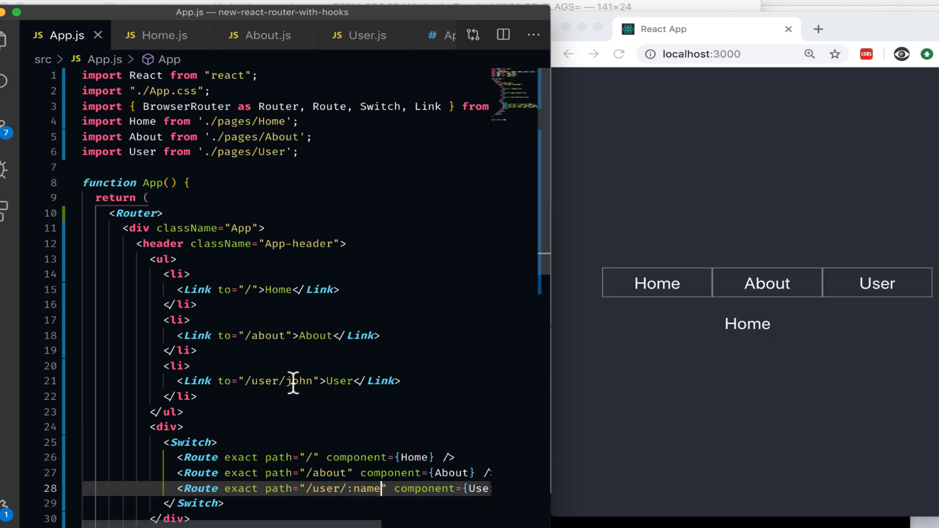
{"action": "mouse_move", "coordinate": [297, 376]}
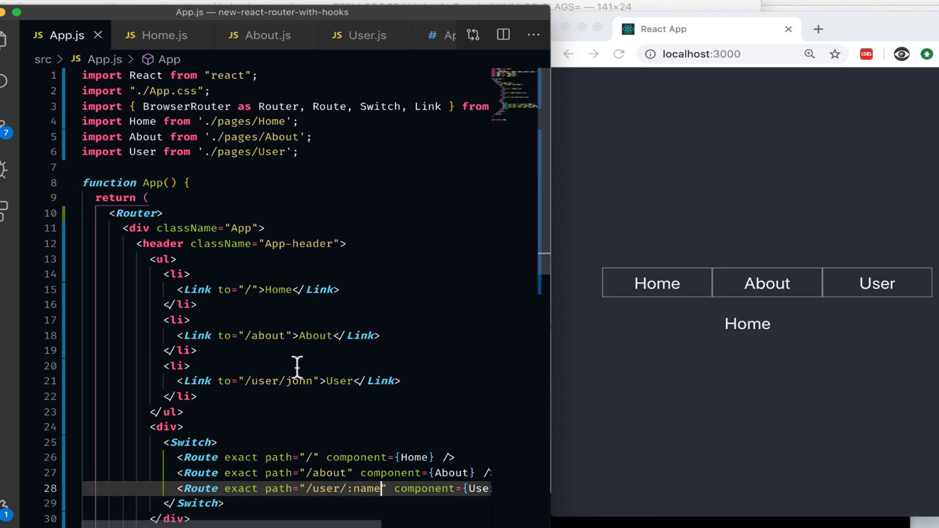
{"action": "left_click", "coordinate": [365, 35]}
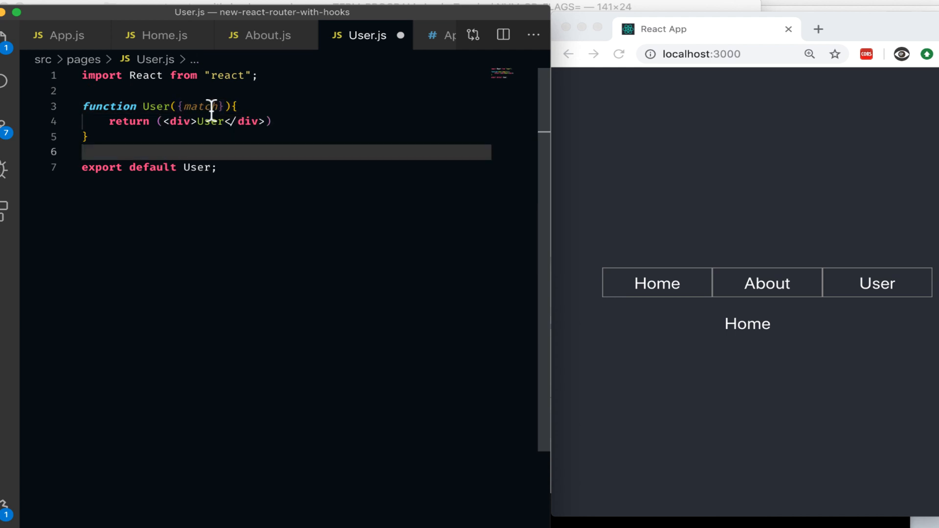
- In User.js, render {match.params.name} inside the User div
{"action": "double_click", "coordinate": [203, 106]}
{"action": "type", "text": " {"}
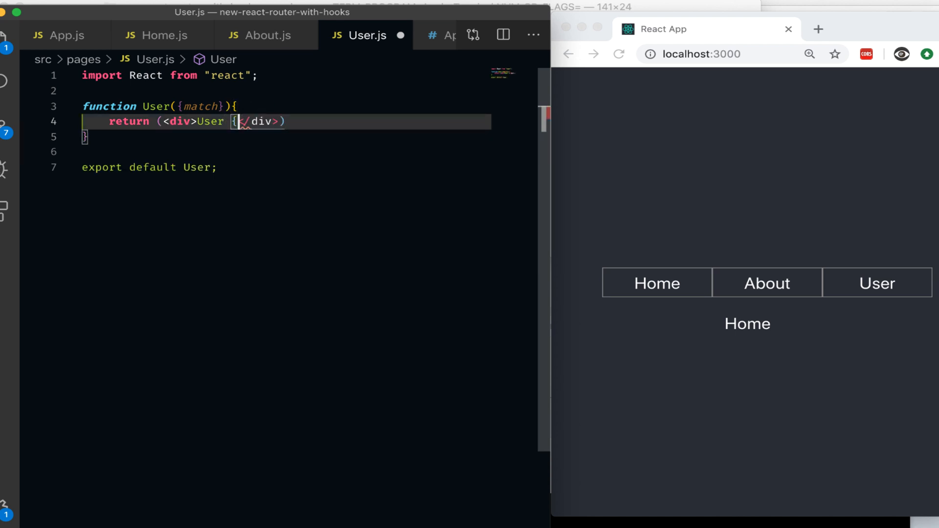
{"action": "type", "text": "match."}
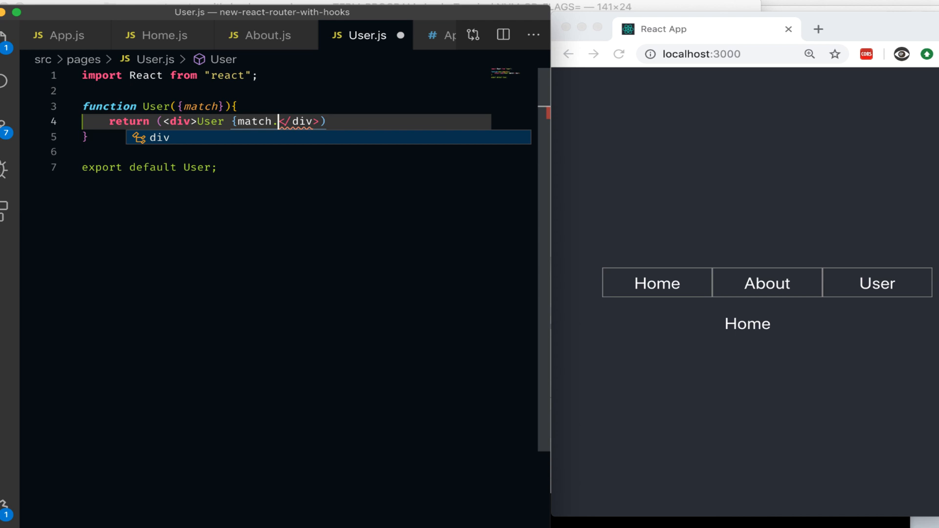
{"action": "type", "text": "name"}
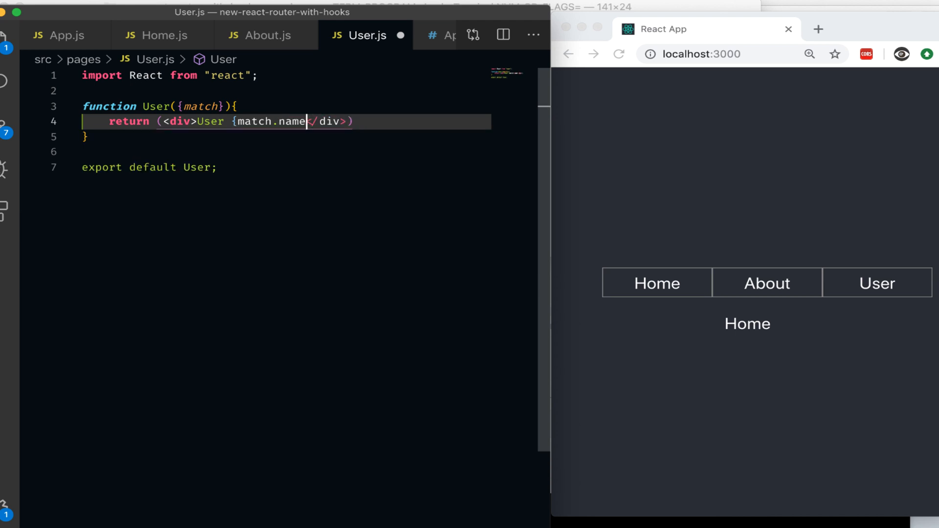
{"action": "type", "text": "param"}
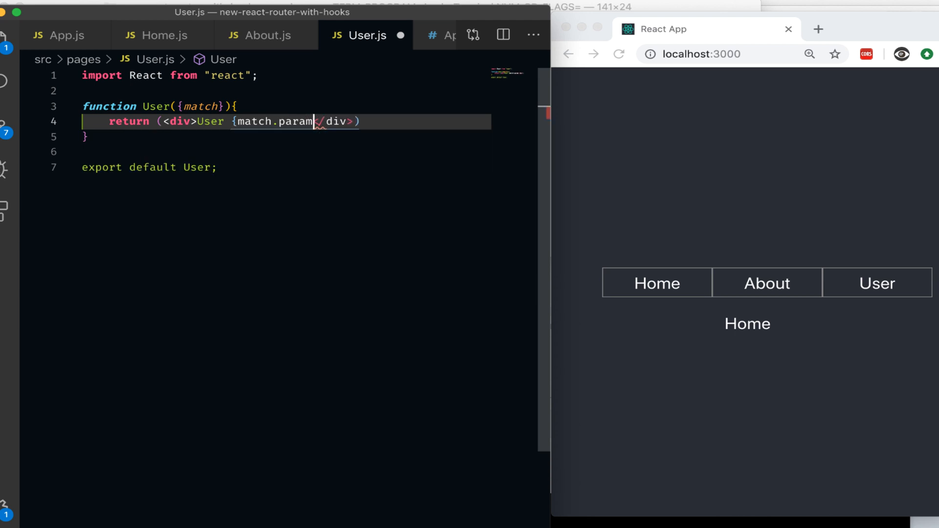
{"action": "type", "text": "s."}
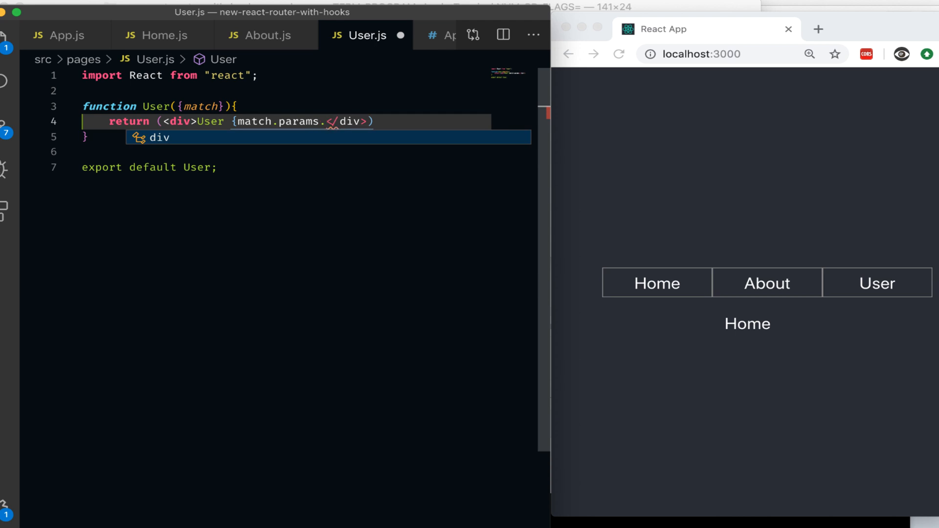
{"action": "type", "text": "name}"}
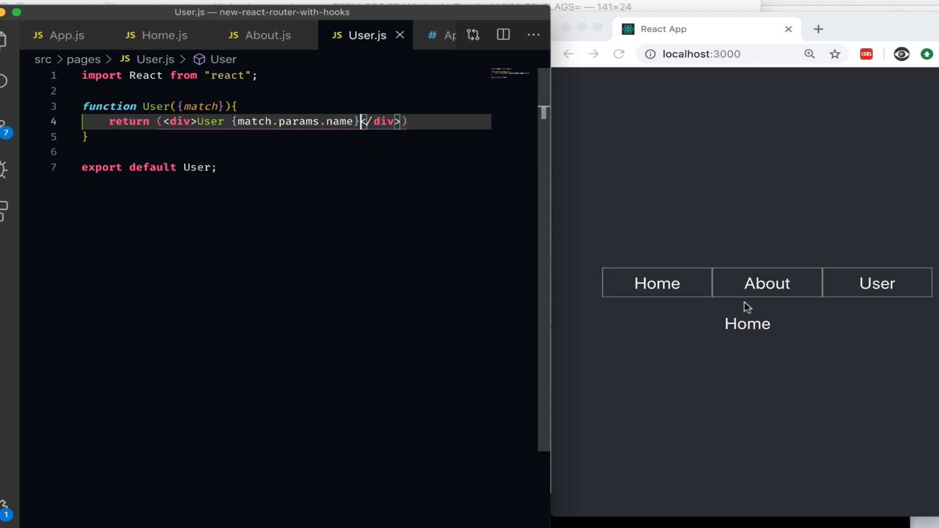
- Open the User page in the browser and change the URL name to peter
{"action": "left_click", "coordinate": [877, 283]}
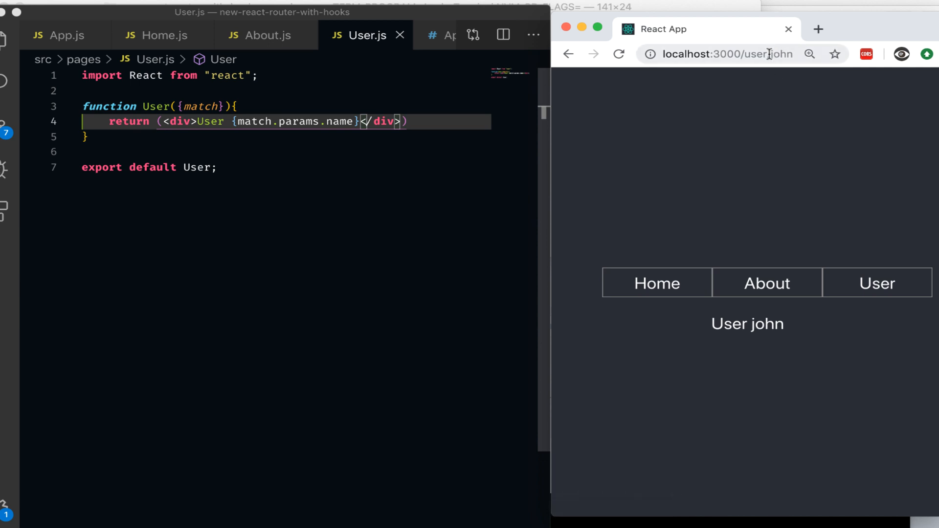
{"action": "double_click", "coordinate": [778, 54]}
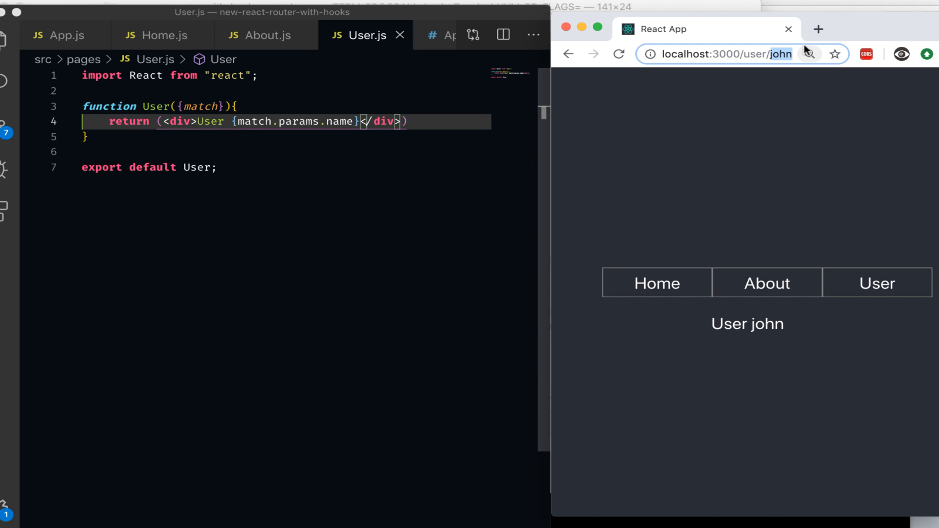
{"action": "mouse_move", "coordinate": [819, 59]}
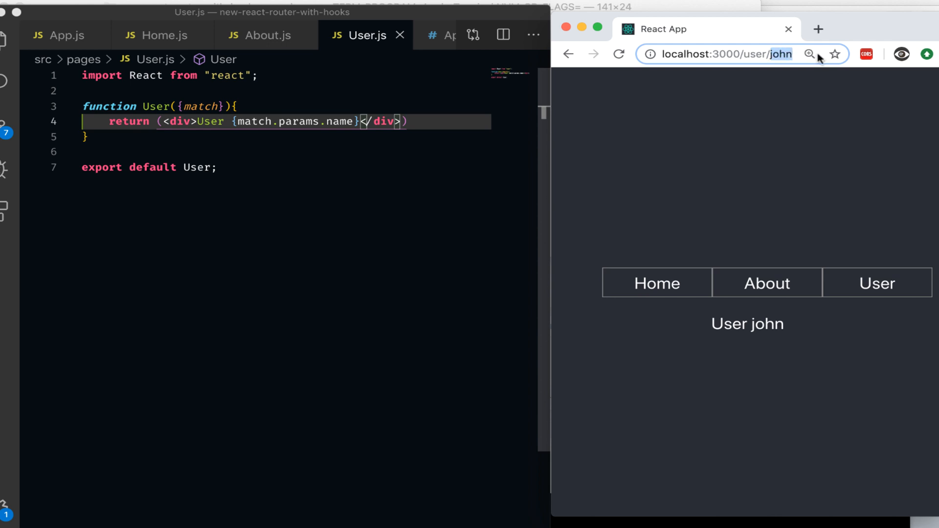
{"action": "type", "text": "pe"}
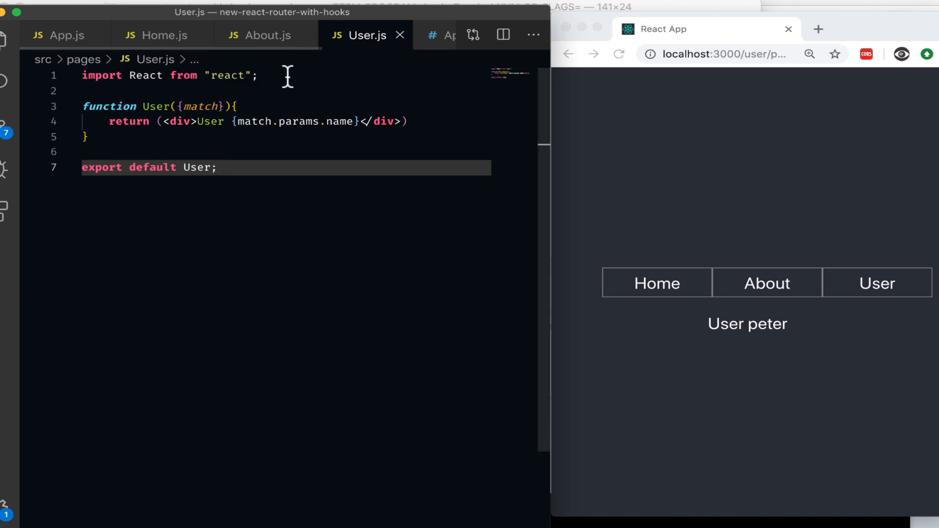
- Import useParams in User.js and remove the match prop from the function
{"action": "type", "text": "imp"}
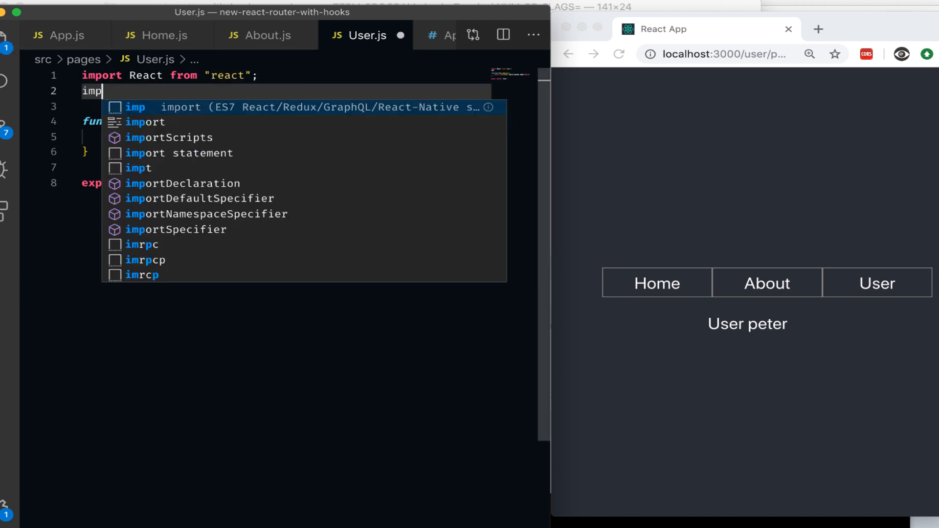
{"action": "type", "text": "ort"}
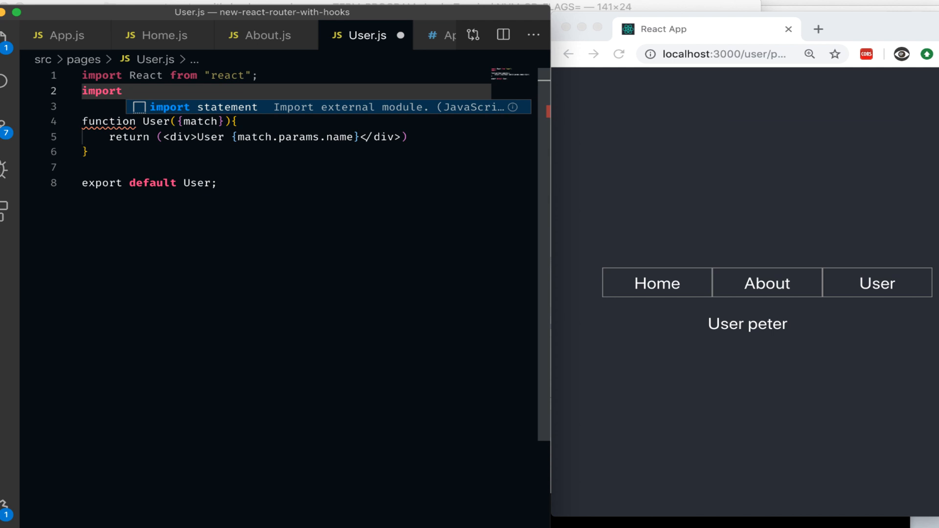
{"action": "type", "text": "{useParams} from \"react-router\";"}
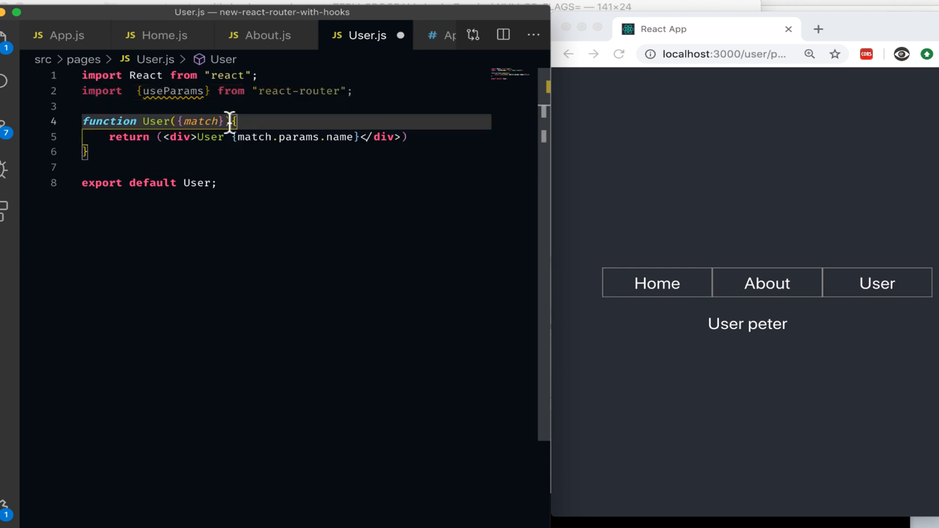
{"action": "double_click", "coordinate": [200, 120]}
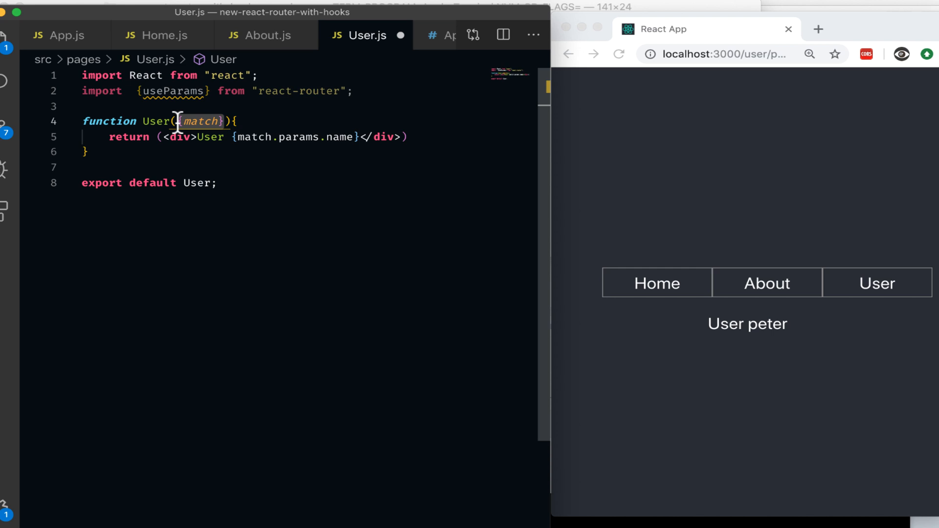
{"action": "key", "text": "Backspace"}
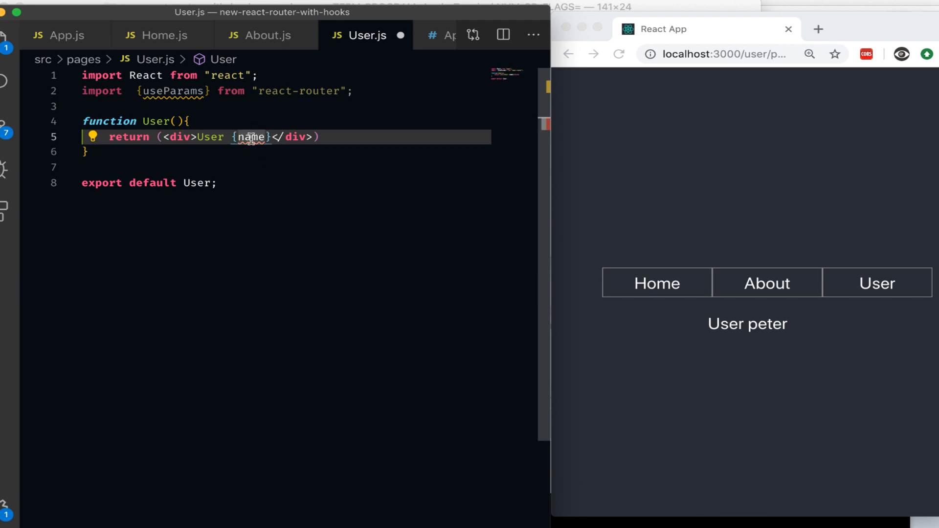
- Add const {name} = useParams() and set the browser URL name to john
{"action": "left_click", "coordinate": [193, 120]}
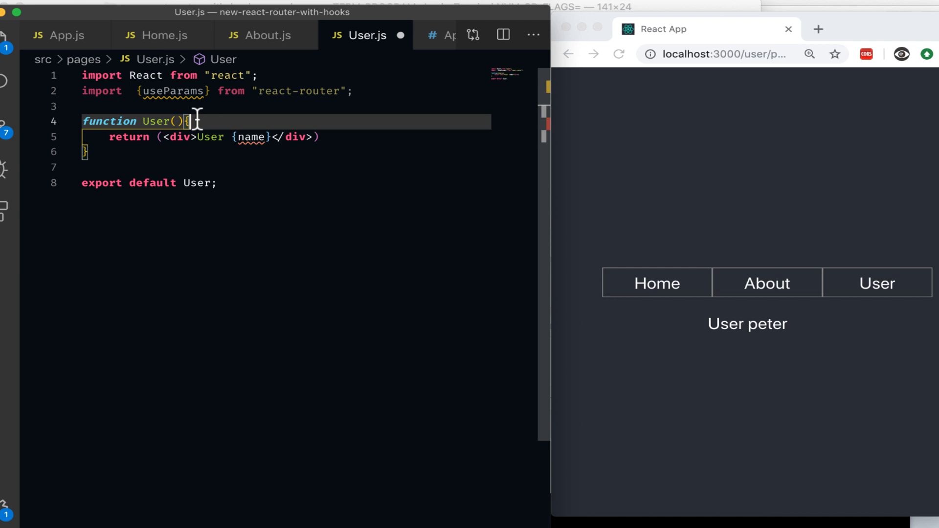
{"action": "type", "text": "const"}
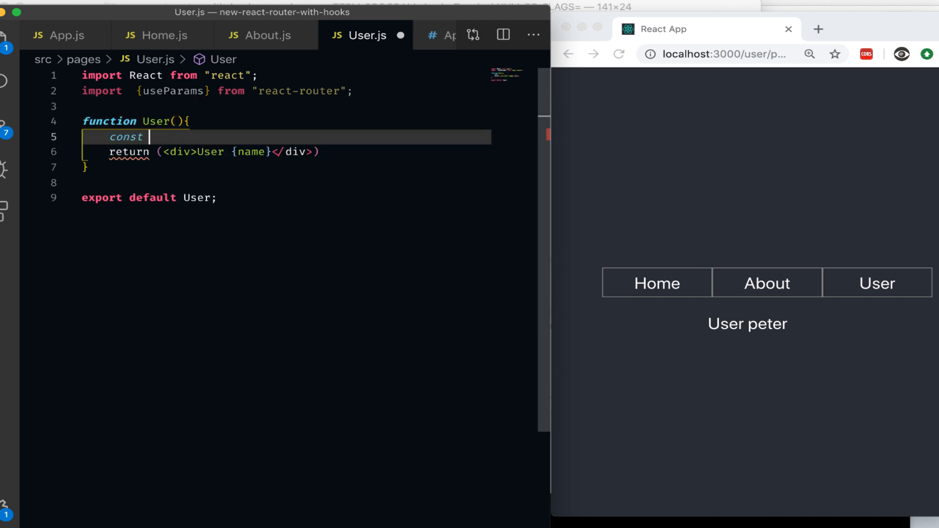
{"action": "type", "text": "{name}"}
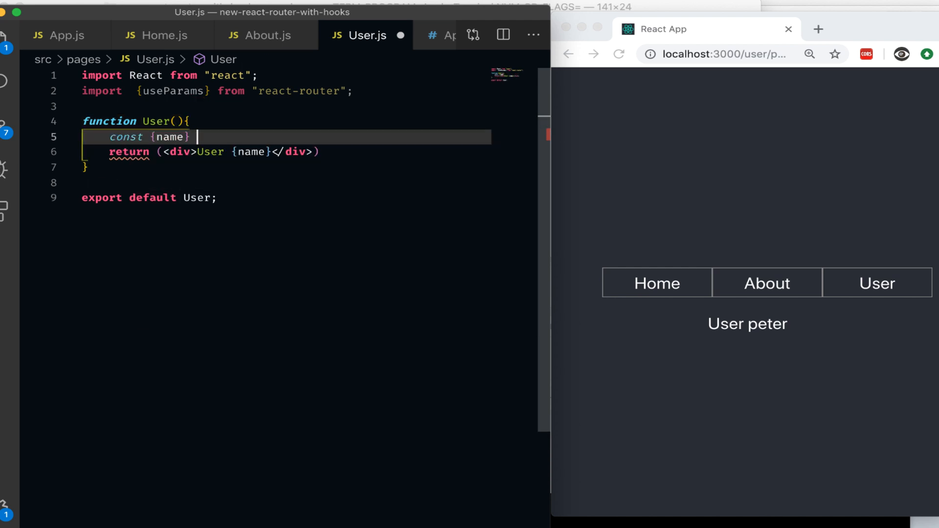
{"action": "type", "text": "= useParams();"}
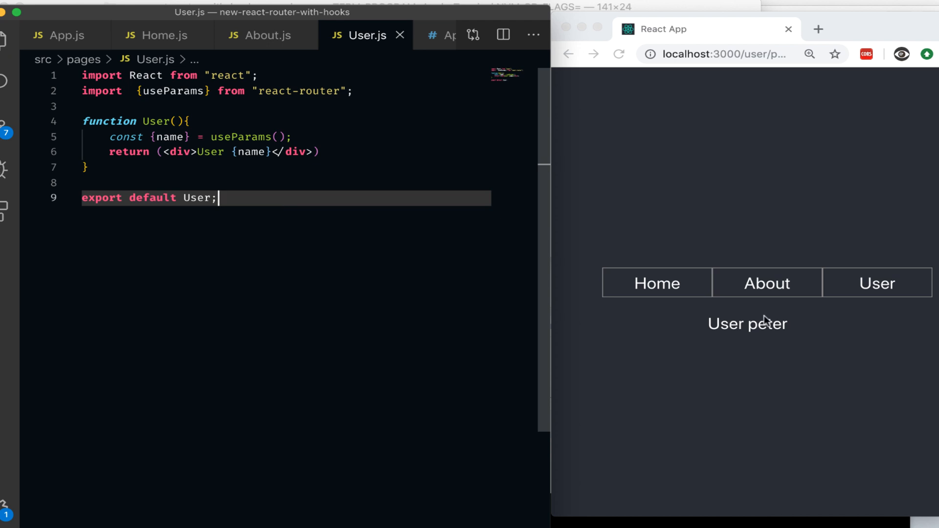
{"action": "left_click", "coordinate": [718, 54]}
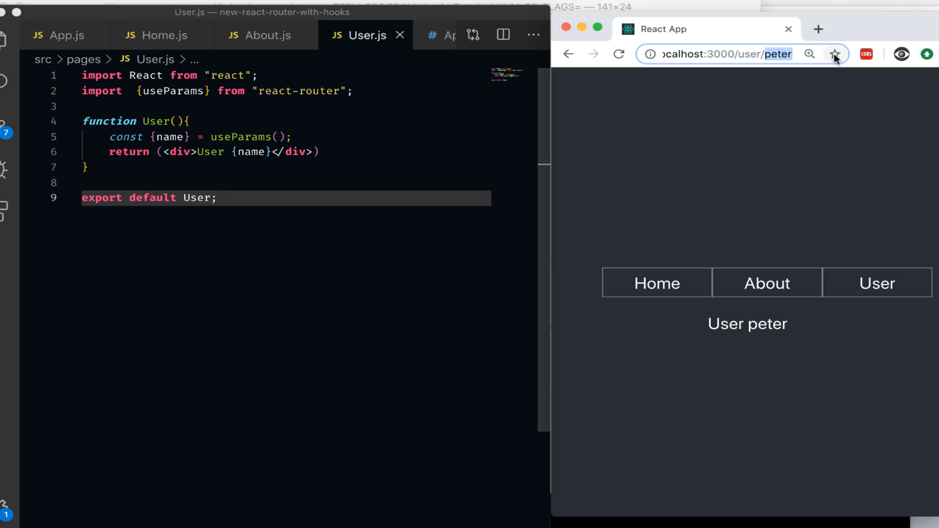
{"action": "type", "text": "john"}
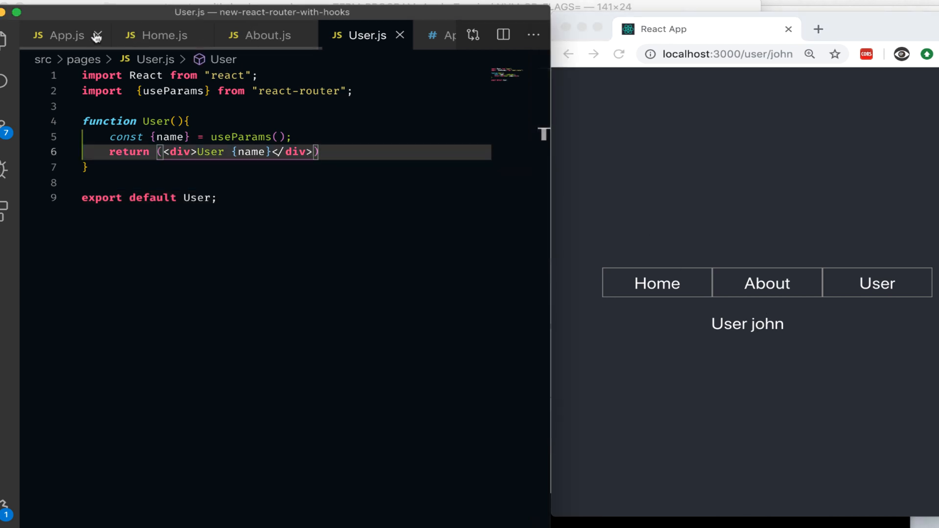
- In App.js, change the route to /user/:firstname/:lastname and the link to /user/john/johnson
{"action": "left_click", "coordinate": [61, 35]}
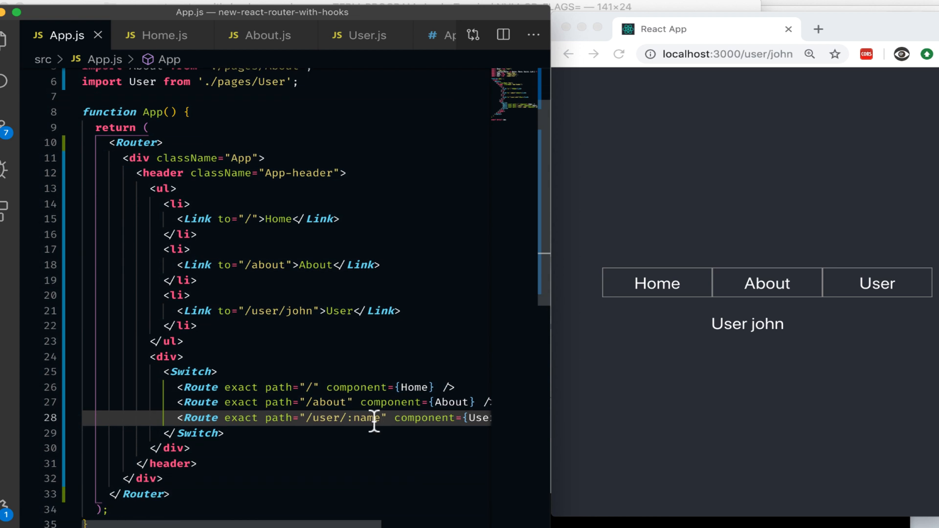
{"action": "type", "text": "first"}
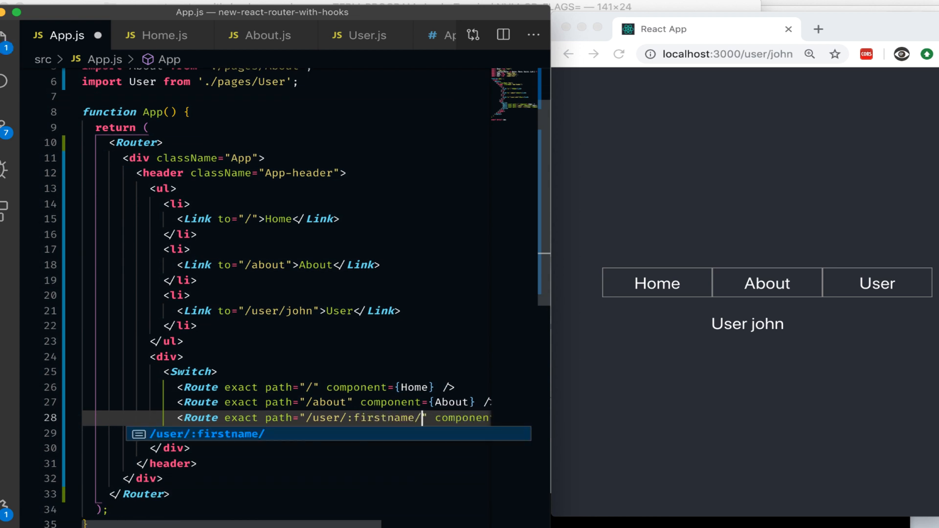
{"action": "type", "text": ":lastname"}
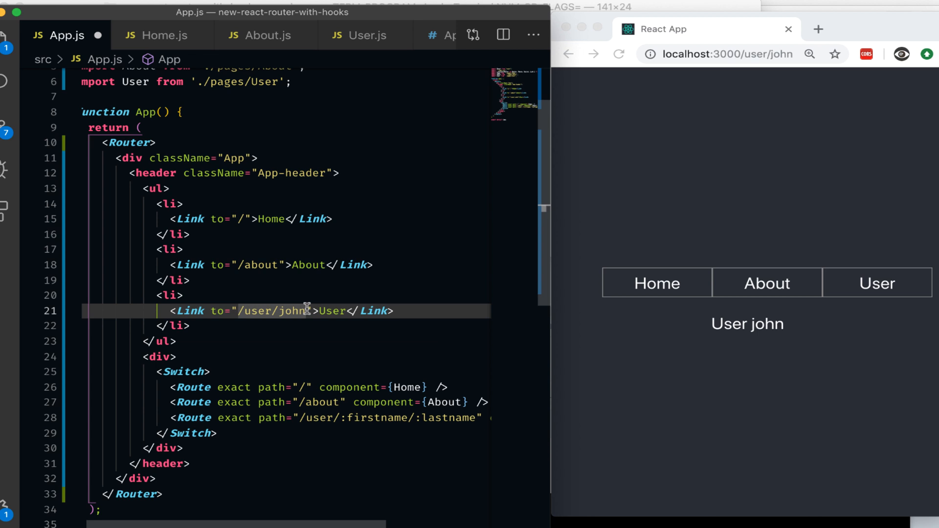
{"action": "type", "text": "/j"}
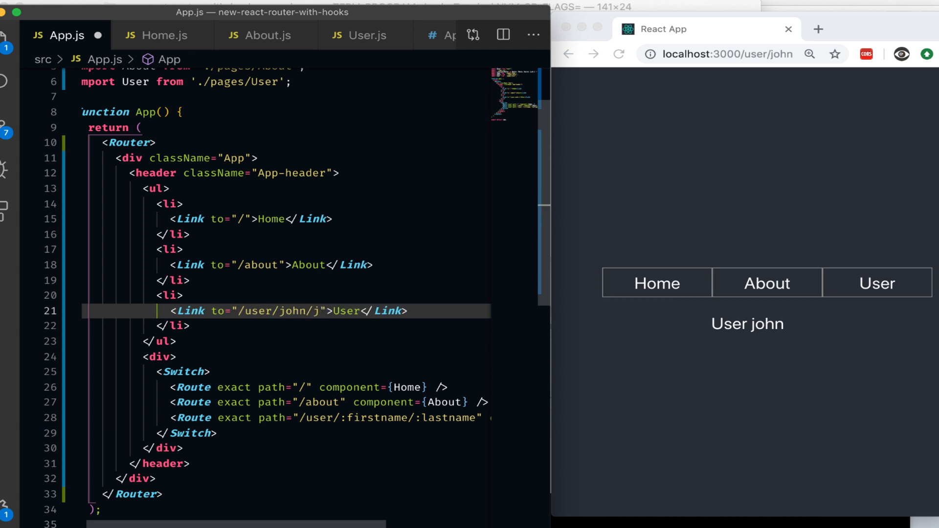
- In User.js, destructure firstname and lastname from useParams and render both
{"action": "left_click", "coordinate": [366, 34]}
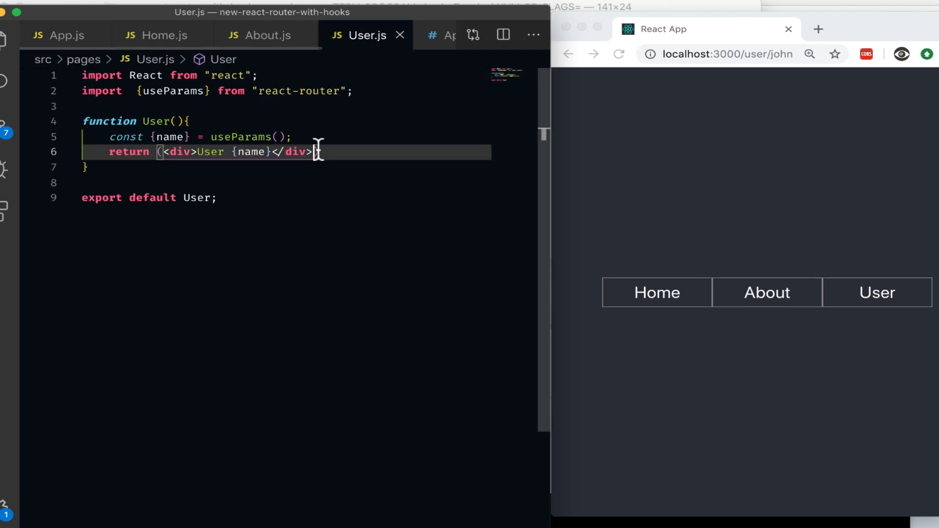
{"action": "double_click", "coordinate": [170, 136]}
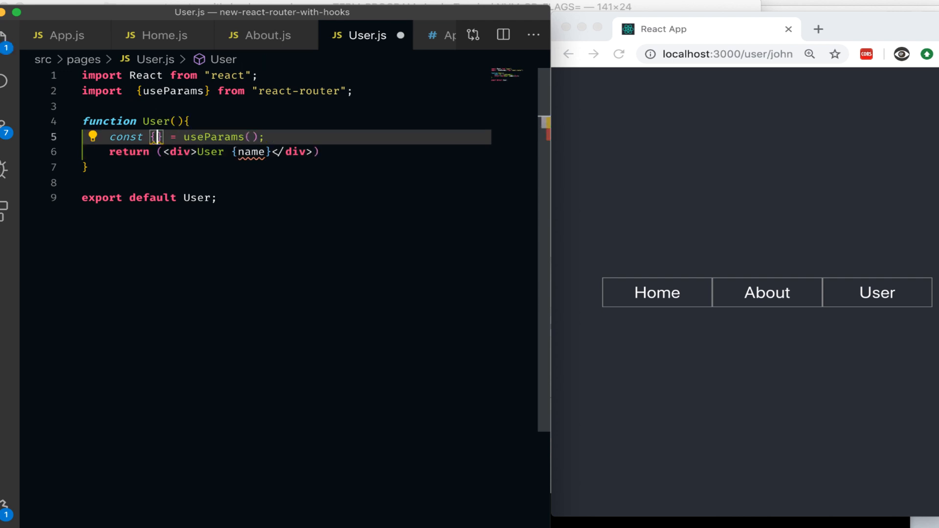
{"action": "type", "text": "firs"}
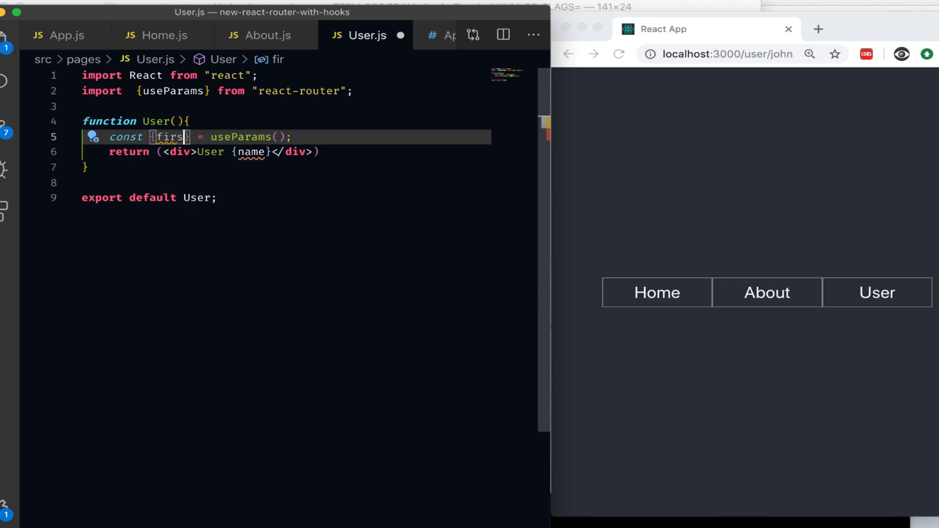
{"action": "type", "text": "tname, l"}
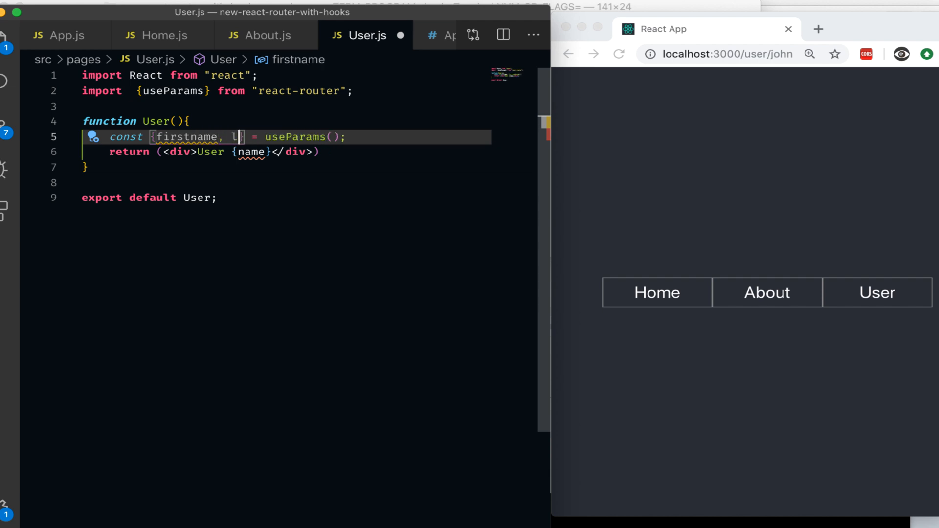
{"action": "type", "text": "astname"}
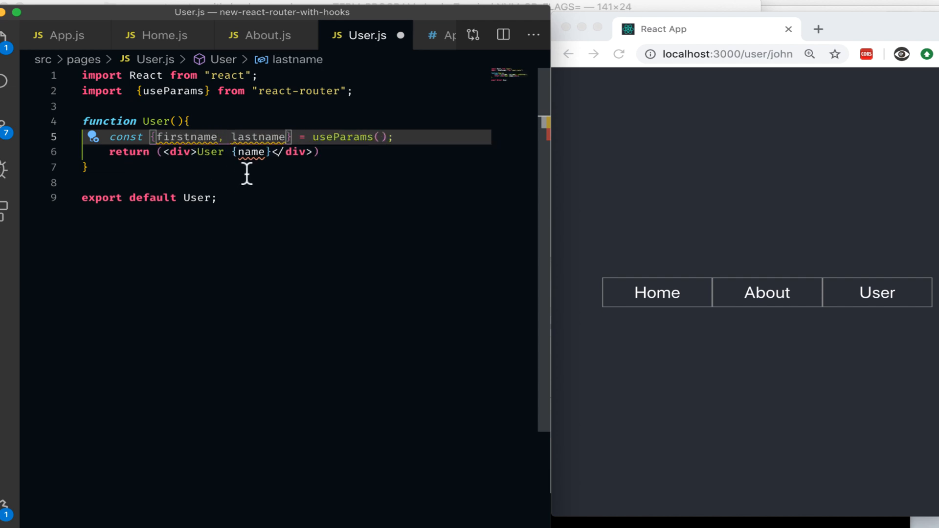
{"action": "type", "text": "first"}
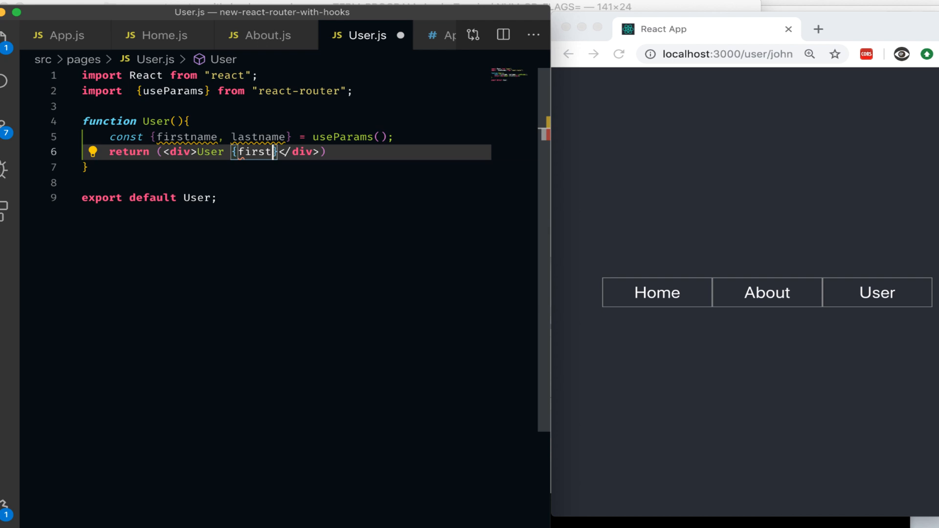
{"action": "type", "text": "name} {lastname"}
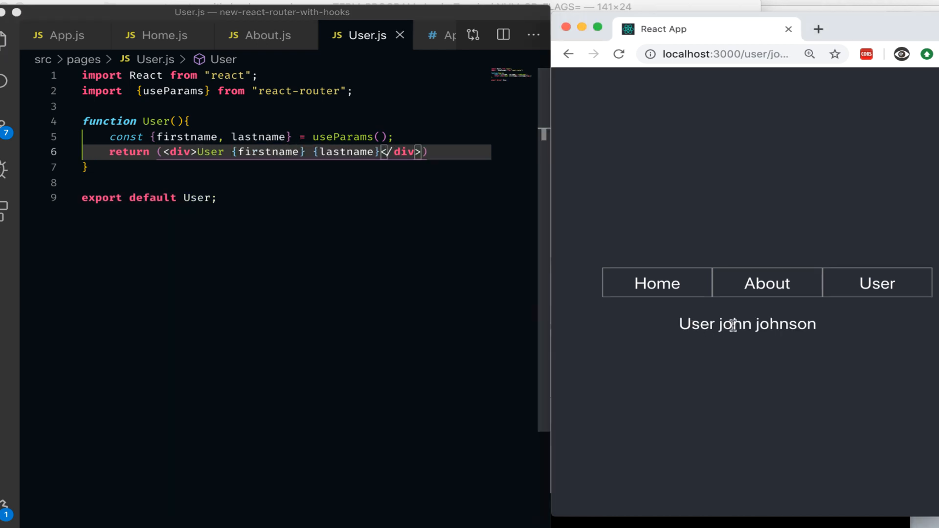
{"action": "left_click", "coordinate": [718, 54]}
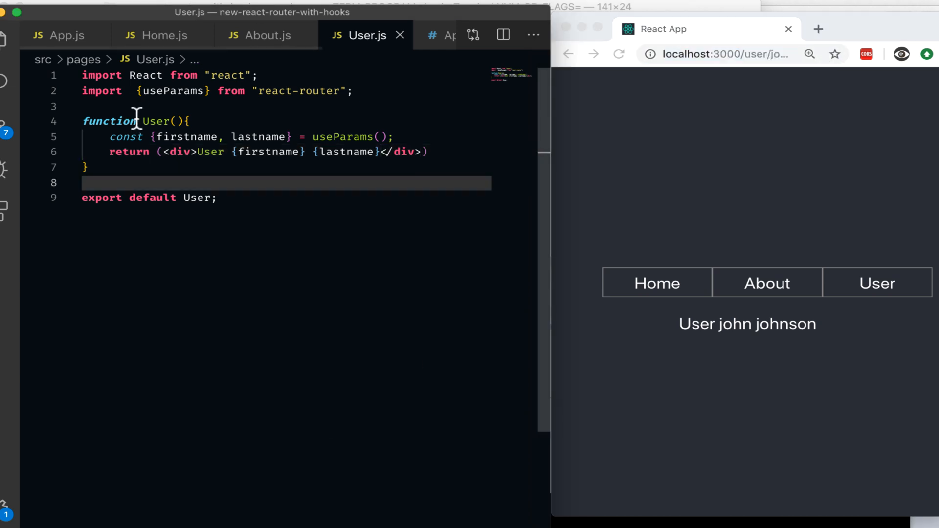
{"action": "mouse_move", "coordinate": [181, 136]}
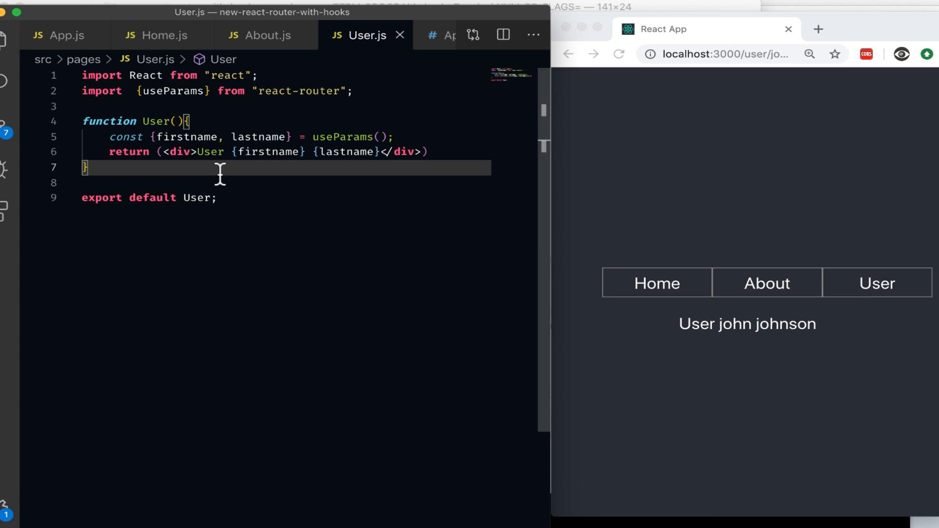
{"action": "left_click", "coordinate": [66, 34]}
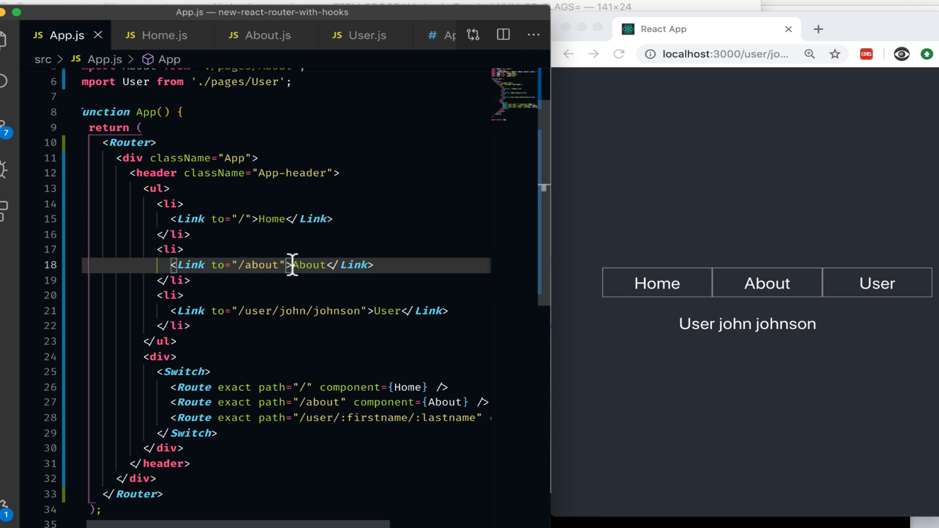
- Make the About link an object with pathname "/about" and state from root, then view About
{"action": "double_click", "coordinate": [257, 265]}
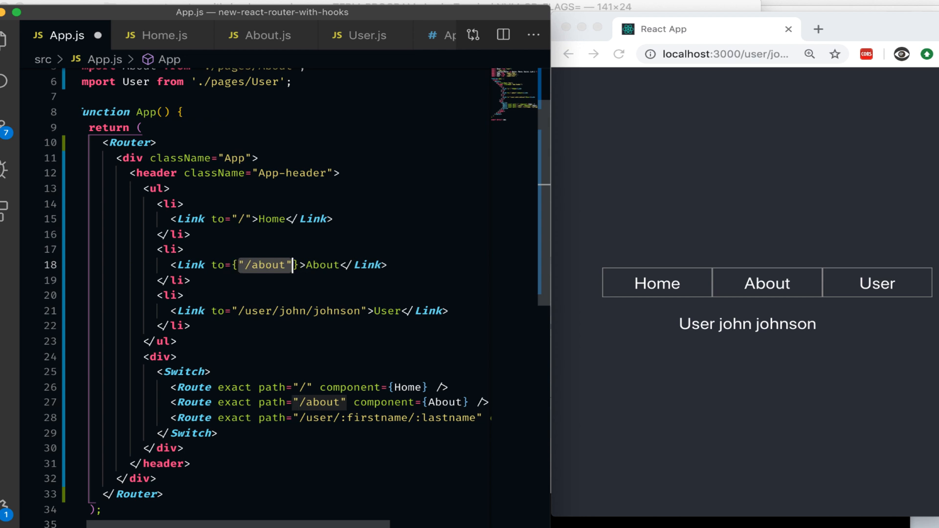
{"action": "key", "text": "Enter"}
{"action": "type", "text": "{"}
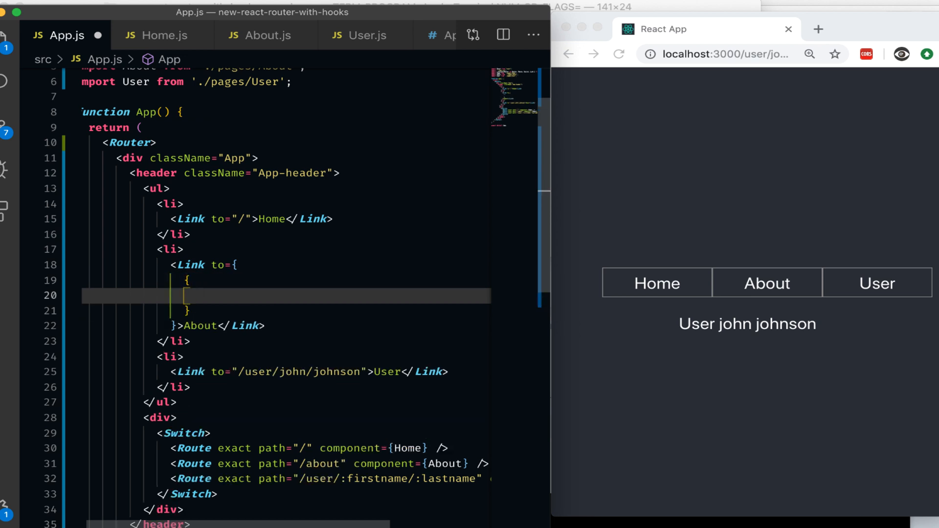
{"action": "type", "text": "pathname"}
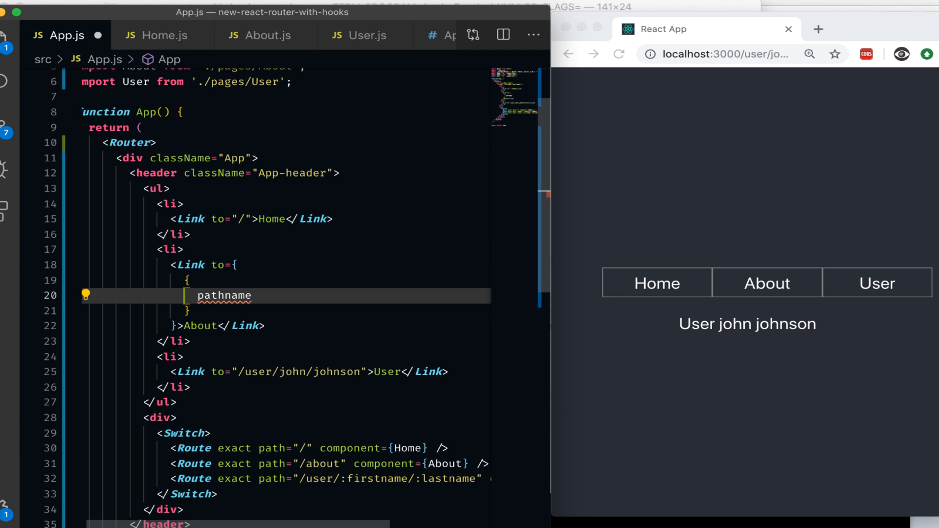
{"action": "type", "text": ":"}
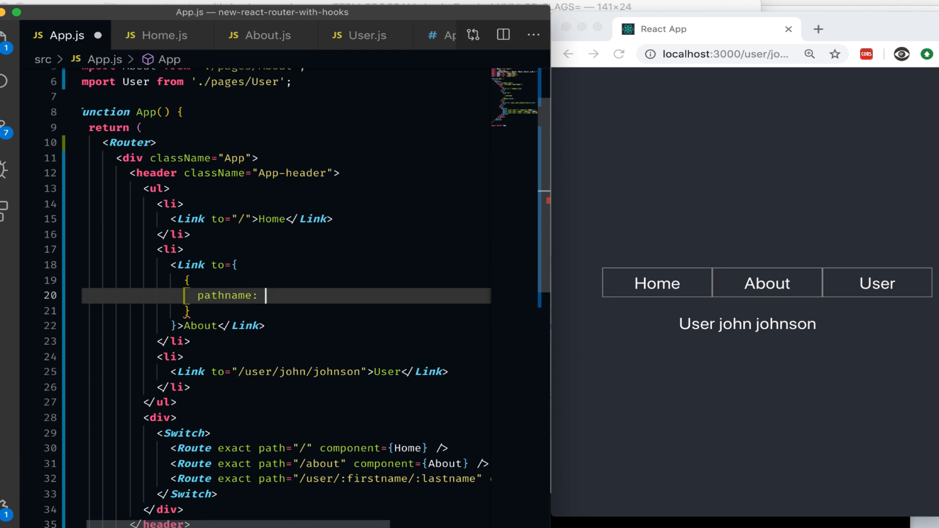
{"action": "type", "text": "\"/about\""}
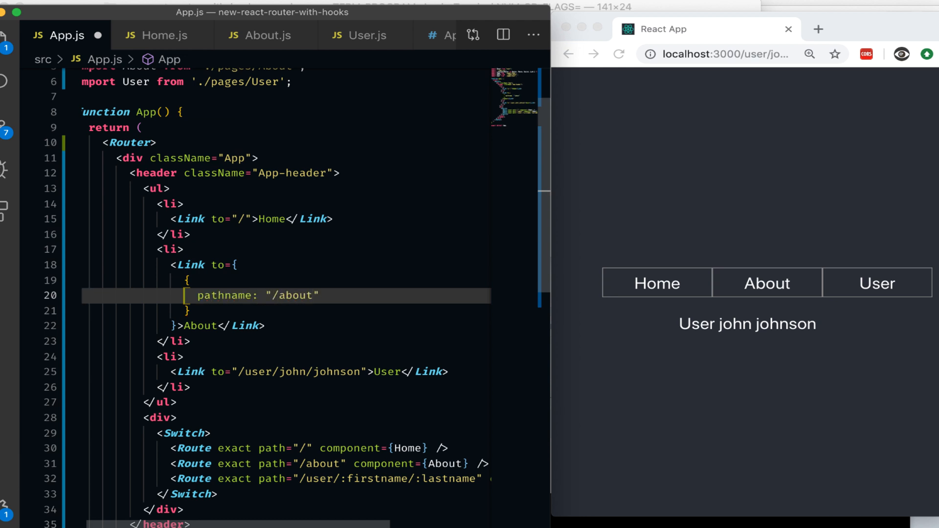
{"action": "key", "text": "Backspace"}
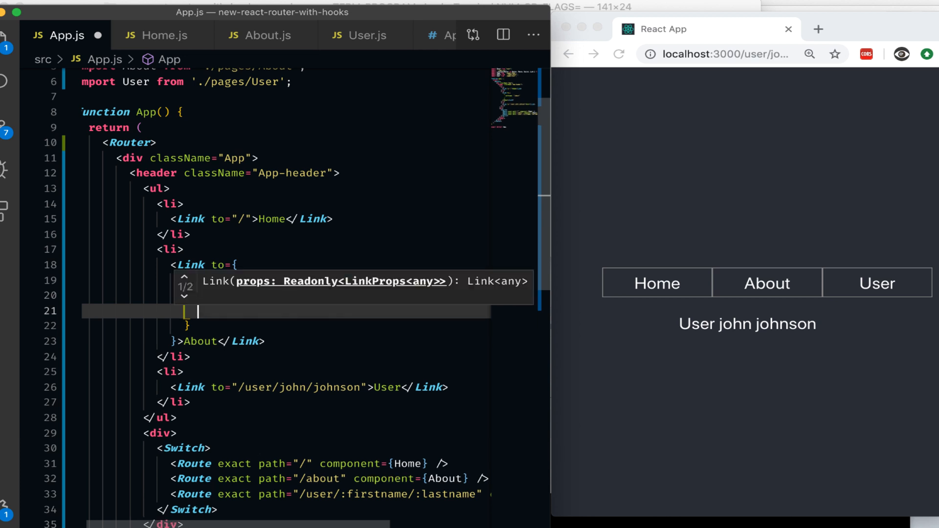
{"action": "type", "text": "s"}
{"action": "type", "text": "from:\""}
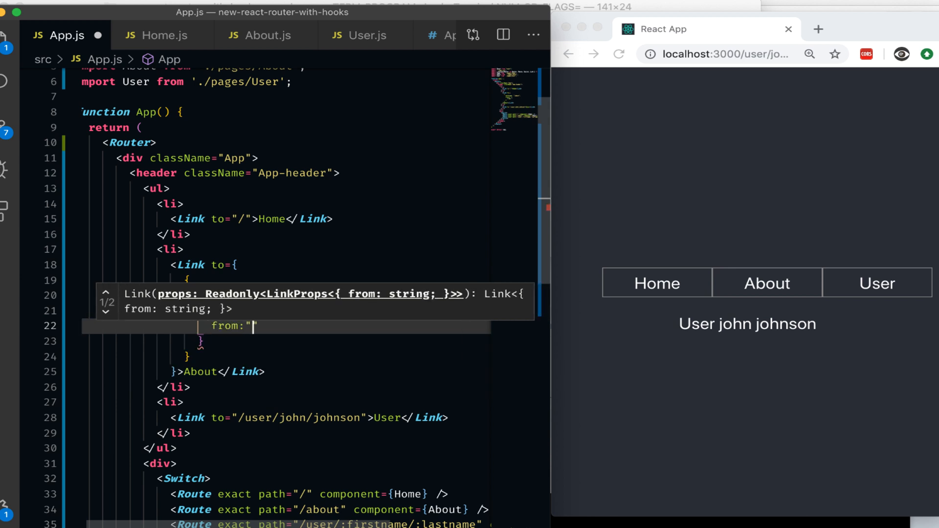
{"action": "type", "text": "rot"}
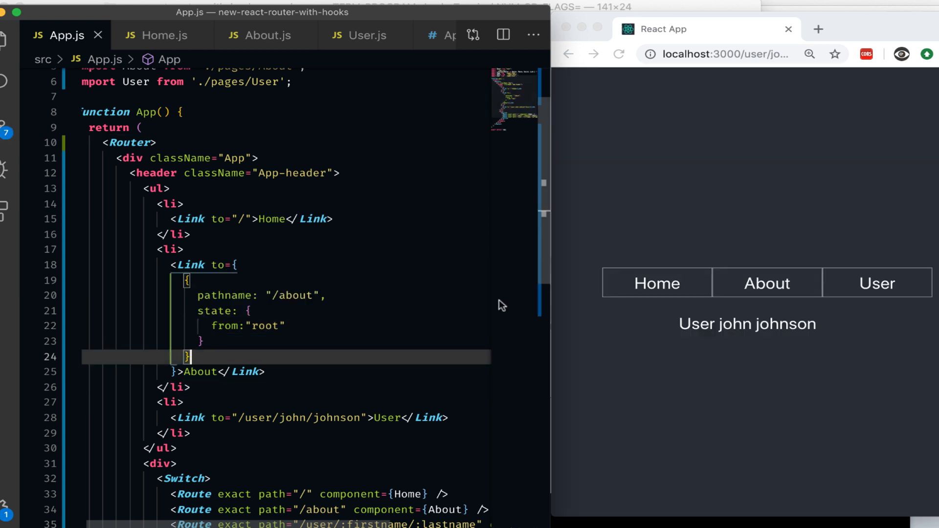
{"action": "left_click", "coordinate": [765, 283]}
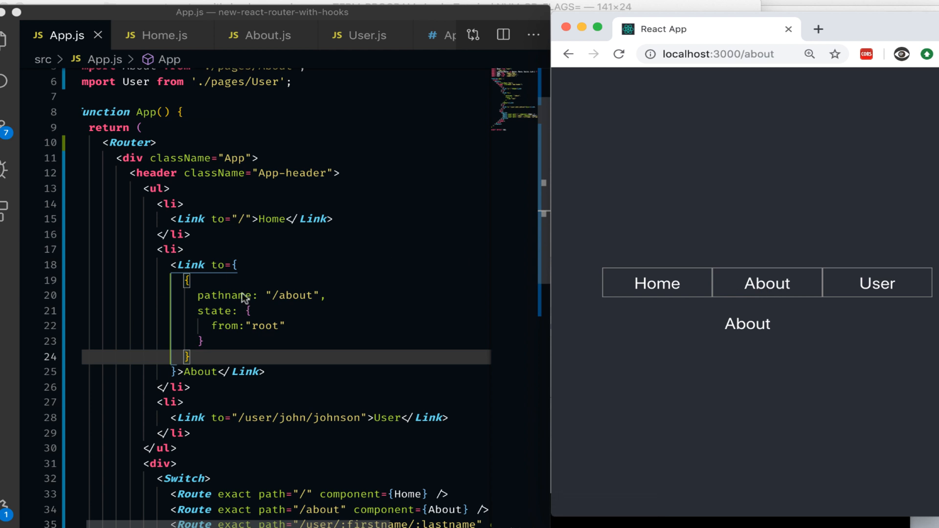
{"action": "mouse_move", "coordinate": [279, 41]}
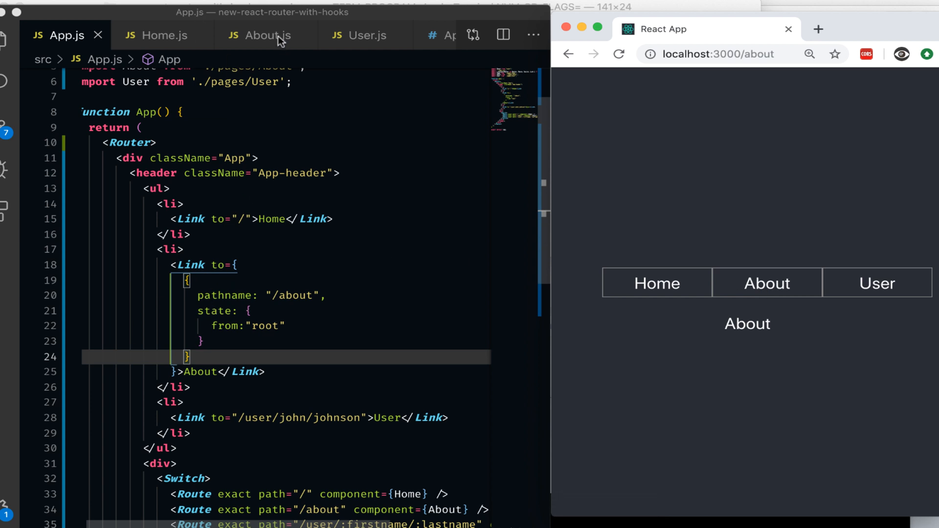
{"action": "left_click", "coordinate": [262, 35]}
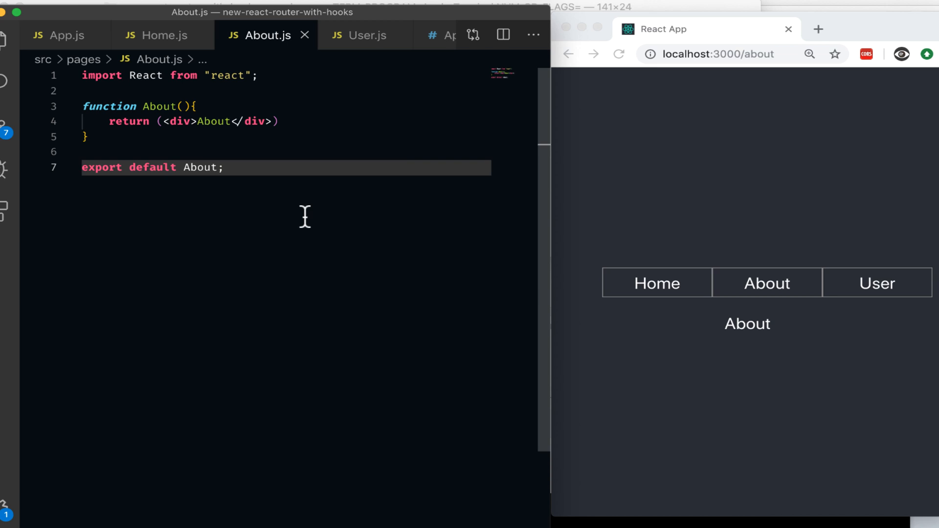
- In About.js, import { useLocation } from "react-router"
{"action": "key", "text": "enter"}
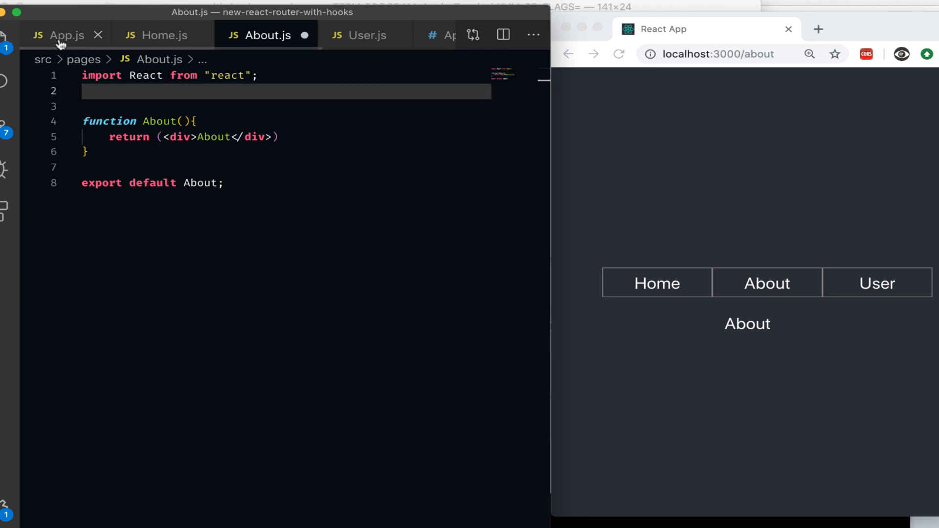
{"action": "left_click", "coordinate": [66, 35]}
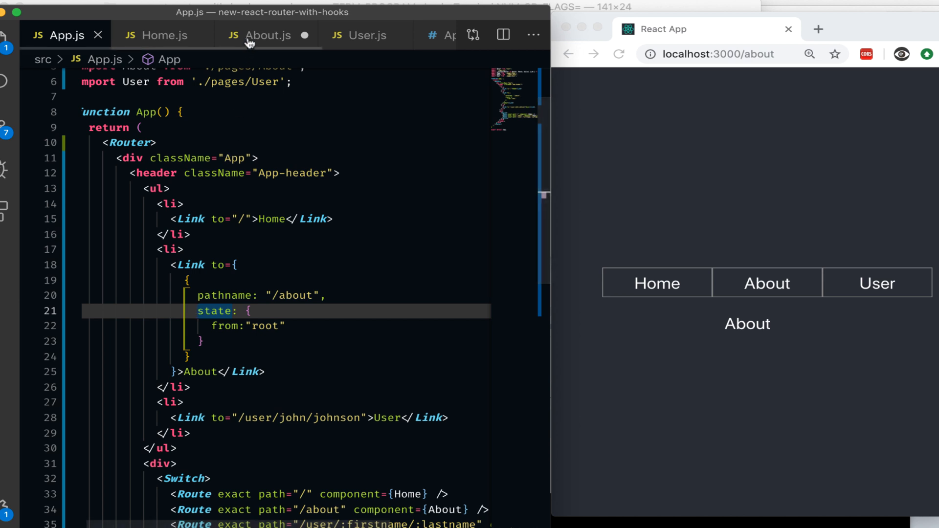
{"action": "left_click", "coordinate": [267, 35]}
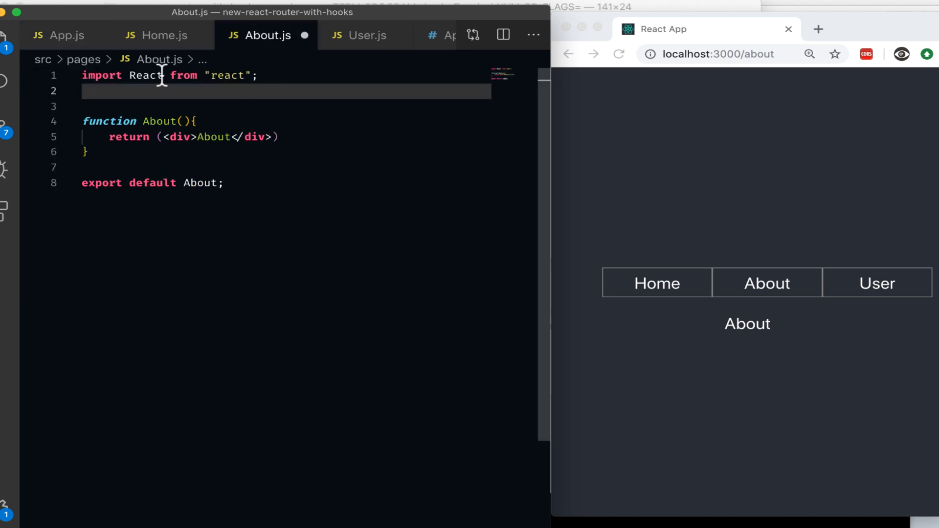
{"action": "mouse_move", "coordinate": [251, 136]}
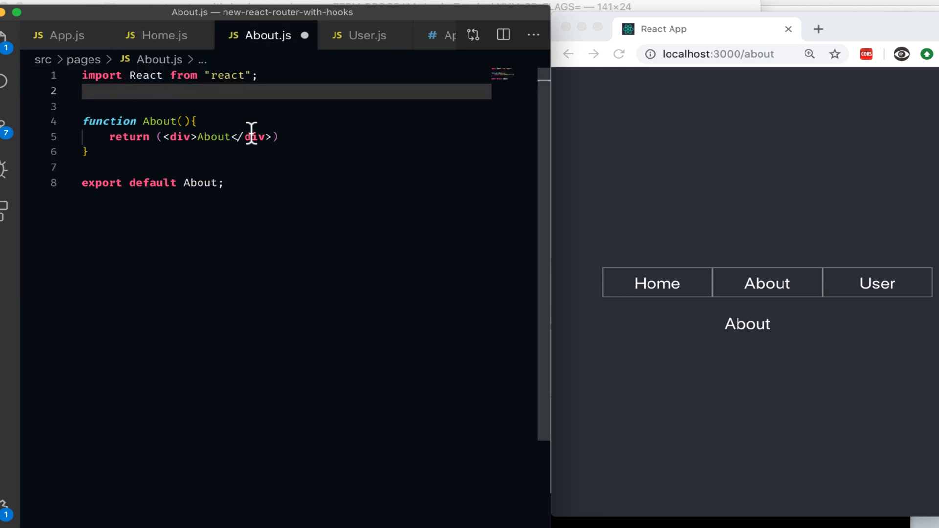
{"action": "type", "text": "import {}"}
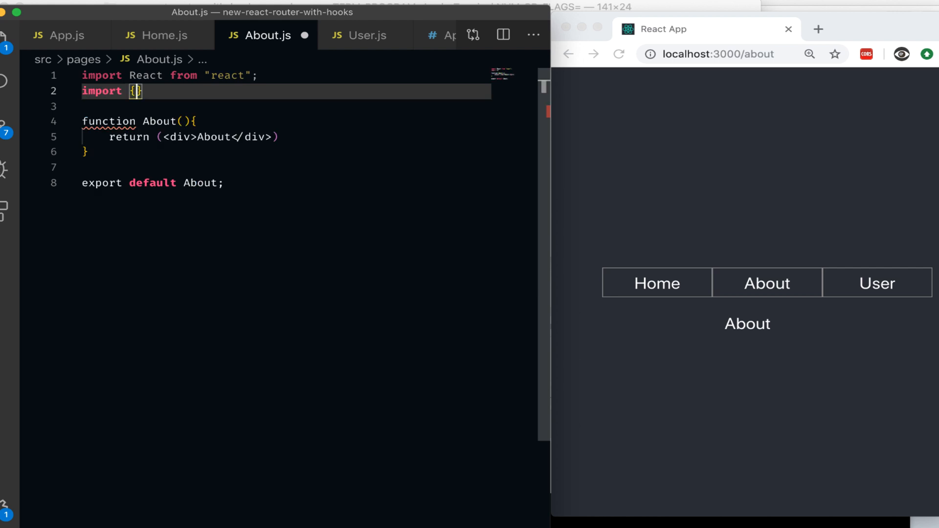
{"action": "type", "text": "from \"react-router\";"}
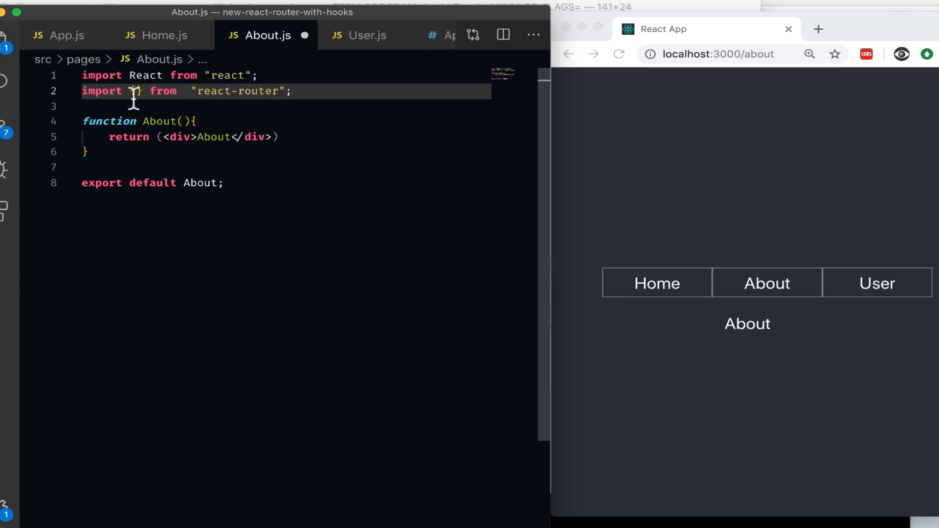
- Add const location = useLocation() and console.log(location), then right-click the page
{"action": "type", "text": "useLocation"}
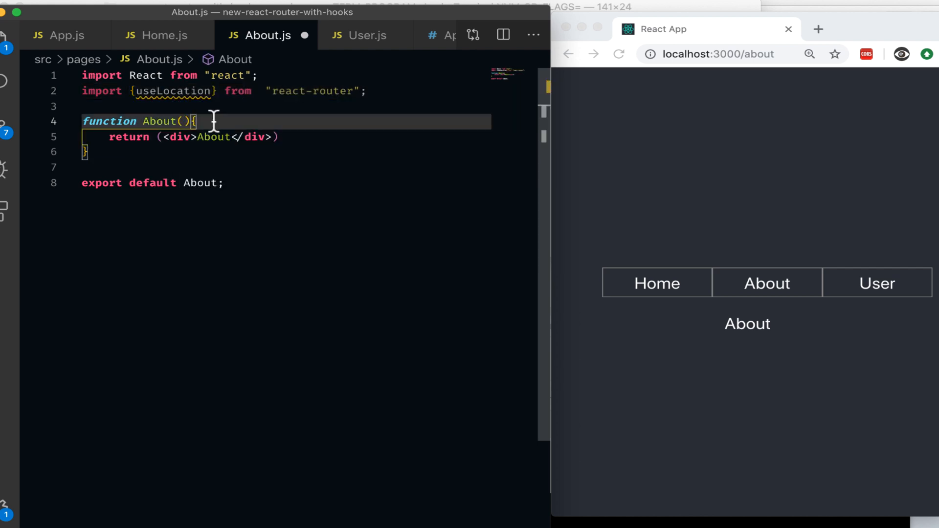
{"action": "type", "text": "const"}
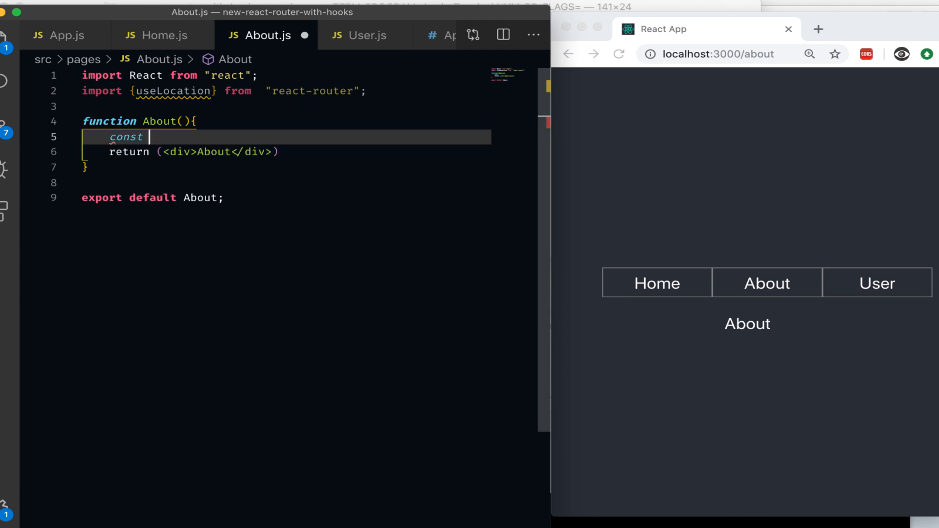
{"action": "type", "text": "location = useLocation"}
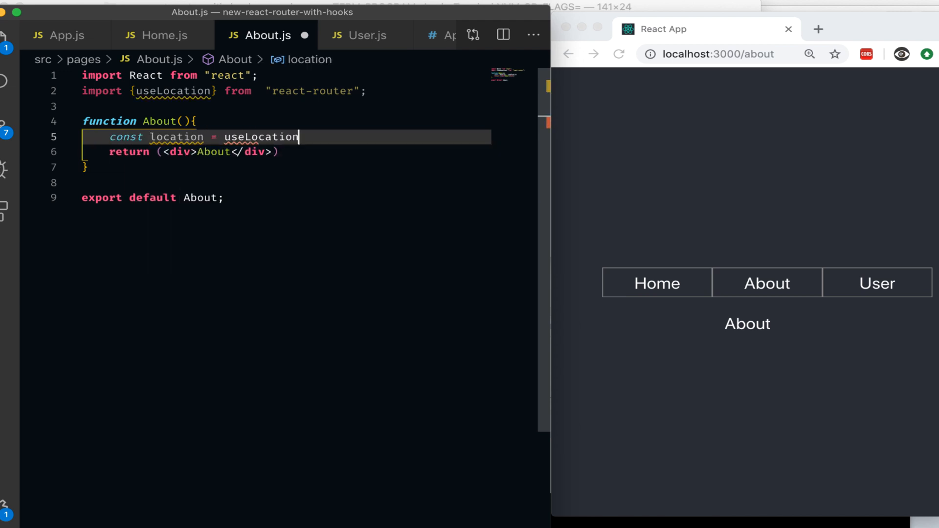
{"action": "type", "text": "();"}
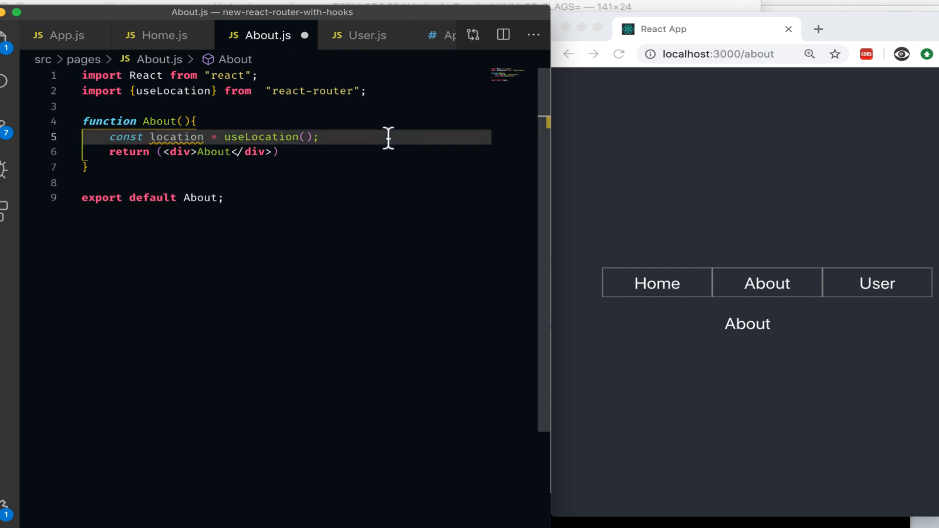
{"action": "type", "text": "console.log(l"}
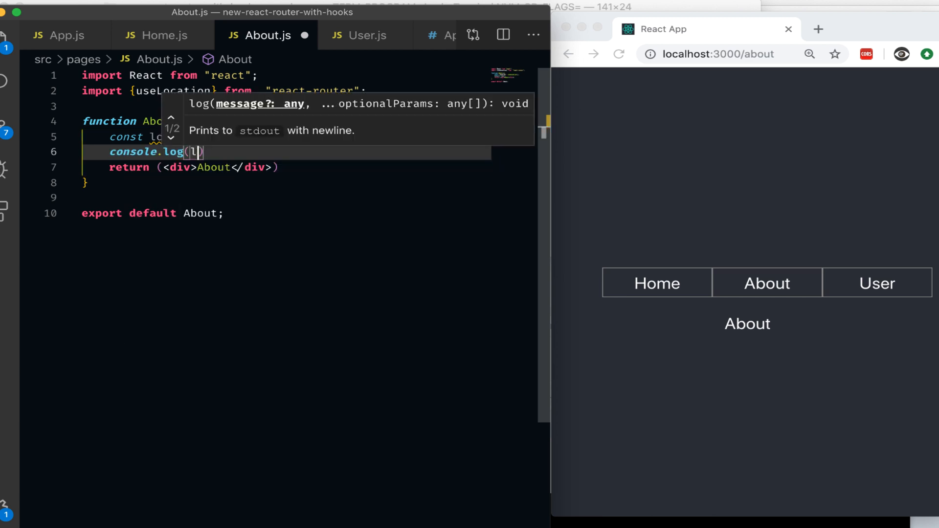
{"action": "type", "text": "ocation"}
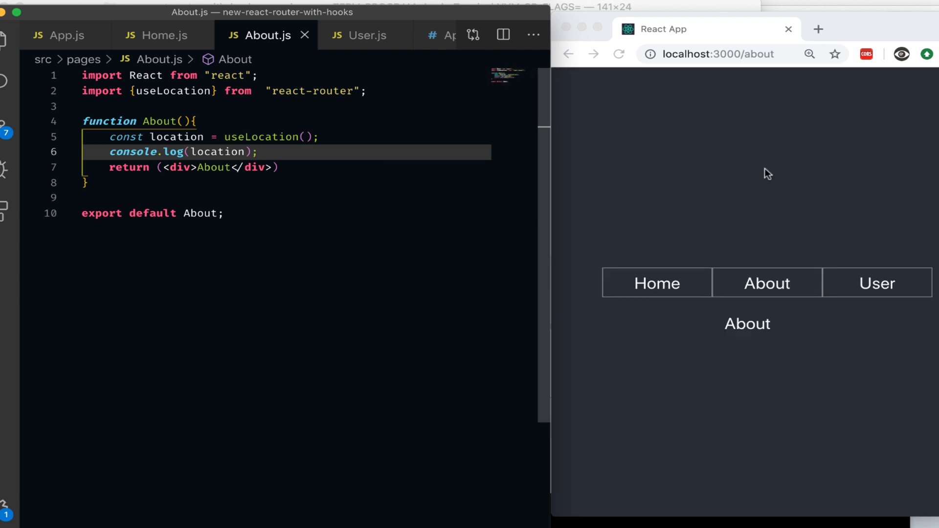
{"action": "right_click", "coordinate": [768, 173]}
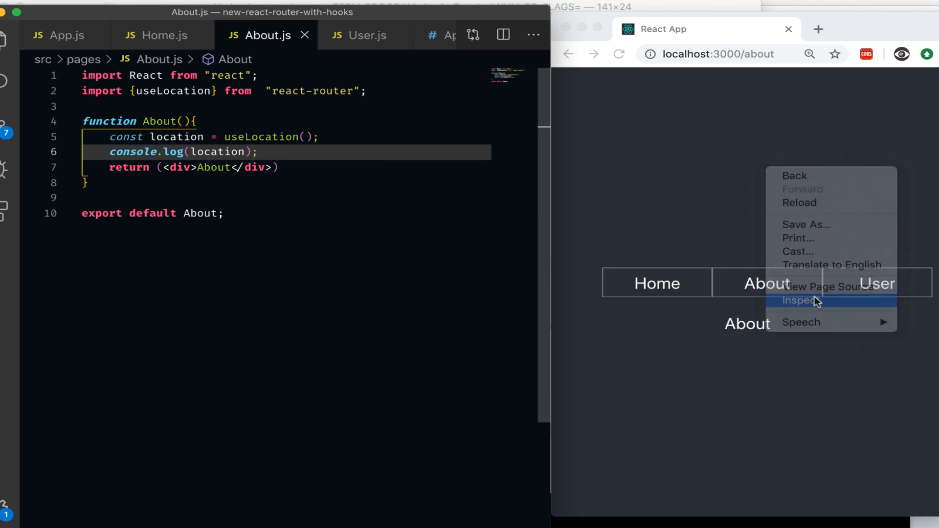
- Inspect the page and expand the logged location's state to see from: root
{"action": "left_click", "coordinate": [799, 300]}
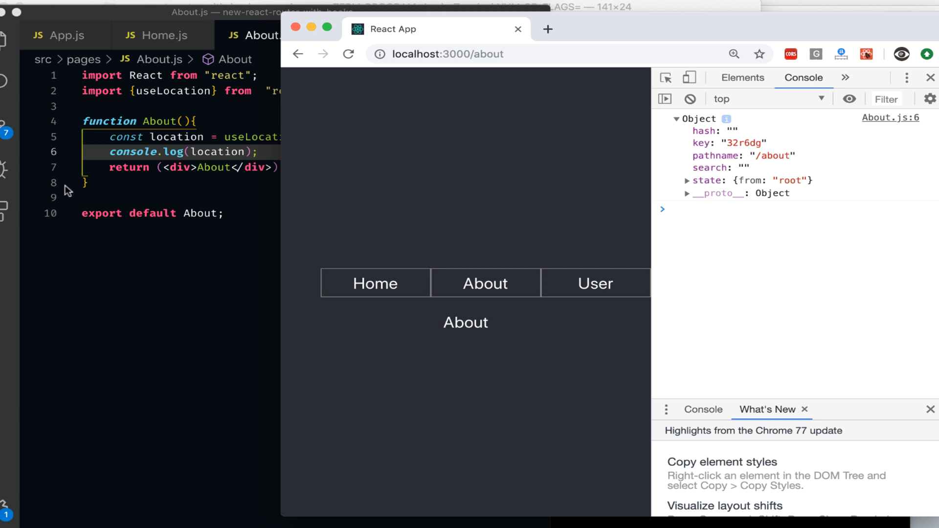
{"action": "mouse_move", "coordinate": [706, 178]}
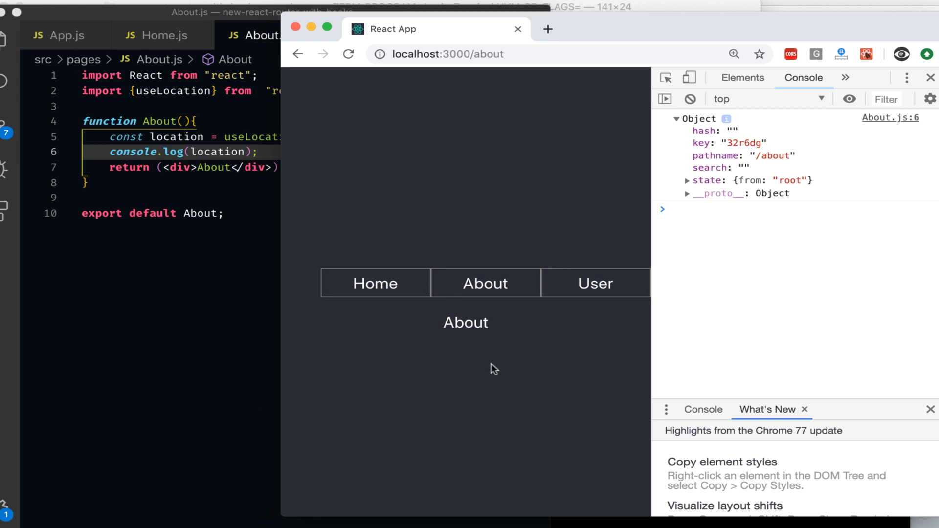
{"action": "left_click", "coordinate": [687, 180]}
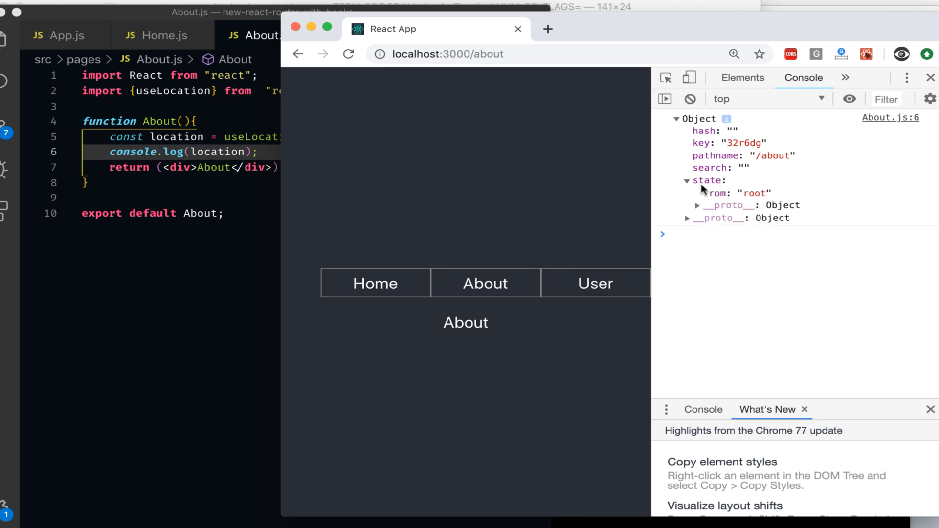
{"action": "mouse_move", "coordinate": [717, 186]}
{"action": "type", "text": "<>"}
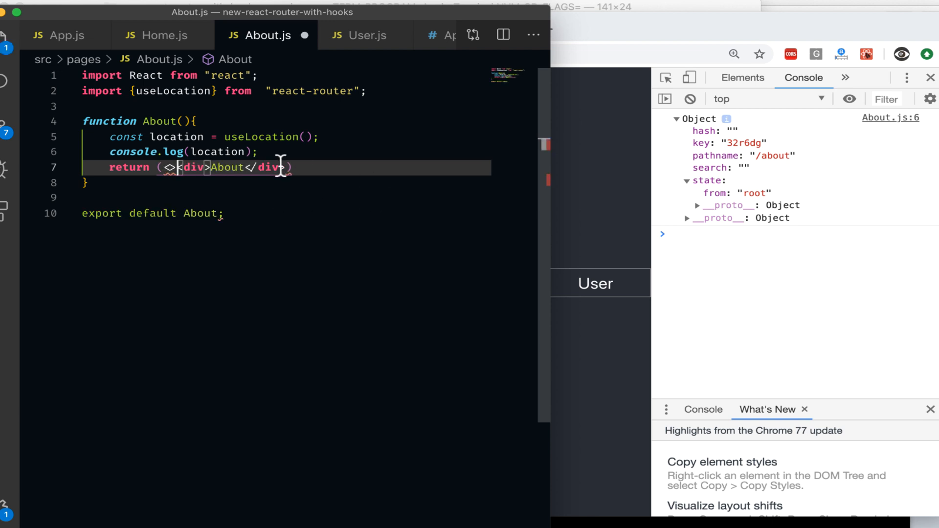
- Render Location = {location.pathname} and From = {location.state.from} divs in a fragment
{"action": "type", "text": "</"}
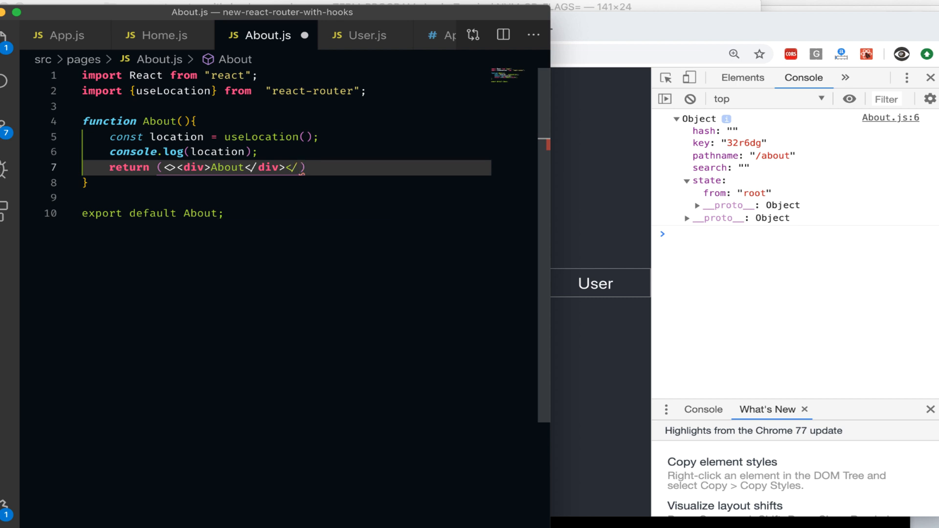
{"action": "type", "text": "<div>Location =</div>"}
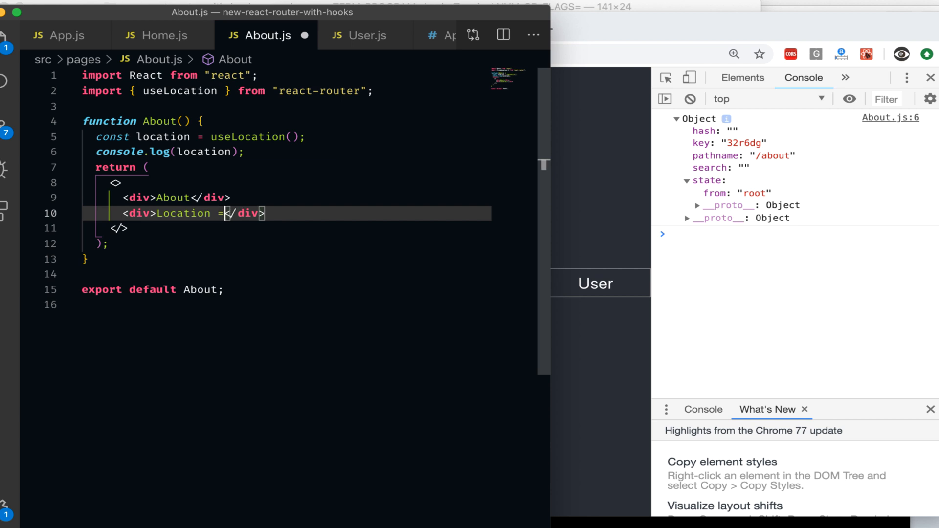
{"action": "type", "text": "{}"}
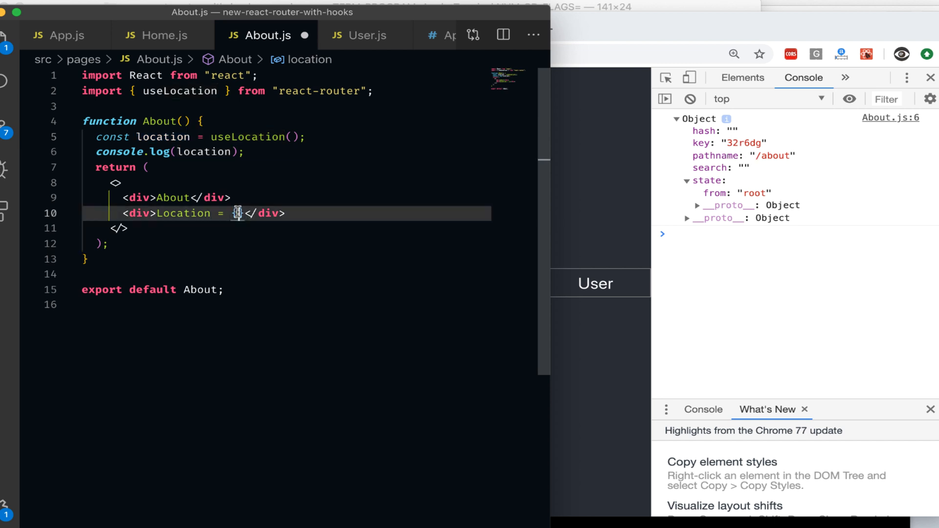
{"action": "type", "text": "{locat"}
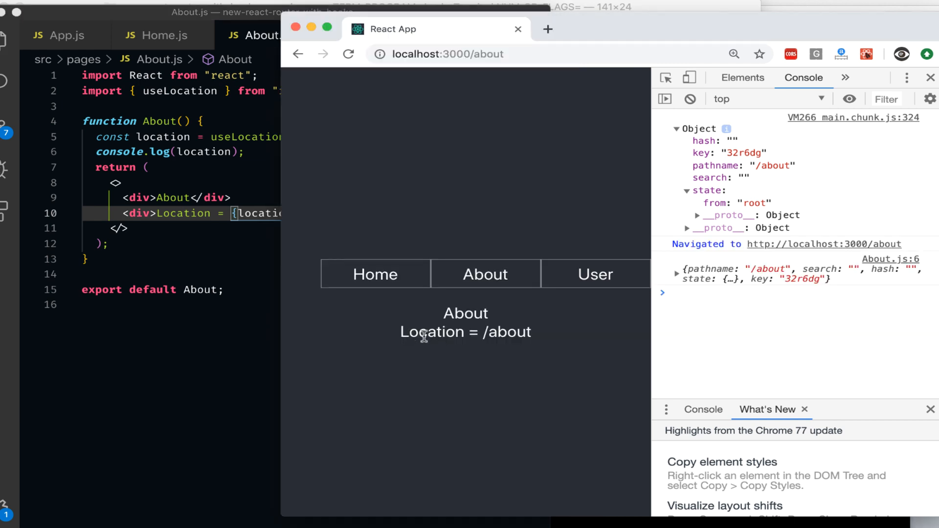
{"action": "mouse_move", "coordinate": [124, 213]}
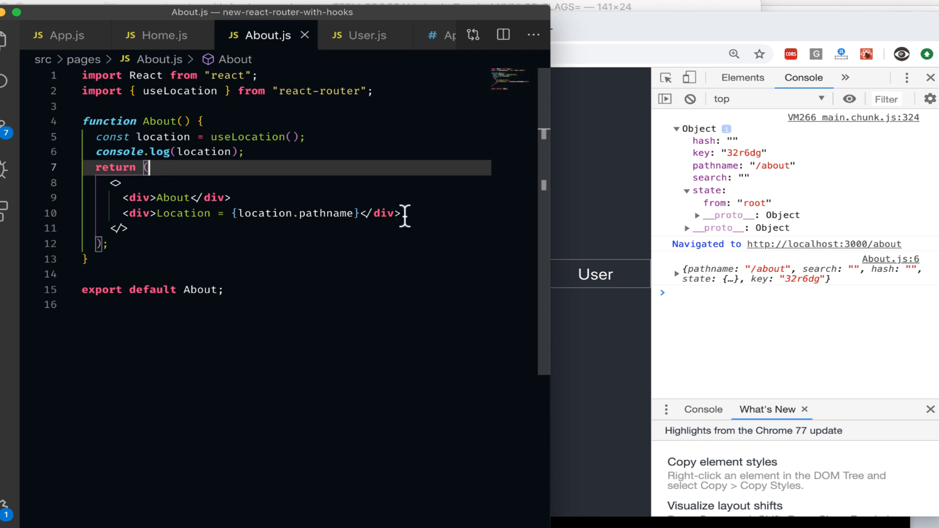
{"action": "type", "text": "<d"}
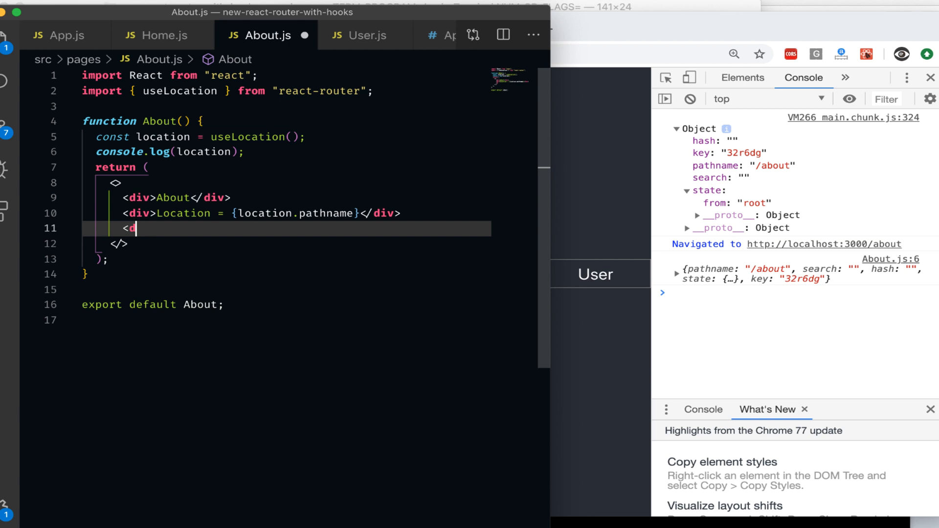
{"action": "type", "text": "iv>From = {</div>"}
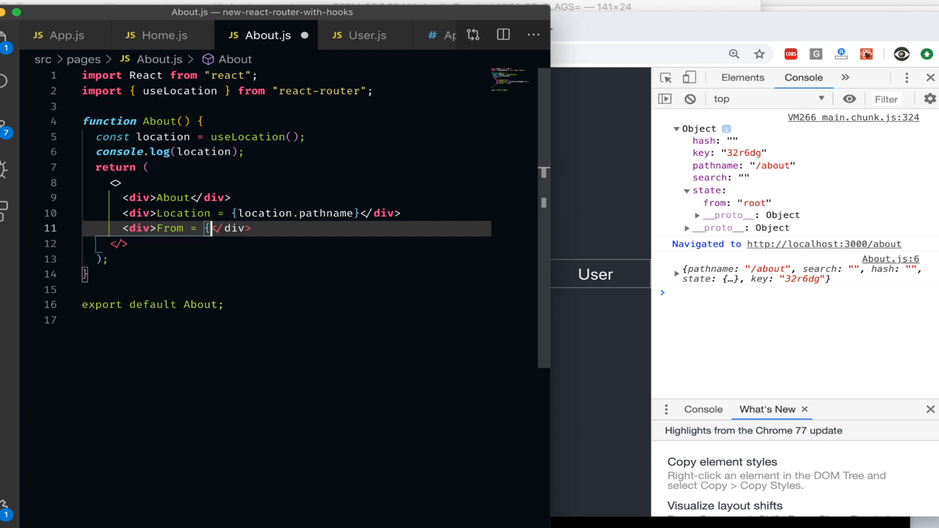
{"action": "type", "text": "location."}
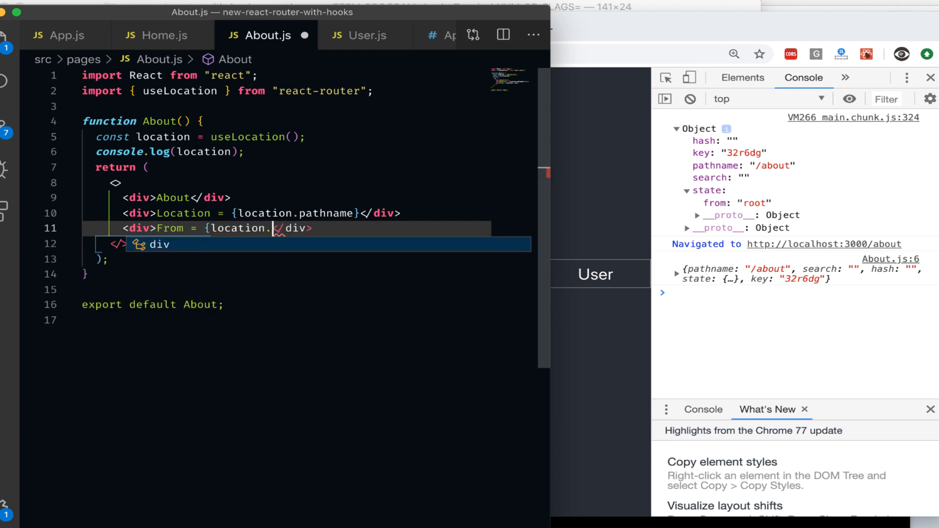
{"action": "type", "text": "sta"}
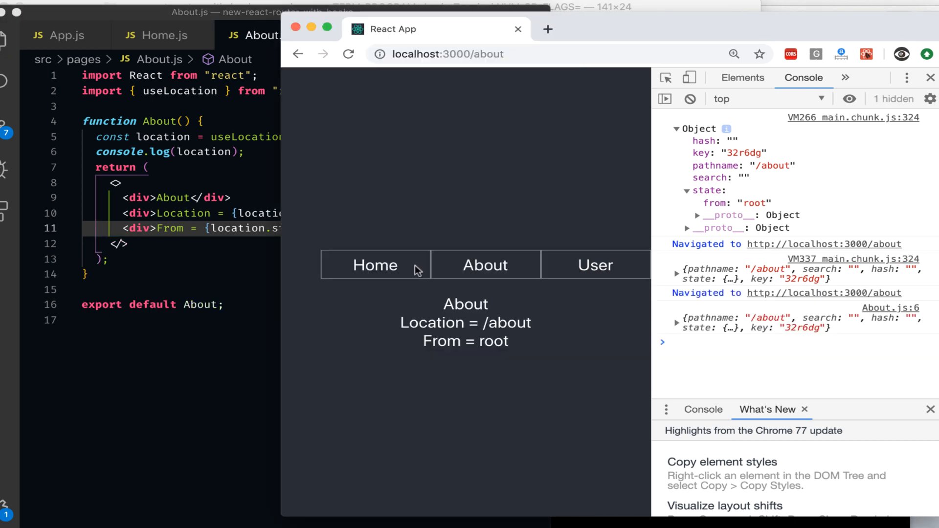
{"action": "mouse_move", "coordinate": [520, 340]}
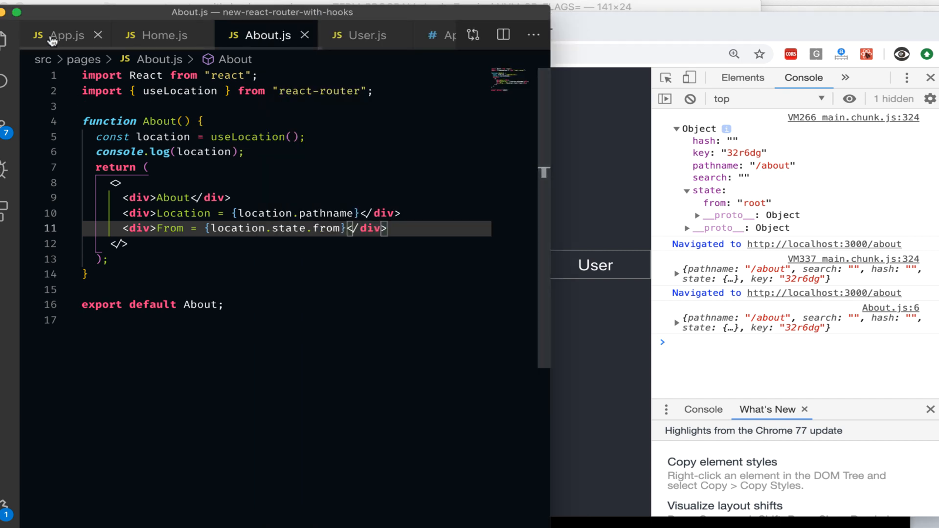
{"action": "left_click", "coordinate": [66, 35]}
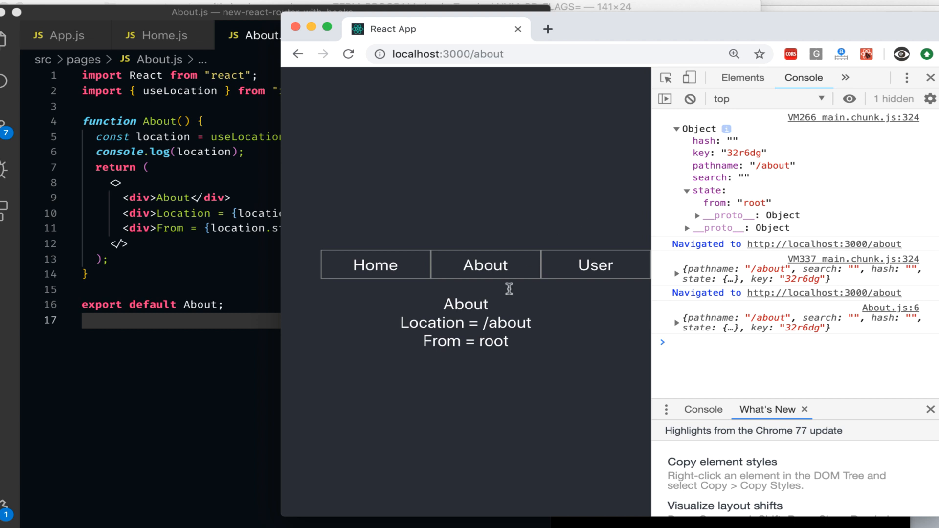
{"action": "mouse_move", "coordinate": [298, 69]}
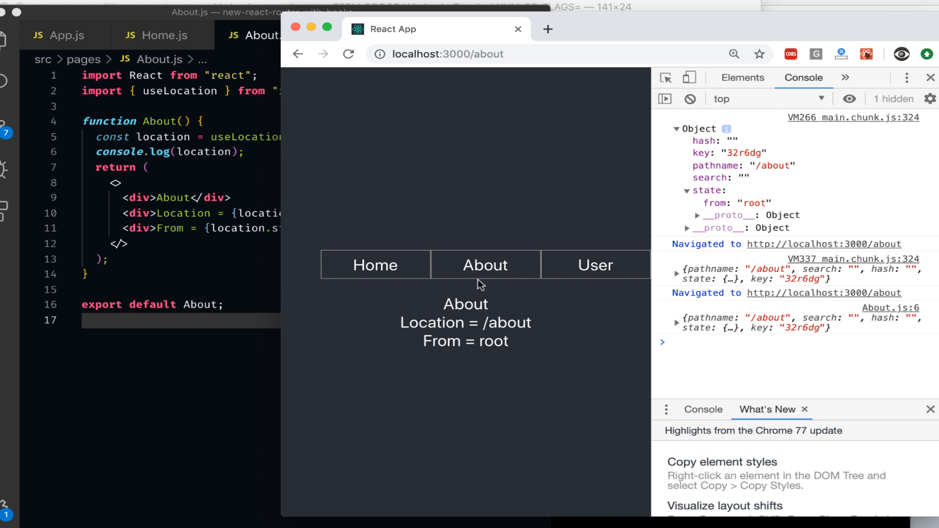
{"action": "mouse_move", "coordinate": [482, 285]}
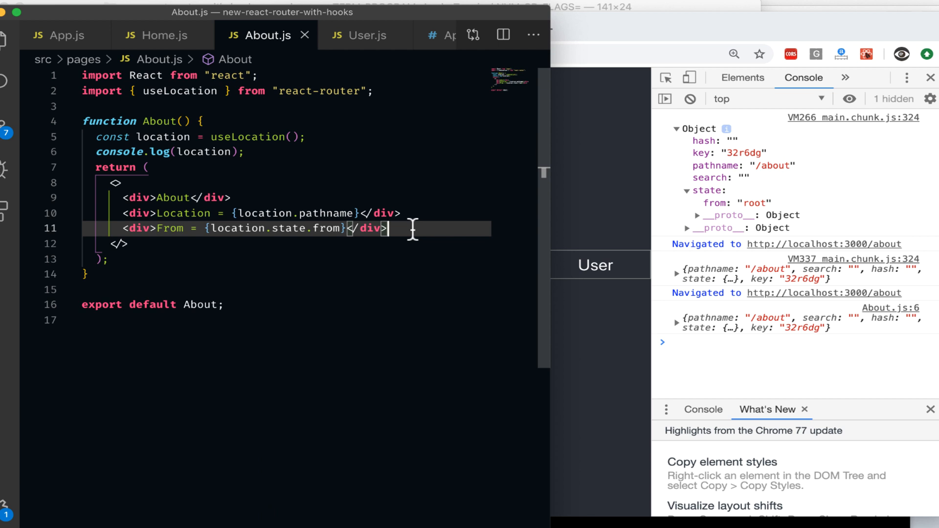
- Add a Go Back button to the About page
{"action": "type", "text": "<but"}
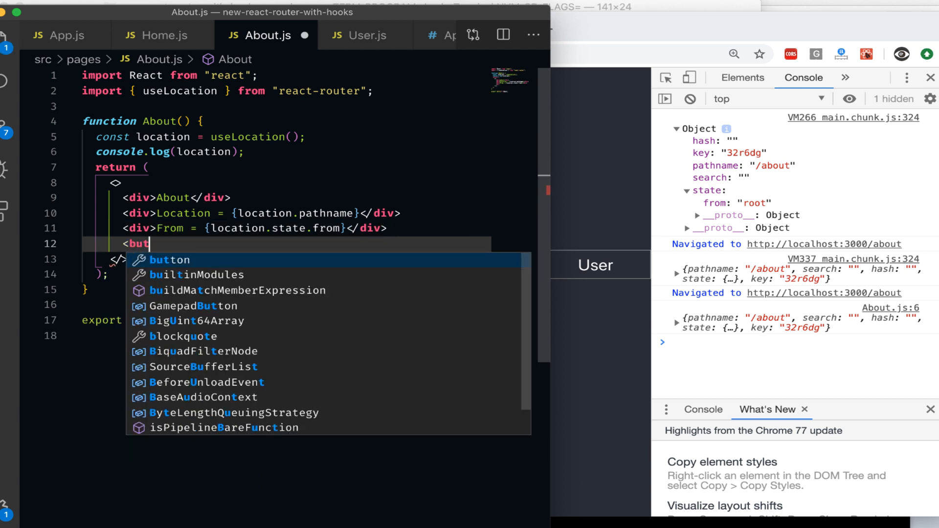
{"action": "key", "text": "Tab"}
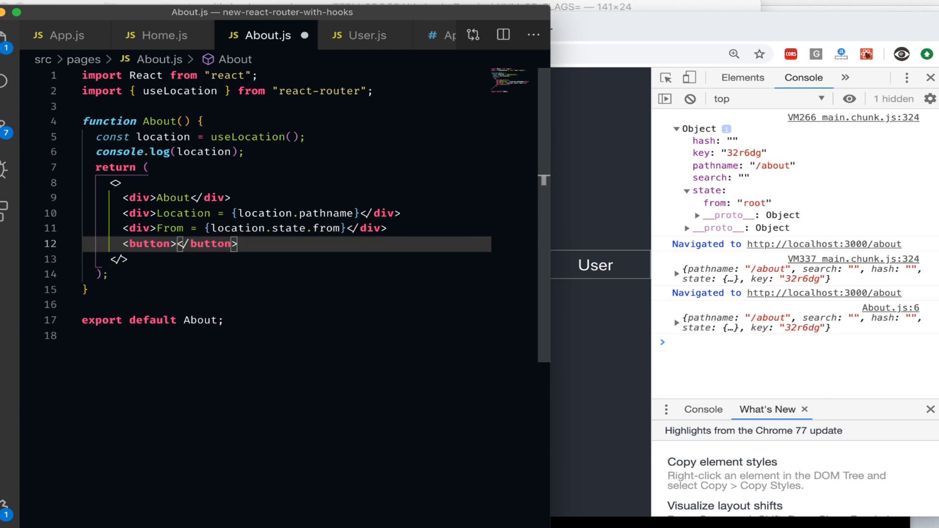
{"action": "type", "text": "Go Back"}
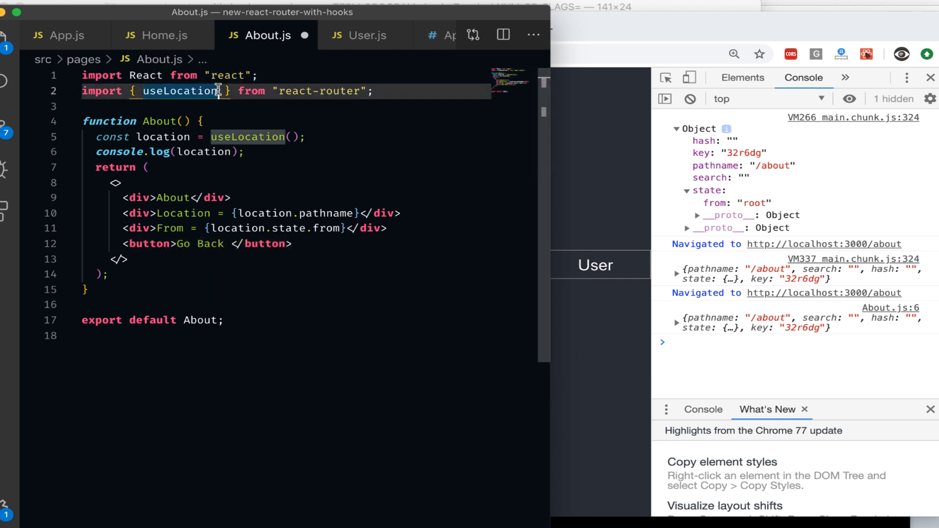
- Import useHistory, add const history = useHistory(), and set the button's onClick to goBackHandle
{"action": "type", "text": ","}
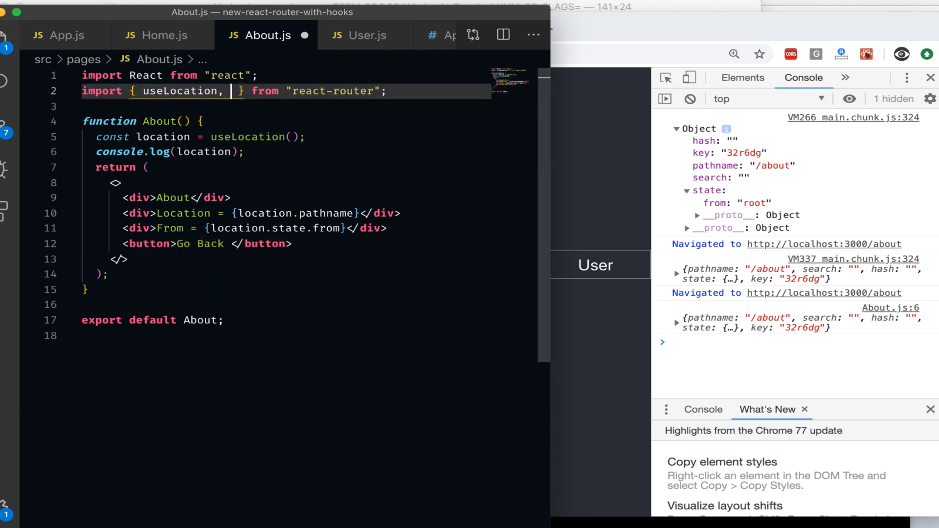
{"action": "type", "text": "useHistory"}
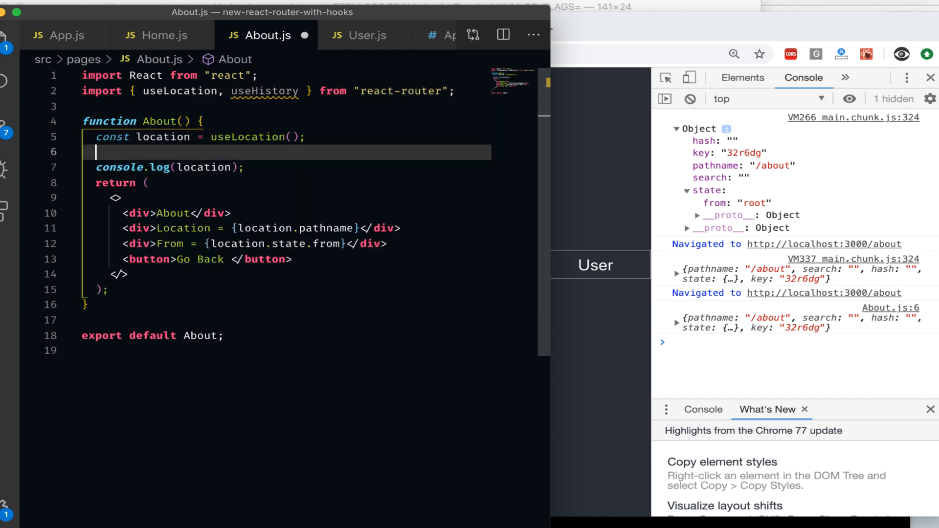
{"action": "type", "text": "const h"}
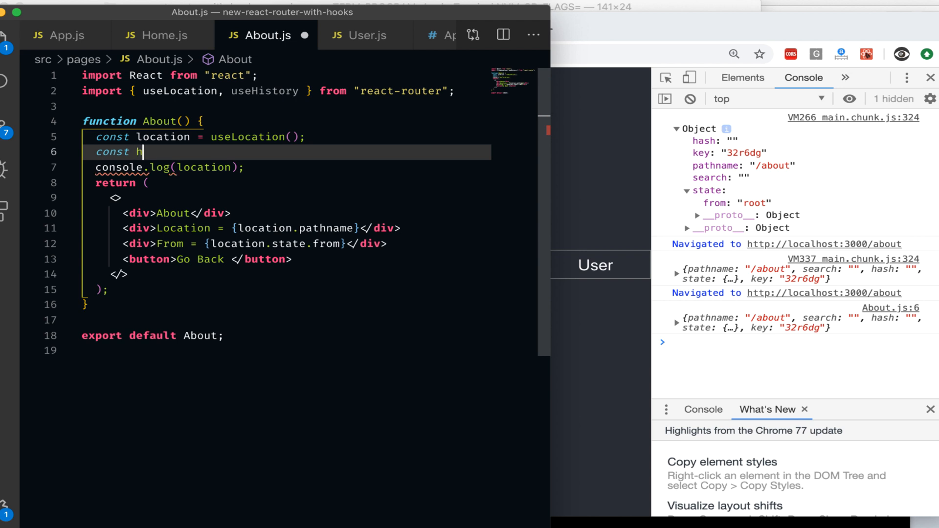
{"action": "type", "text": "istory"}
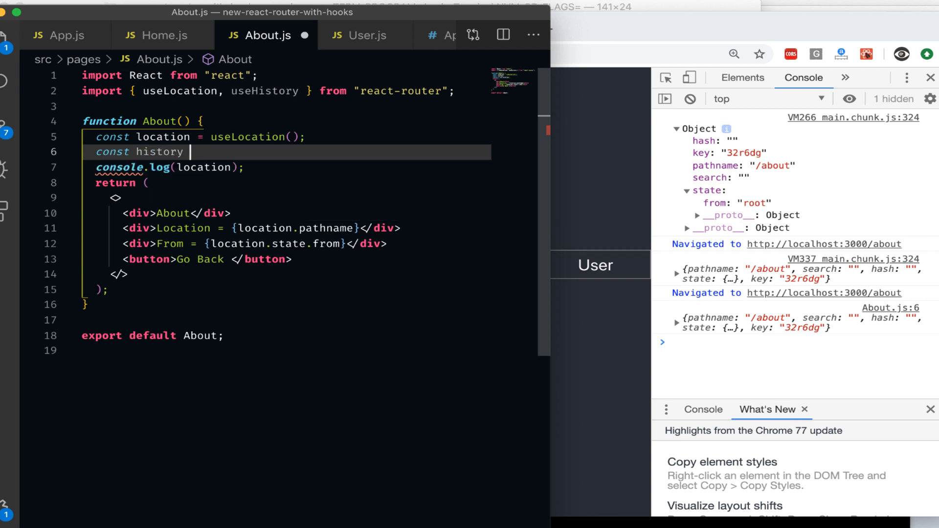
{"action": "type", "text": "= useHistory();"}
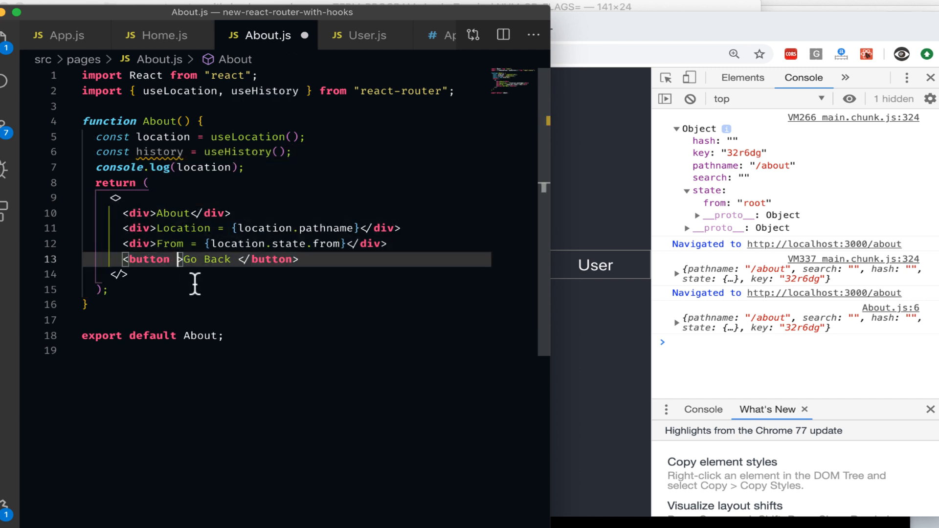
{"action": "type", "text": "onClick={"}
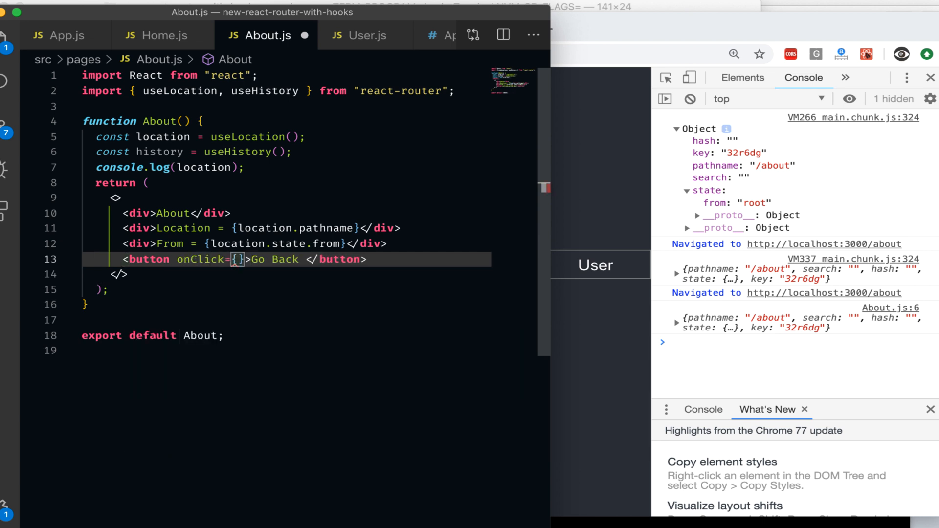
{"action": "type", "text": "gotB"}
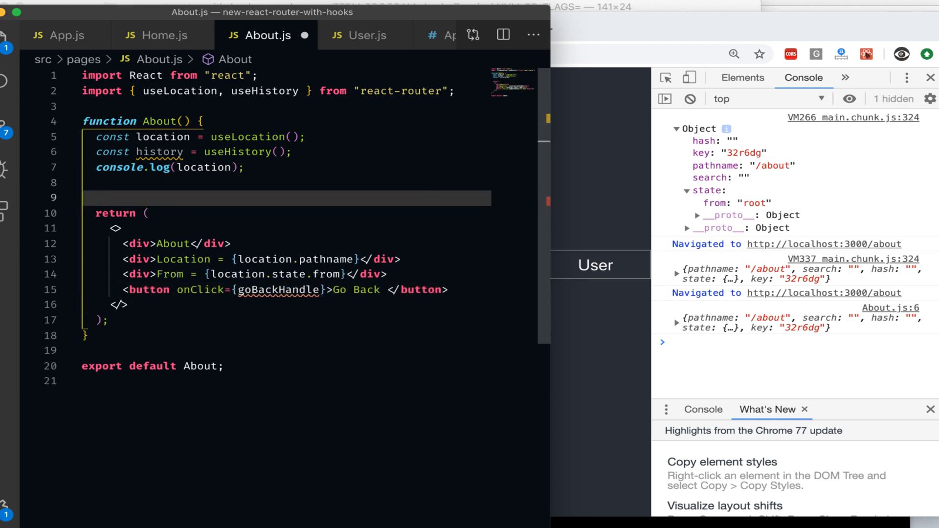
- Define function goBackHandle() containing history.goBack() in About.js
{"action": "type", "text": "function"}
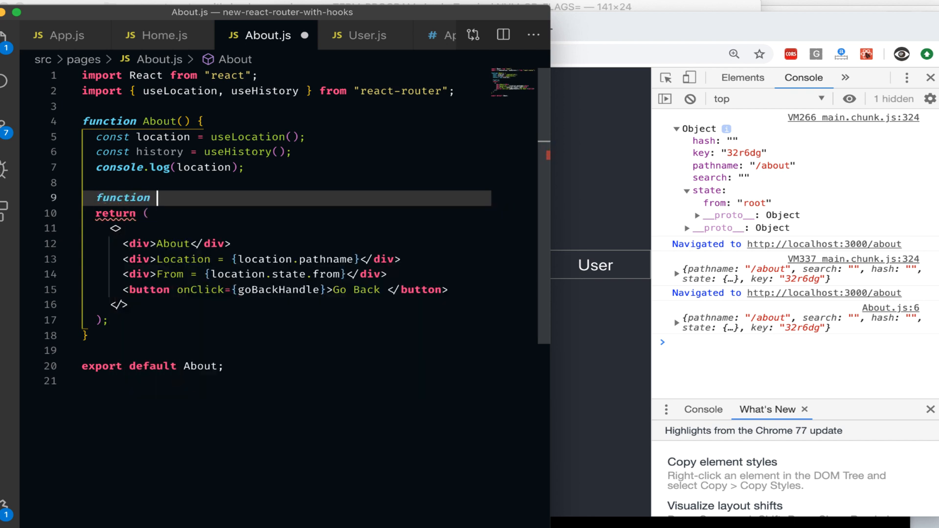
{"action": "type", "text": "goBackHandle(){"}
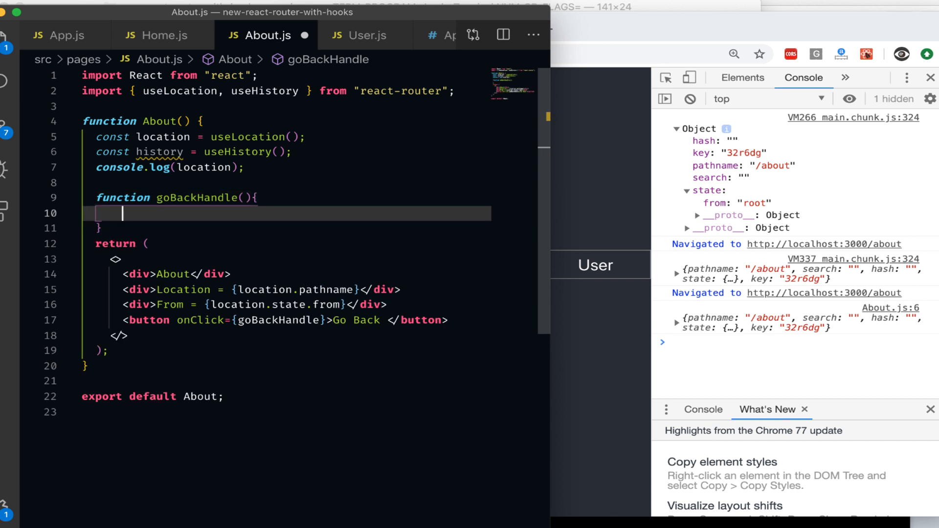
{"action": "type", "text": "h"}
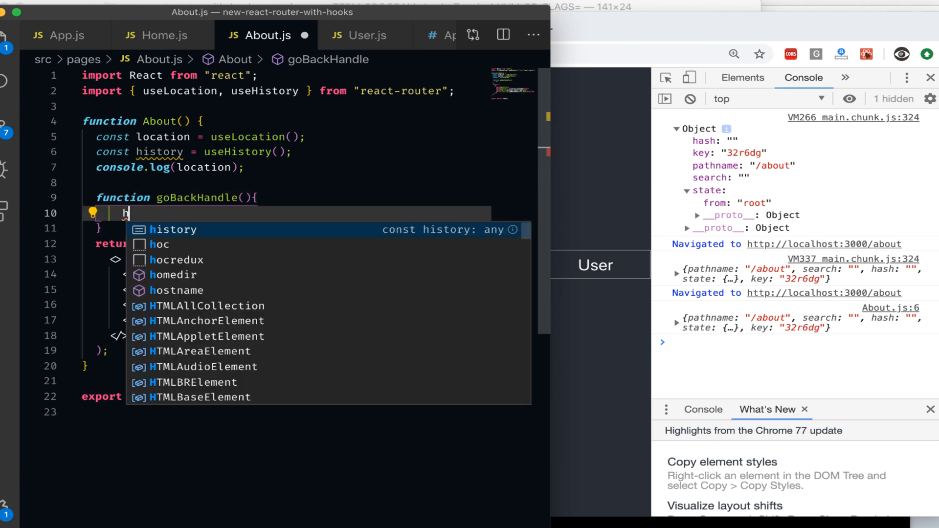
{"action": "type", "text": "istory.got"}
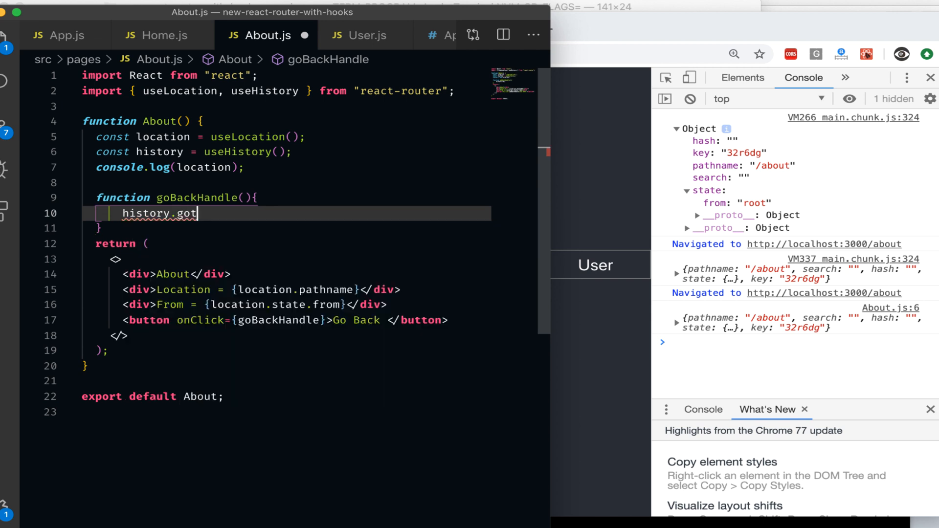
{"action": "type", "text": "Back"}
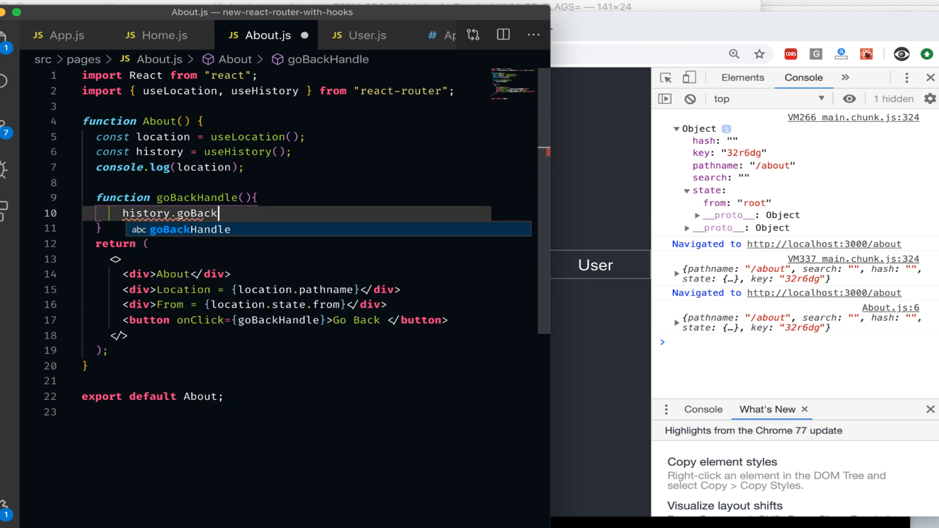
{"action": "type", "text": "();"}
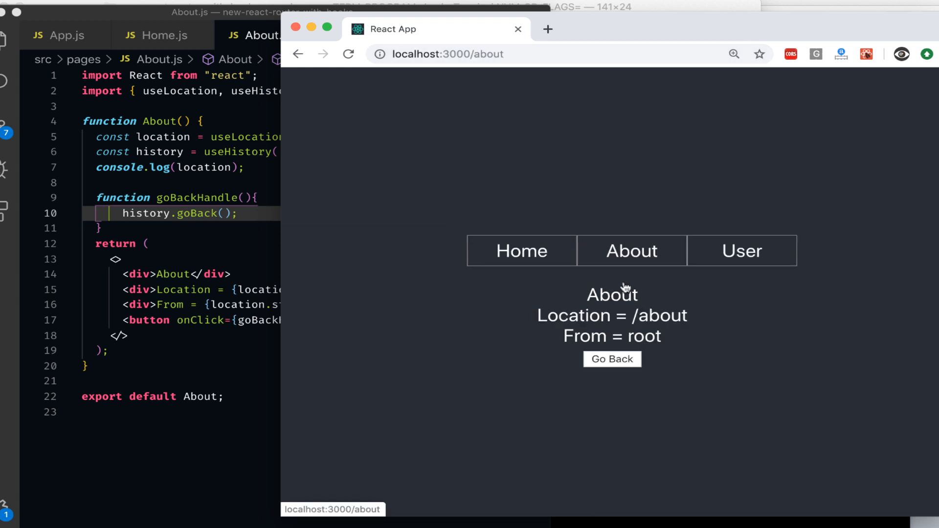
- Test Go Back in the browser, then log history instead of location in About.js
{"action": "left_click", "coordinate": [611, 358]}
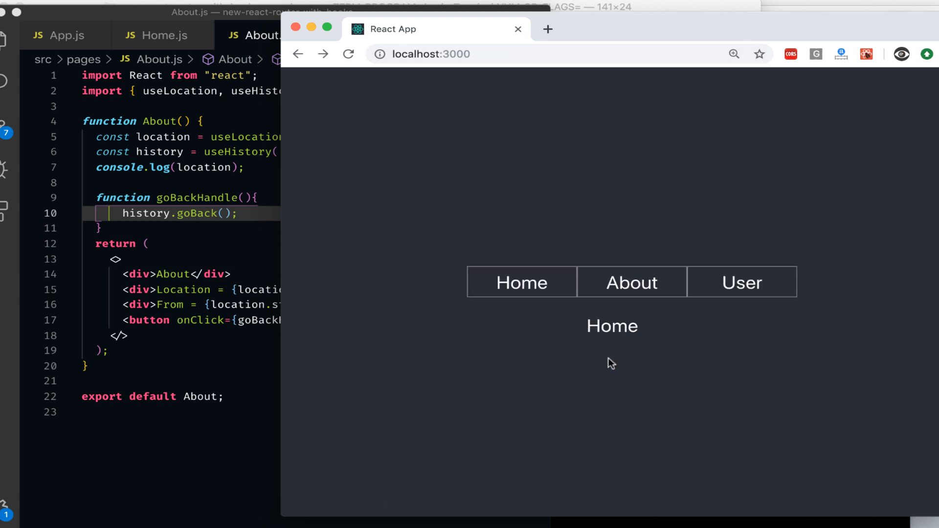
{"action": "mouse_move", "coordinate": [742, 282]}
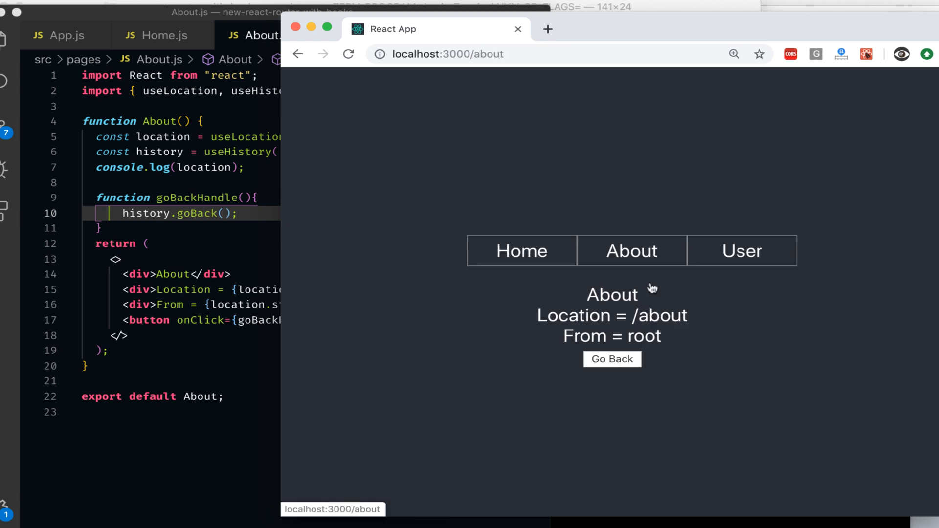
{"action": "left_click", "coordinate": [742, 250]}
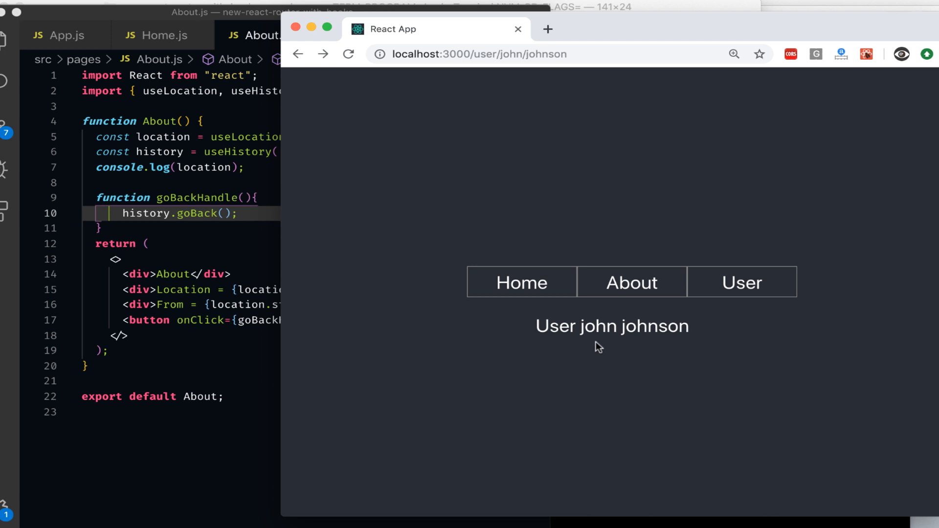
{"action": "mouse_move", "coordinate": [179, 267]}
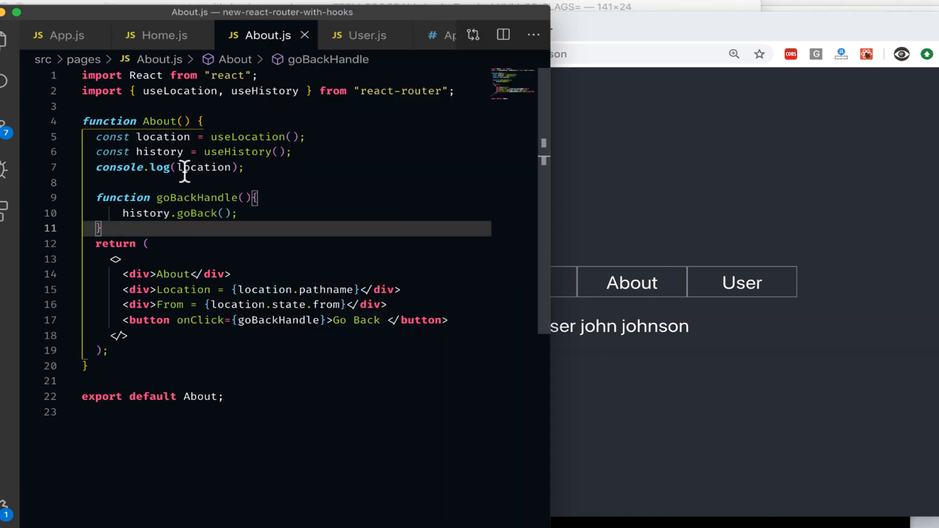
{"action": "double_click", "coordinate": [159, 152]}
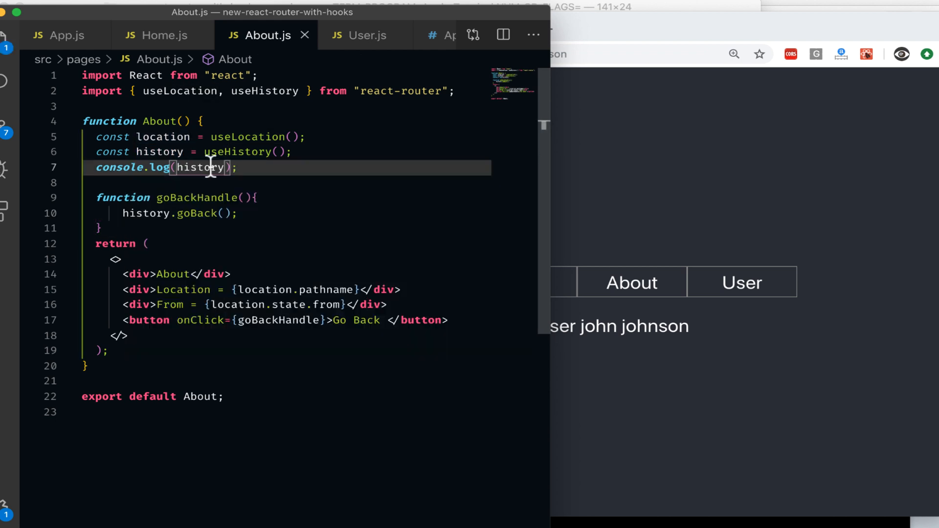
{"action": "right_click", "coordinate": [712, 299]}
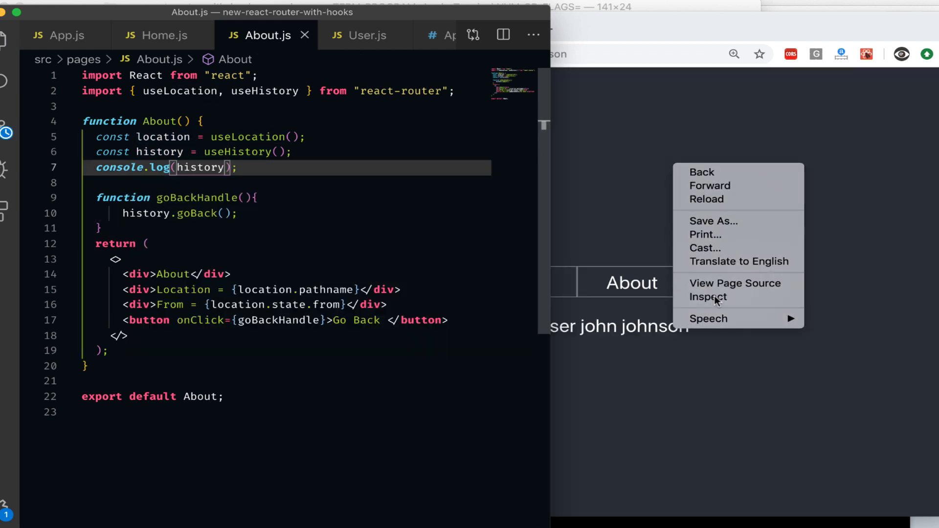
- Inspect the page in Chrome and expand the logged history's location (pathname /about, state from root)
{"action": "left_click", "coordinate": [707, 297]}
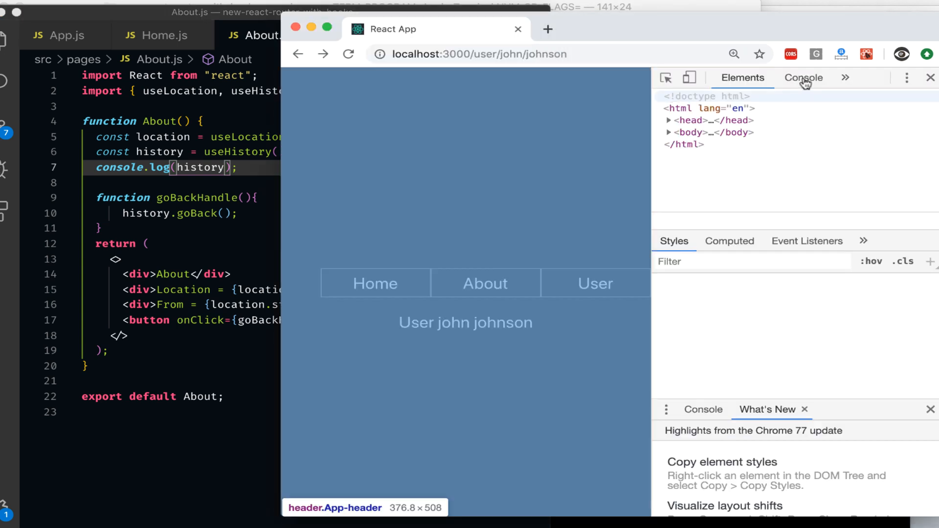
{"action": "left_click", "coordinate": [804, 77]}
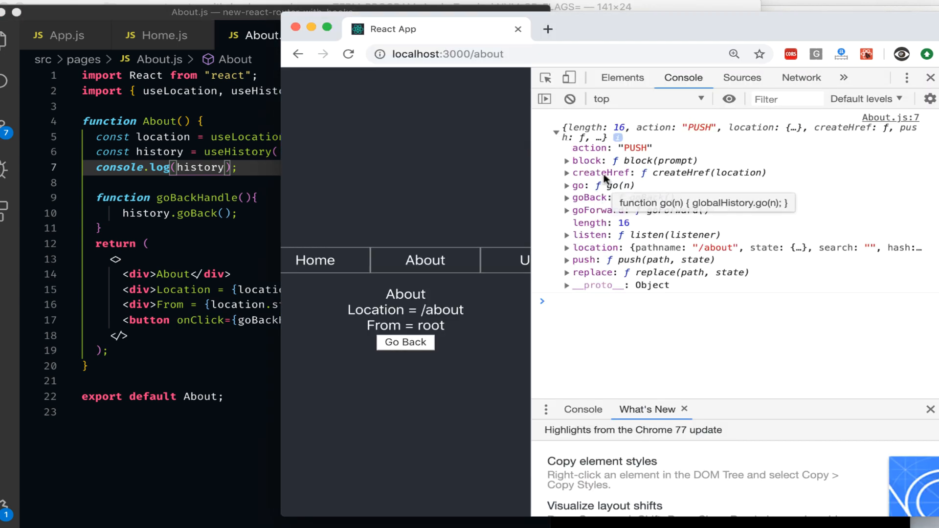
{"action": "mouse_move", "coordinate": [595, 217]}
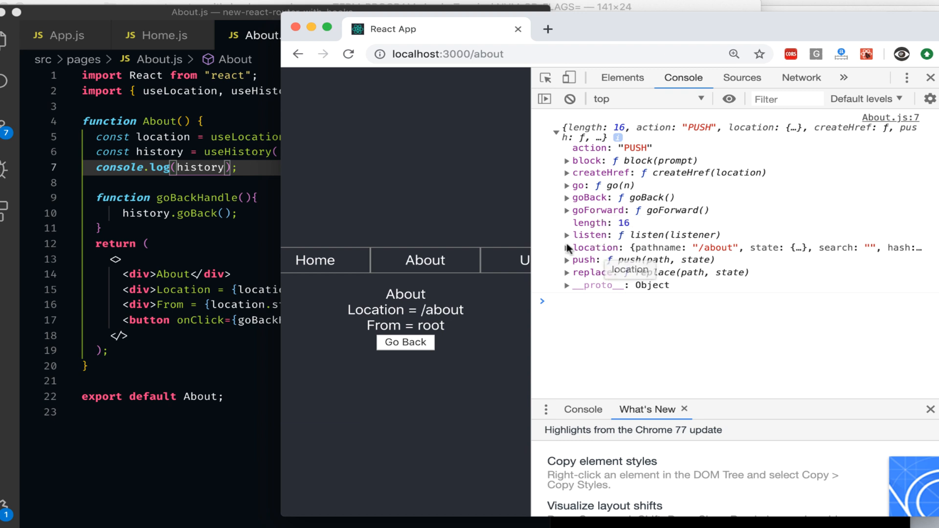
{"action": "left_click", "coordinate": [566, 248]}
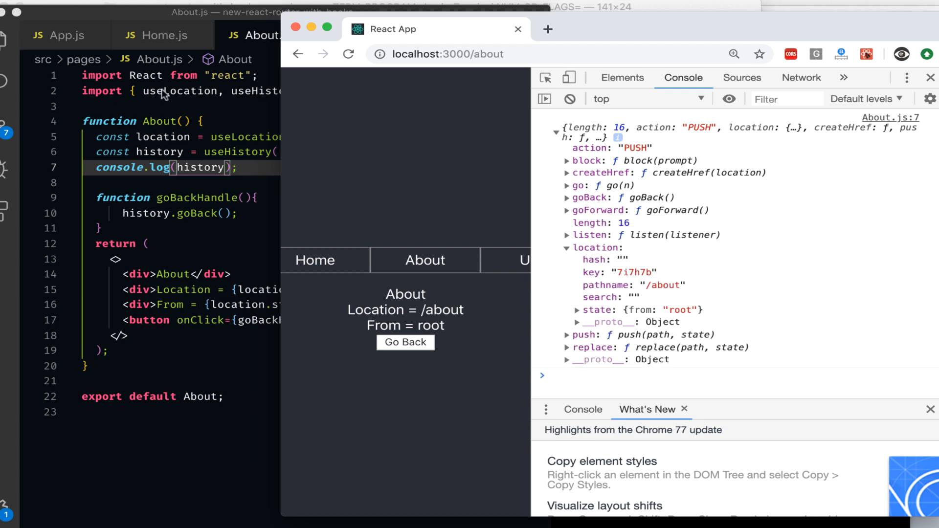
{"action": "mouse_move", "coordinate": [595, 259]}
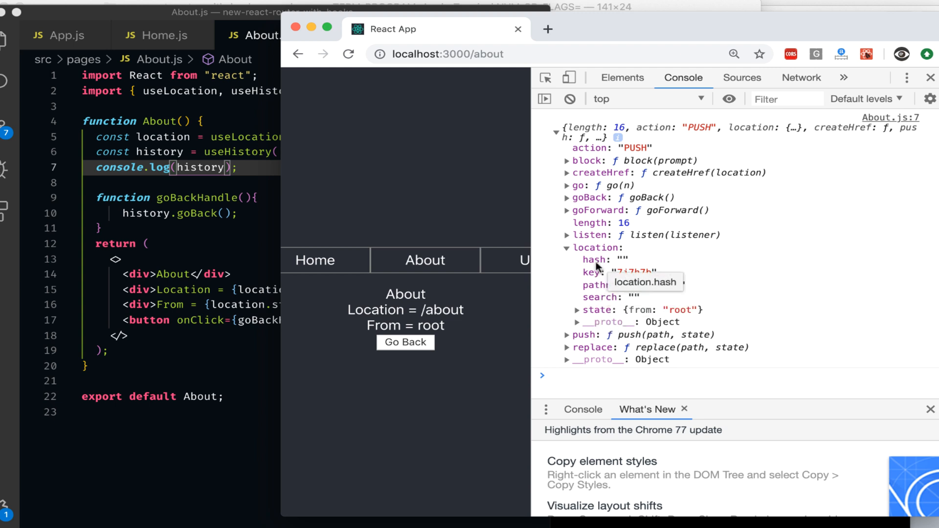
{"action": "mouse_move", "coordinate": [579, 301]}
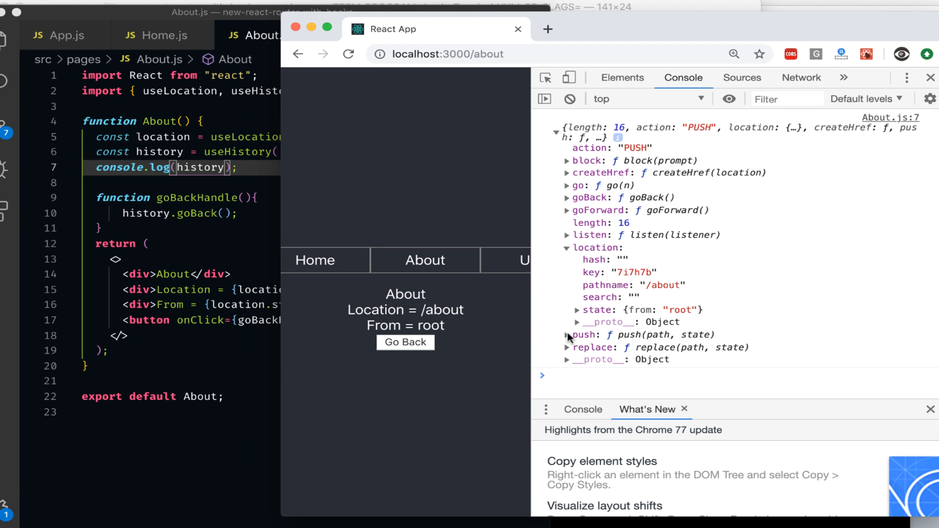
{"action": "mouse_move", "coordinate": [615, 339]}
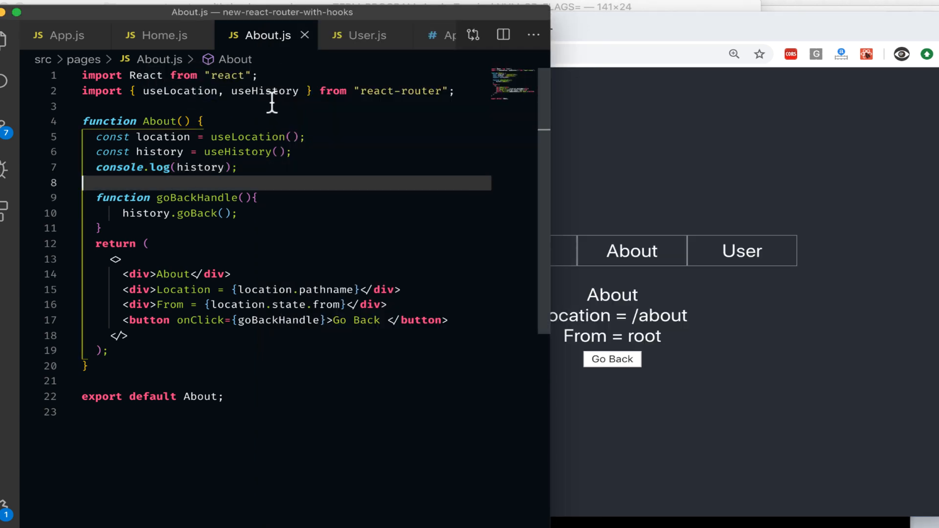
- Return to User.js, which renders firstname and lastname from useParams
{"action": "left_click", "coordinate": [366, 34]}
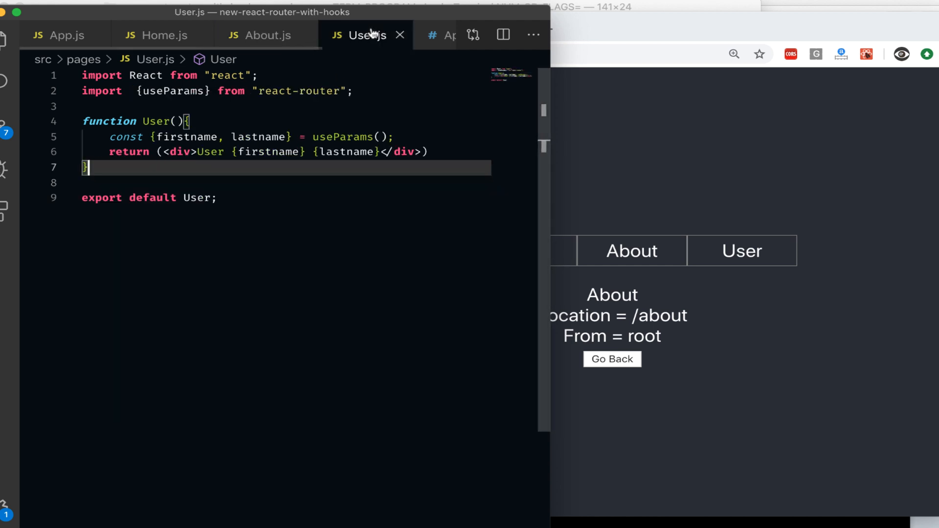